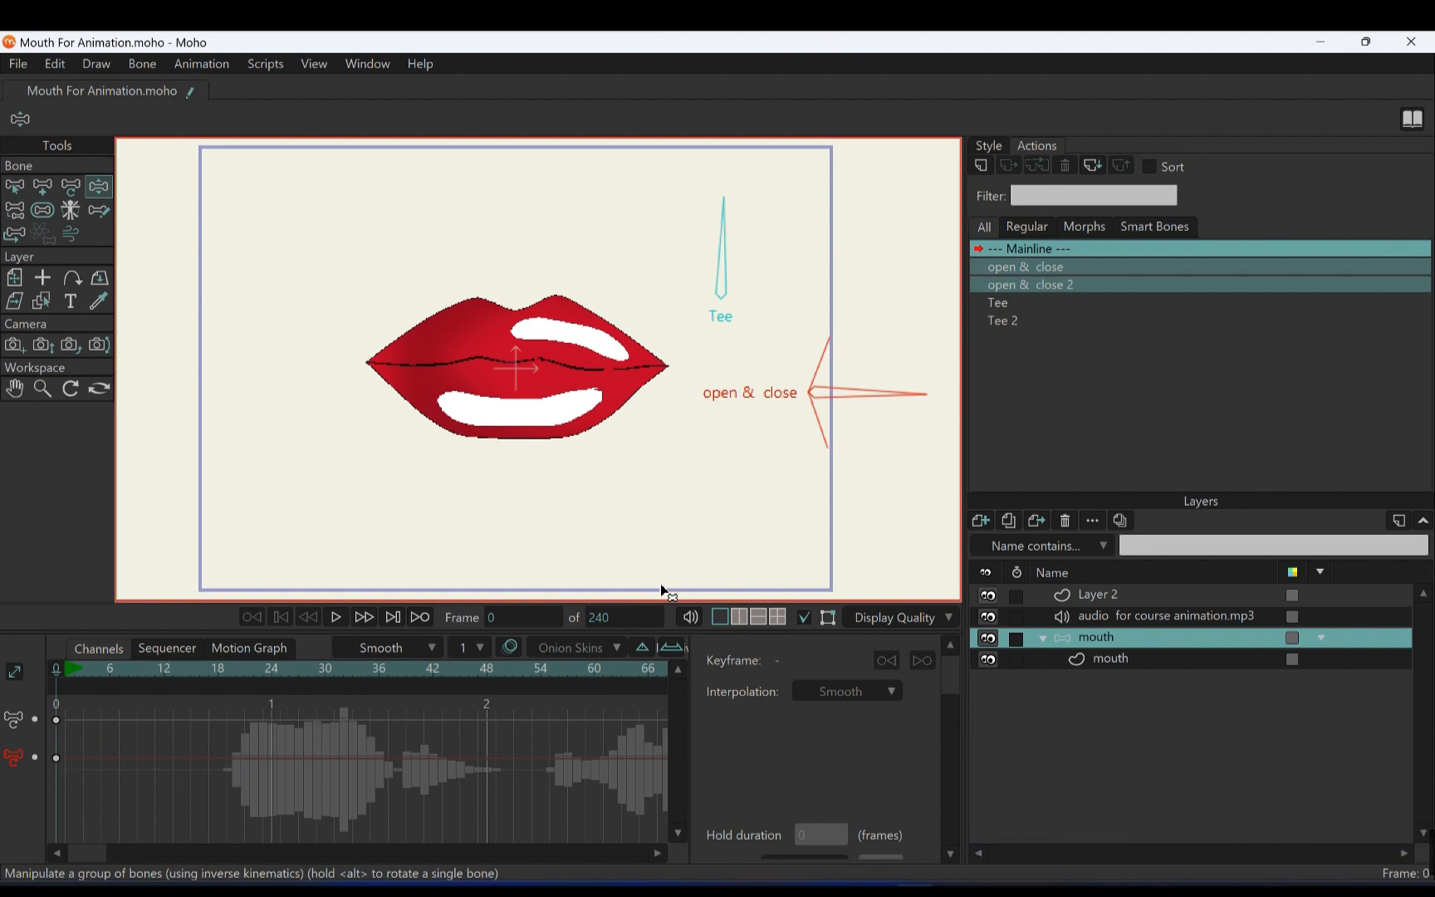
# Jump to frame 18 to review the mouth's existing smart-bone keyframes with the lips closed
pyautogui.click(336, 616)
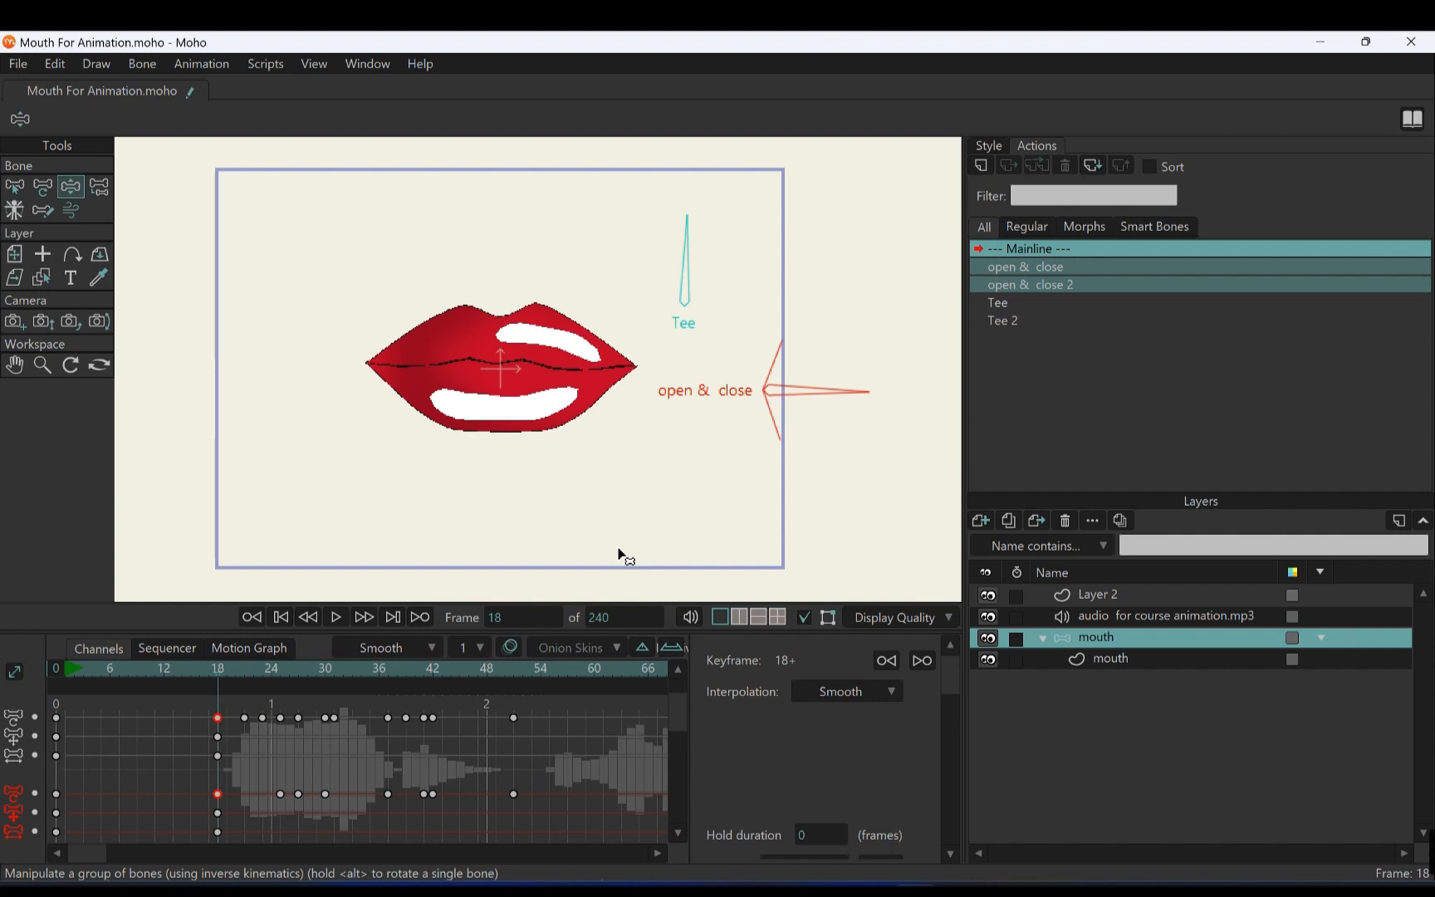
pyautogui.moveTo(581, 648)
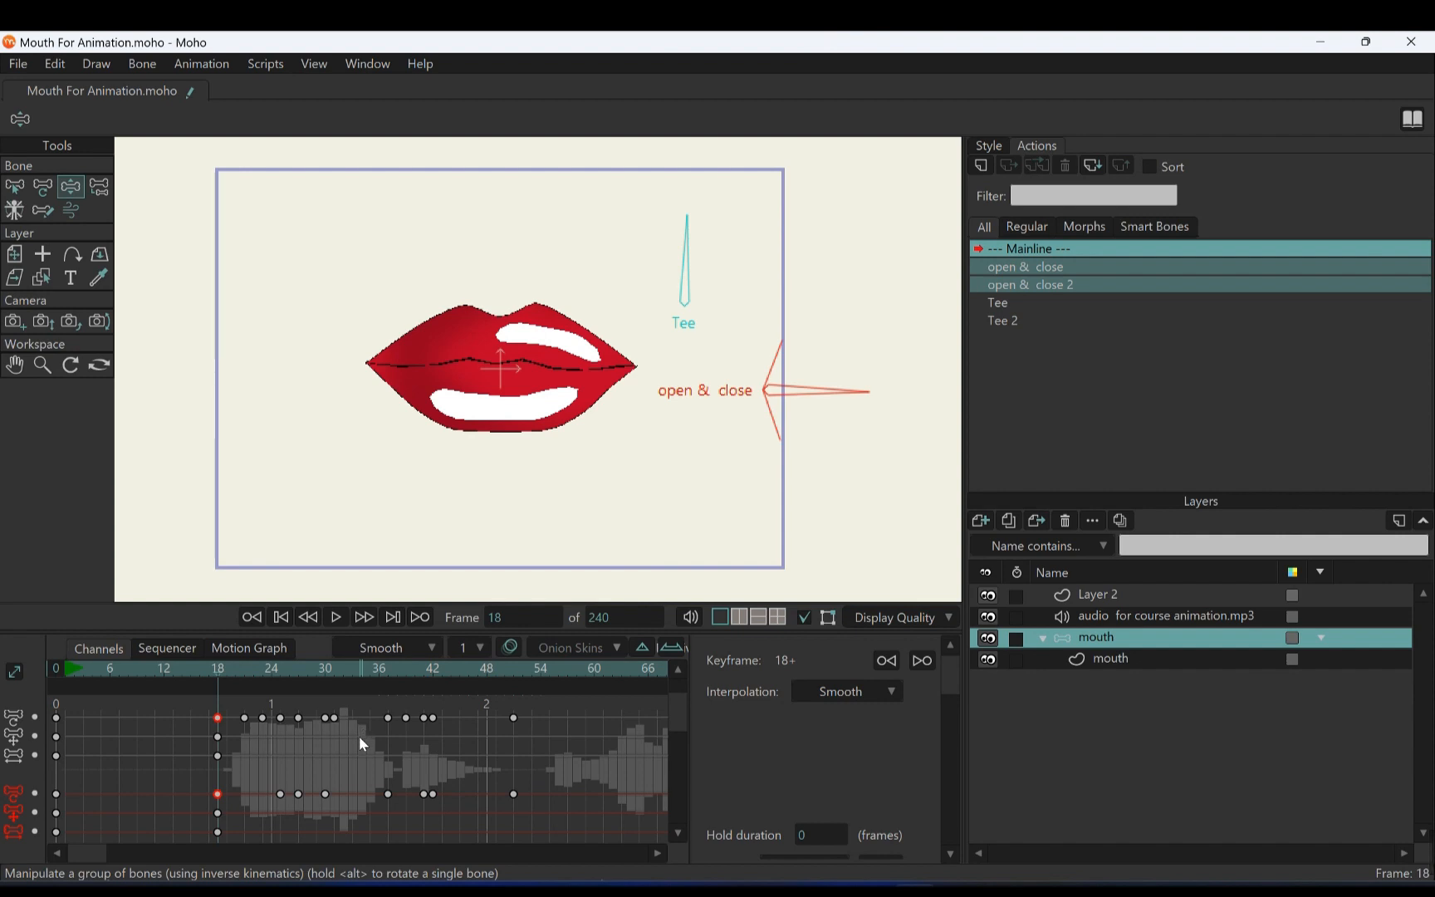
pyautogui.moveTo(364, 739)
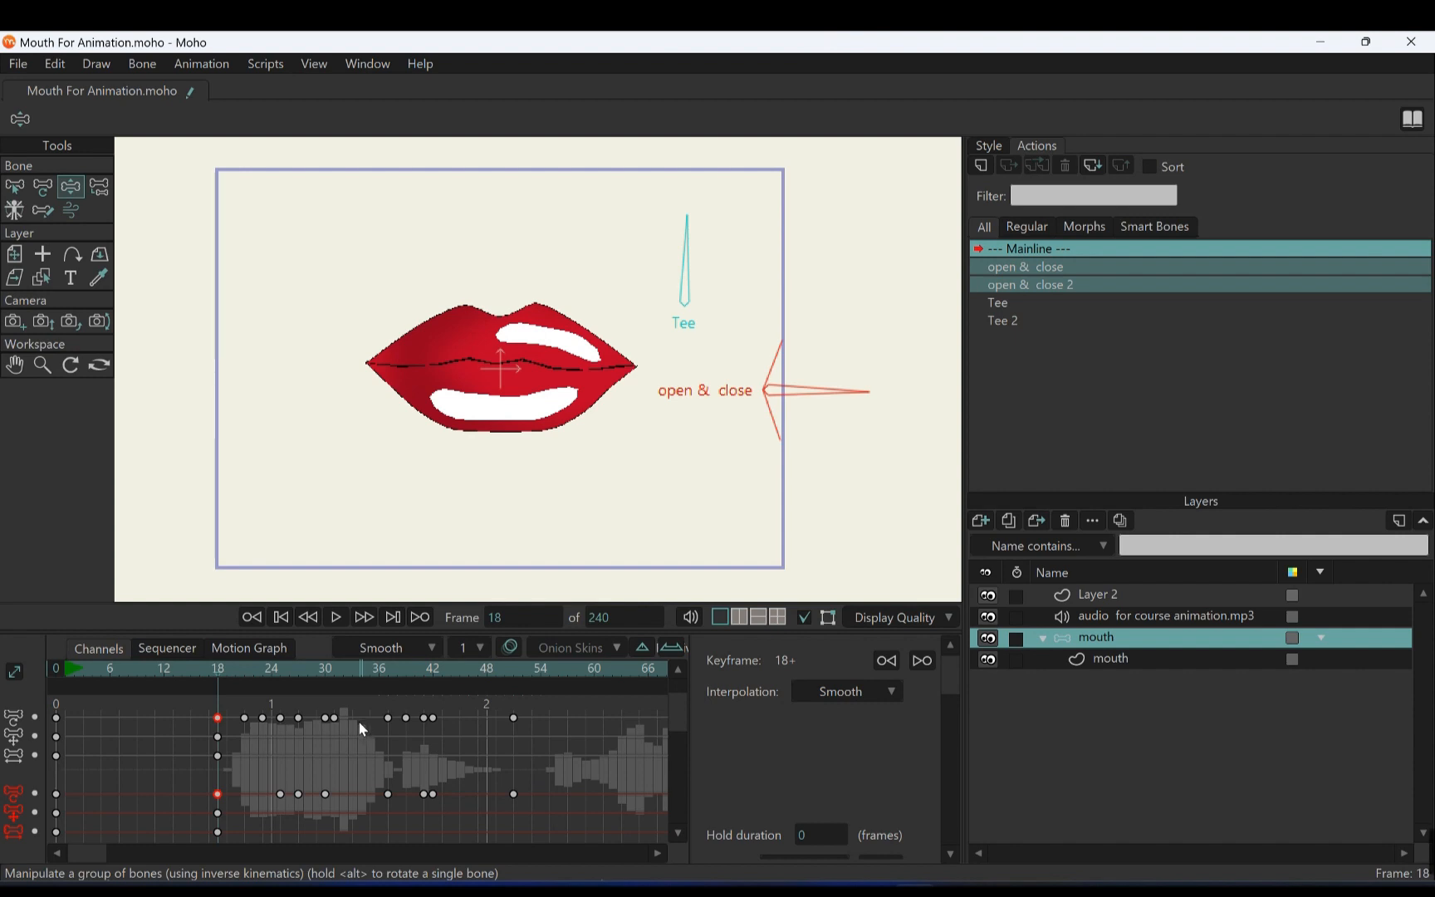
# Scrub frames 54–60 and key the open & close bone so the lips part slightly at frames 57 and 60
pyautogui.click(336, 616)
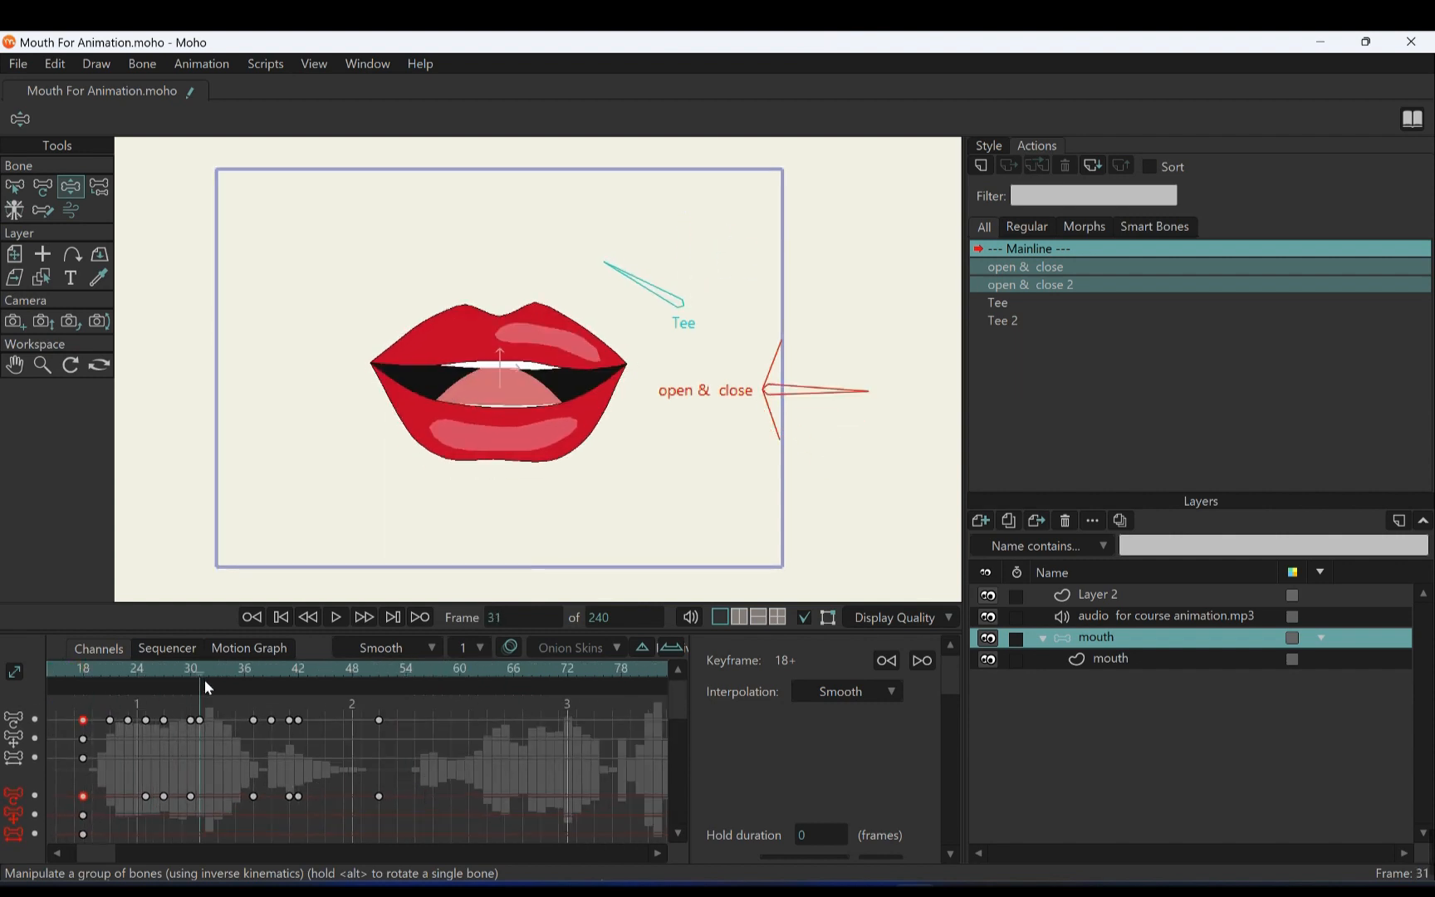
pyautogui.click(417, 667)
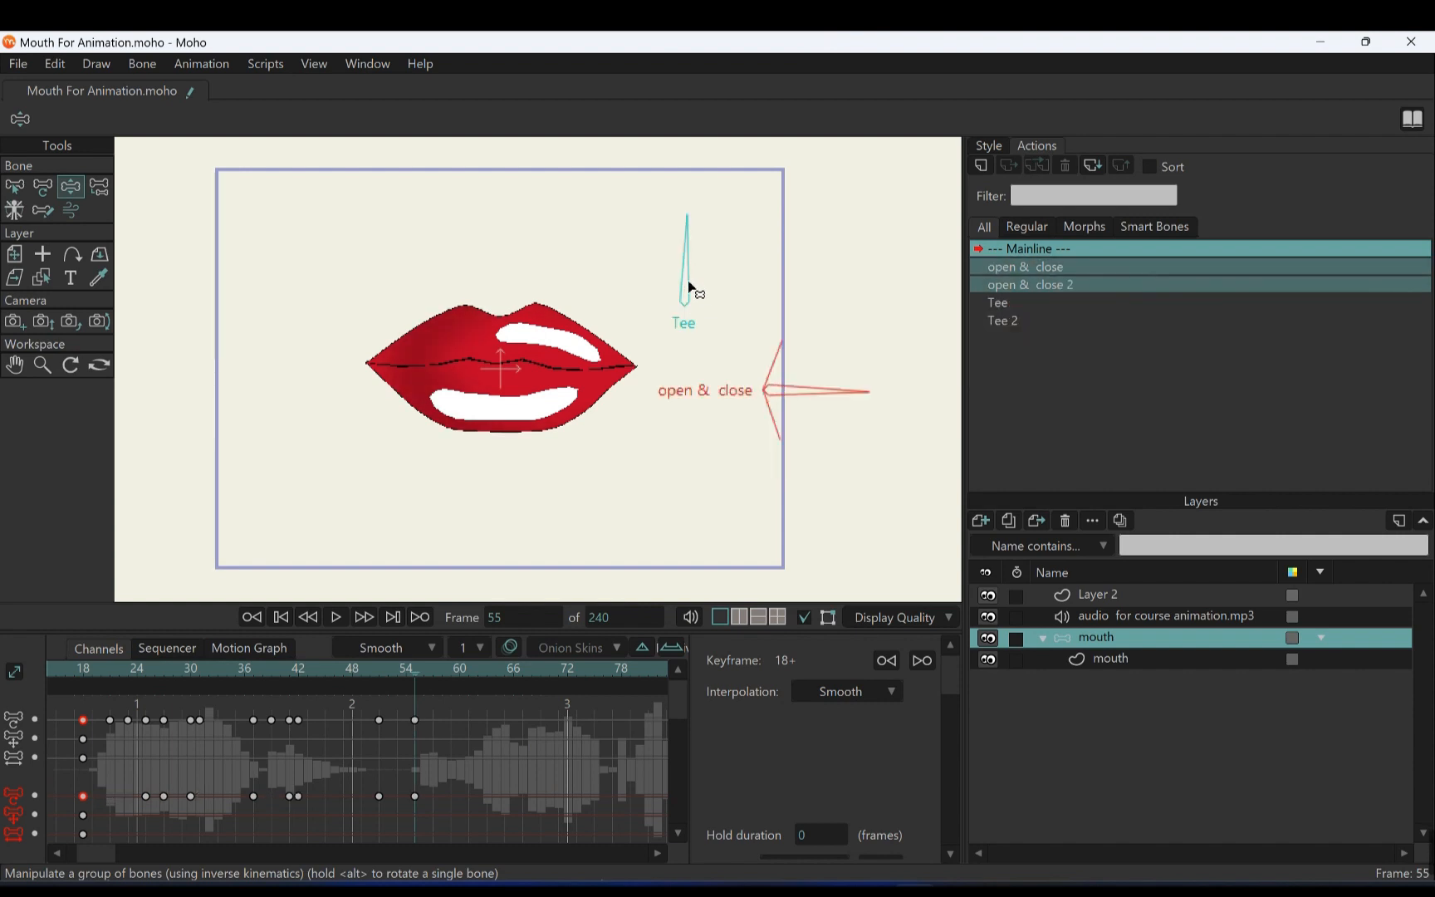
pyautogui.moveTo(526, 719)
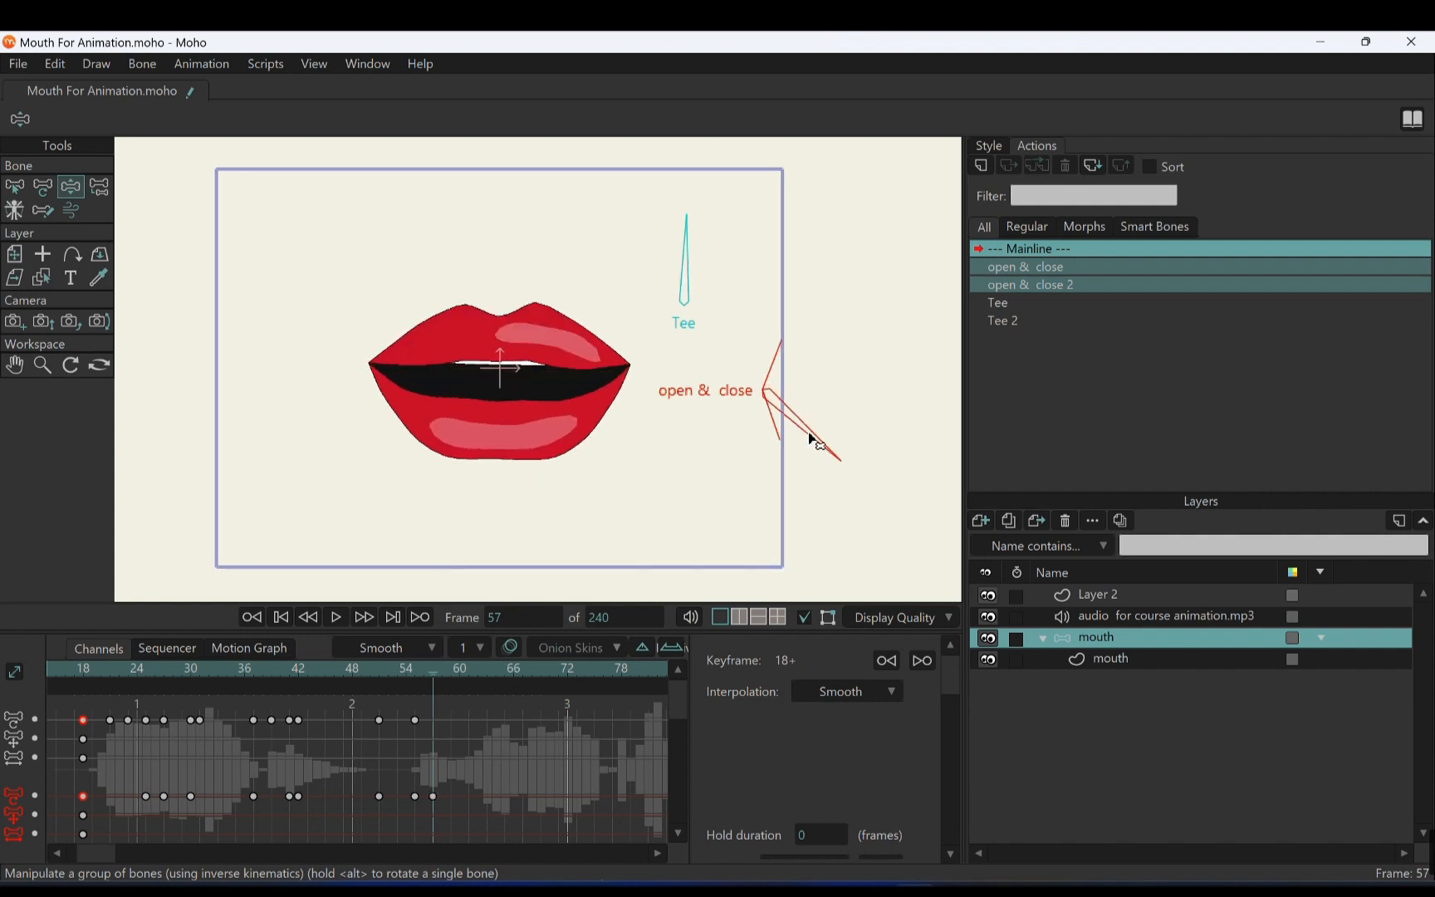
pyautogui.click(432, 668)
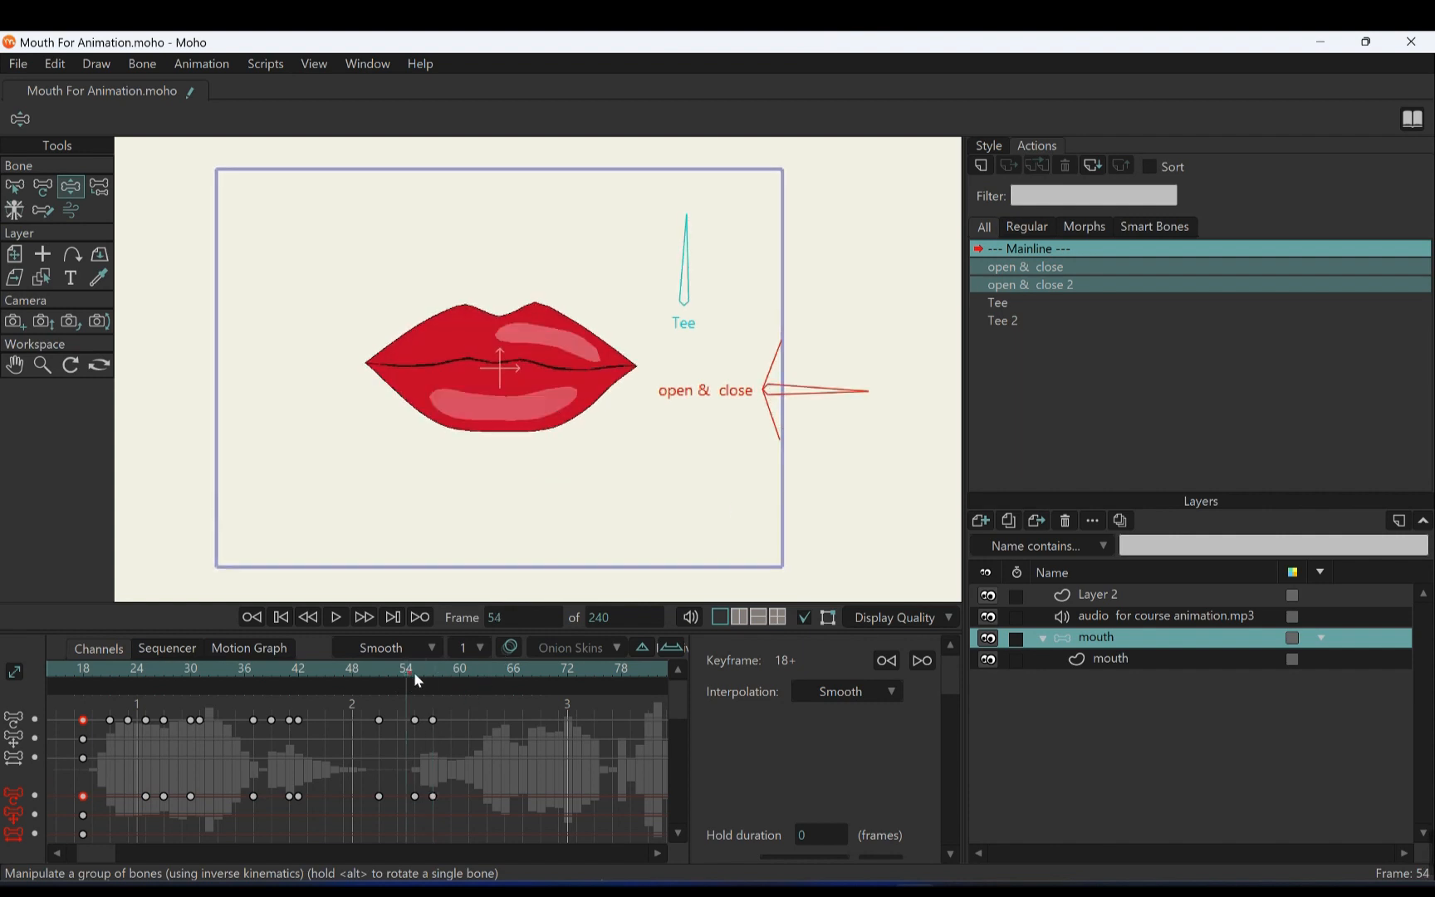
pyautogui.click(458, 668)
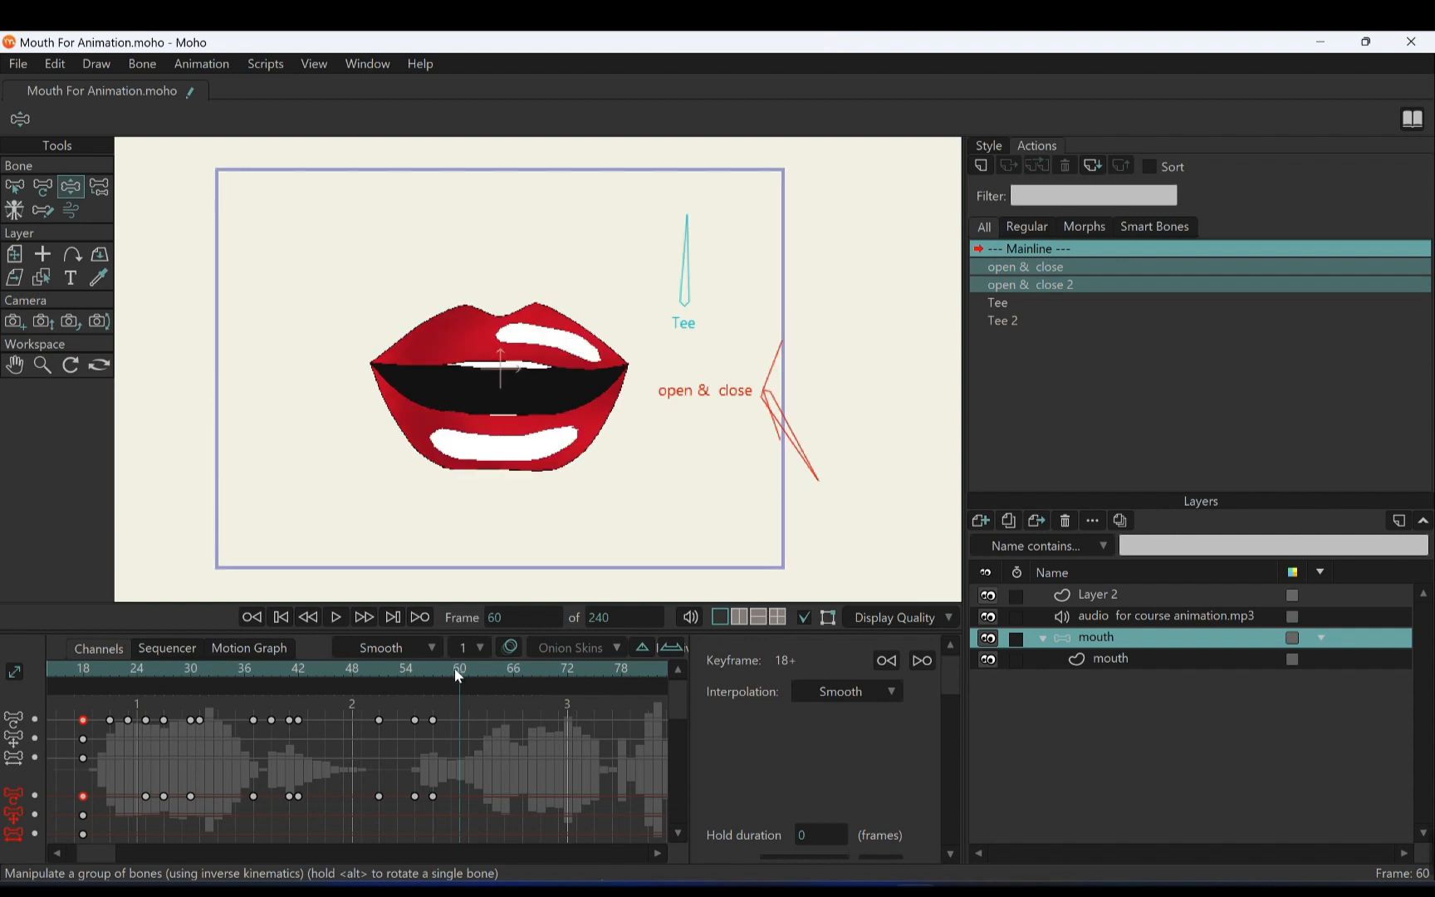
pyautogui.moveTo(424, 765)
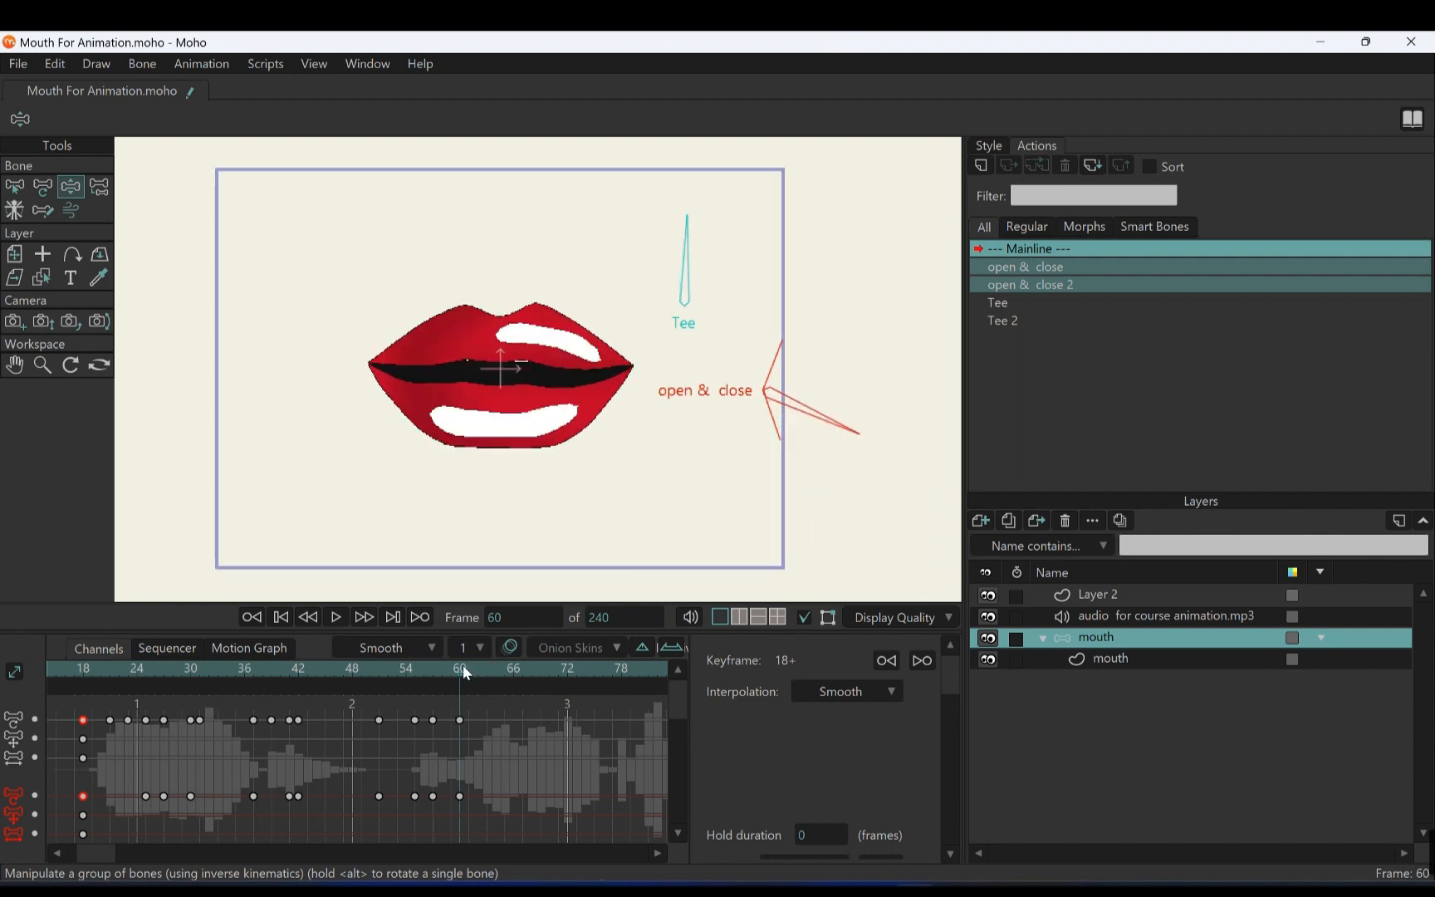
pyautogui.click(433, 667)
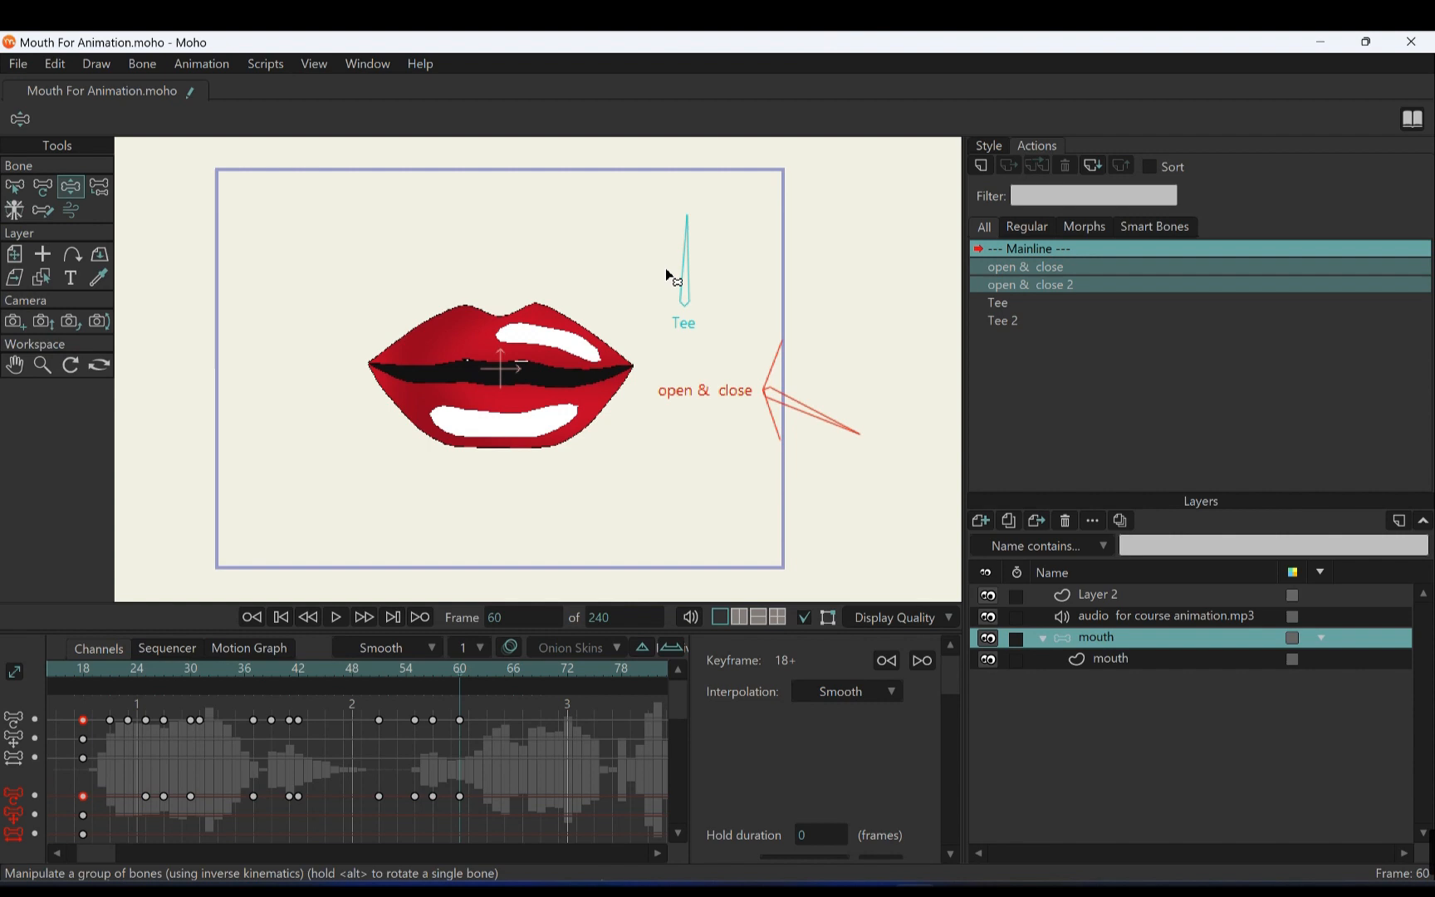
# Select the frame-54 keys and pose the Tee and open & close bones into an upper-teeth smile at frame 62
pyautogui.click(998, 302)
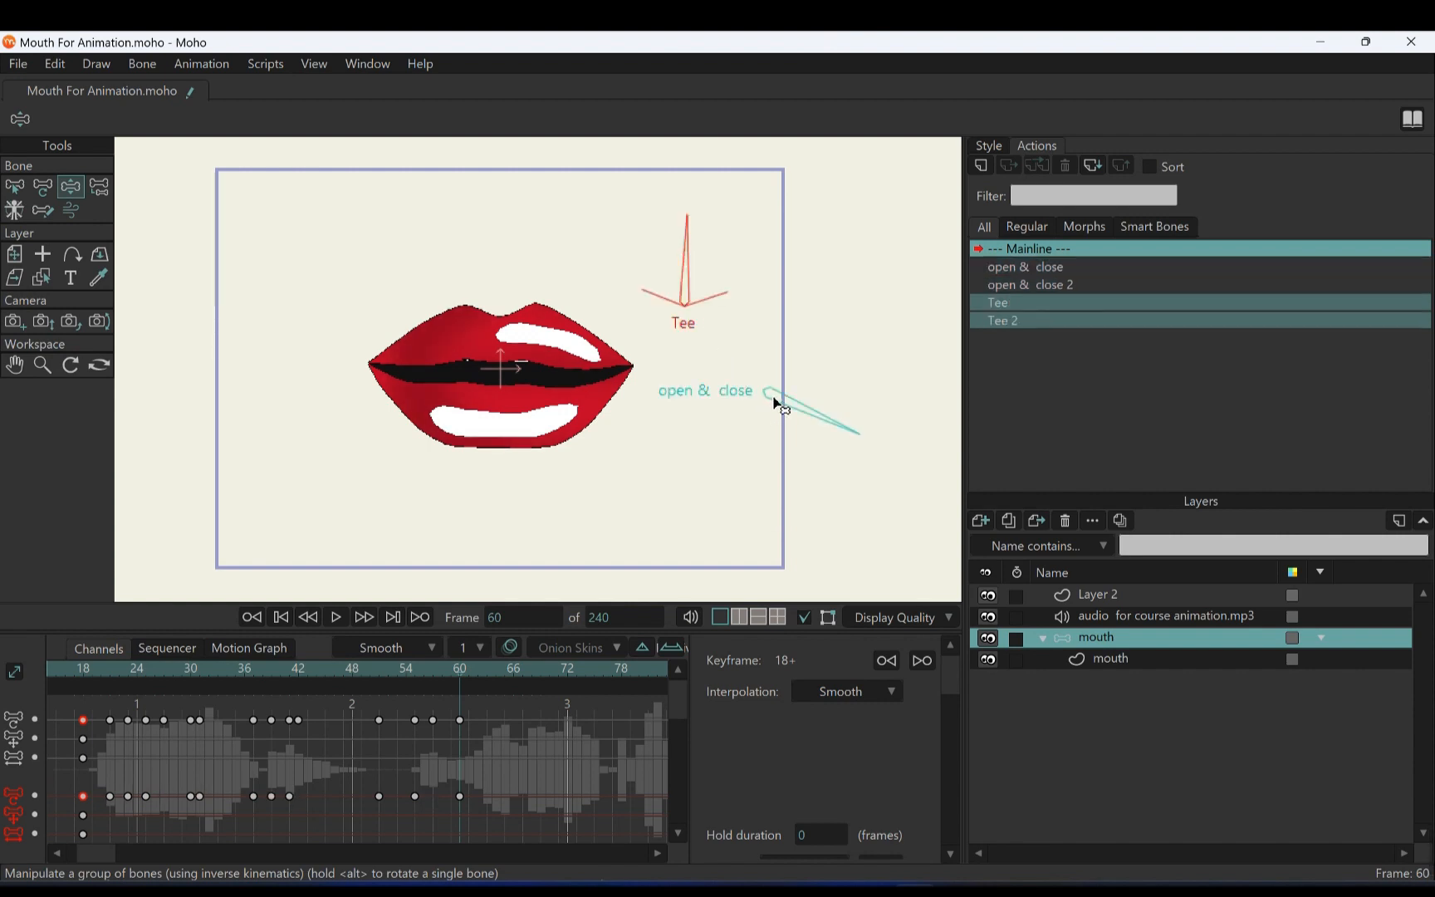
pyautogui.click(1028, 266)
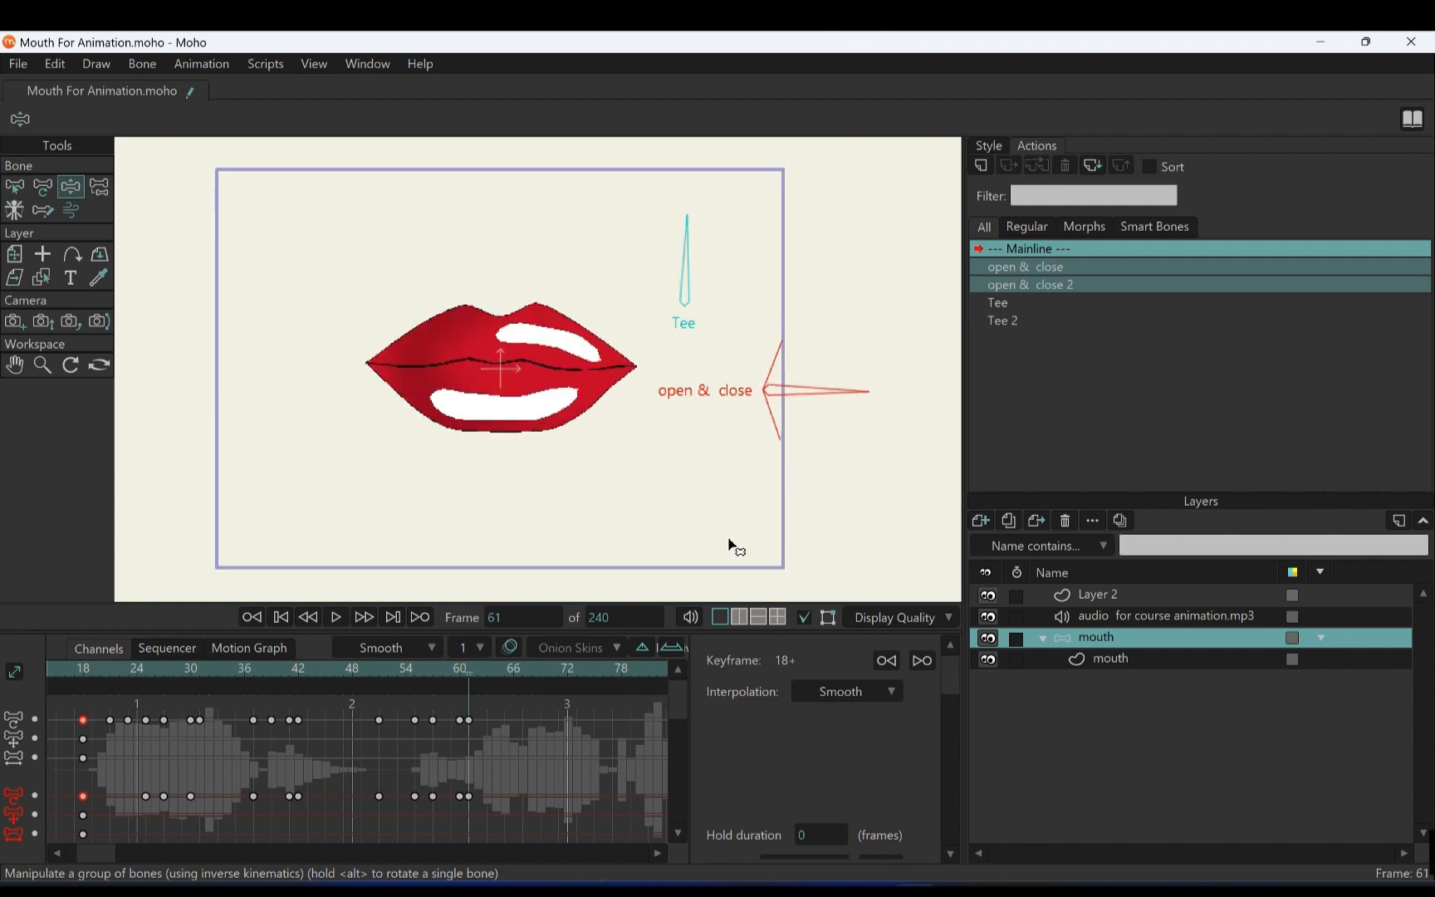
pyautogui.moveTo(407, 797)
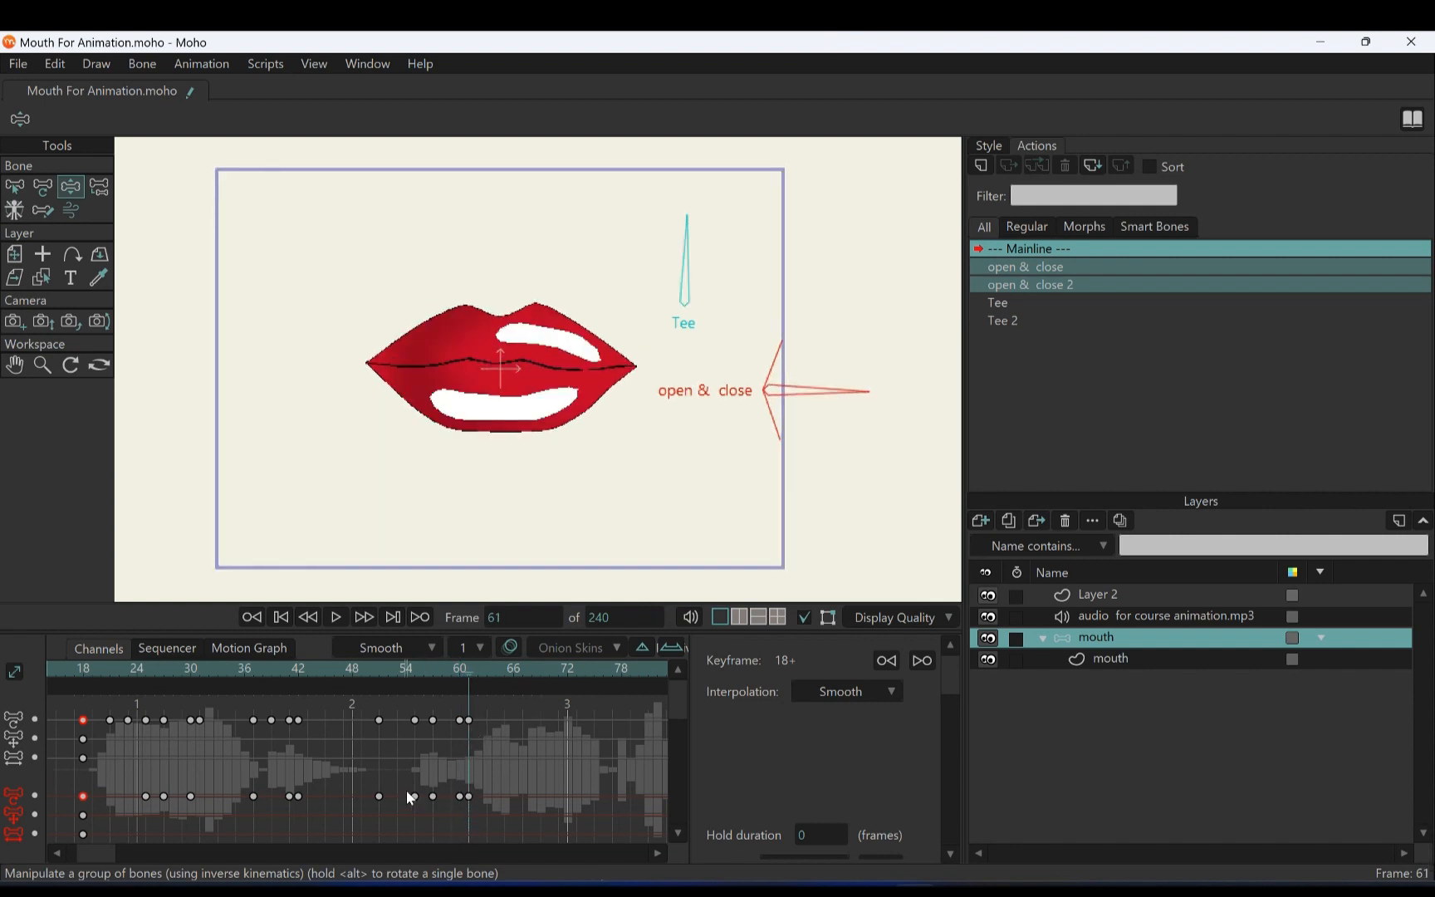
pyautogui.click(413, 720)
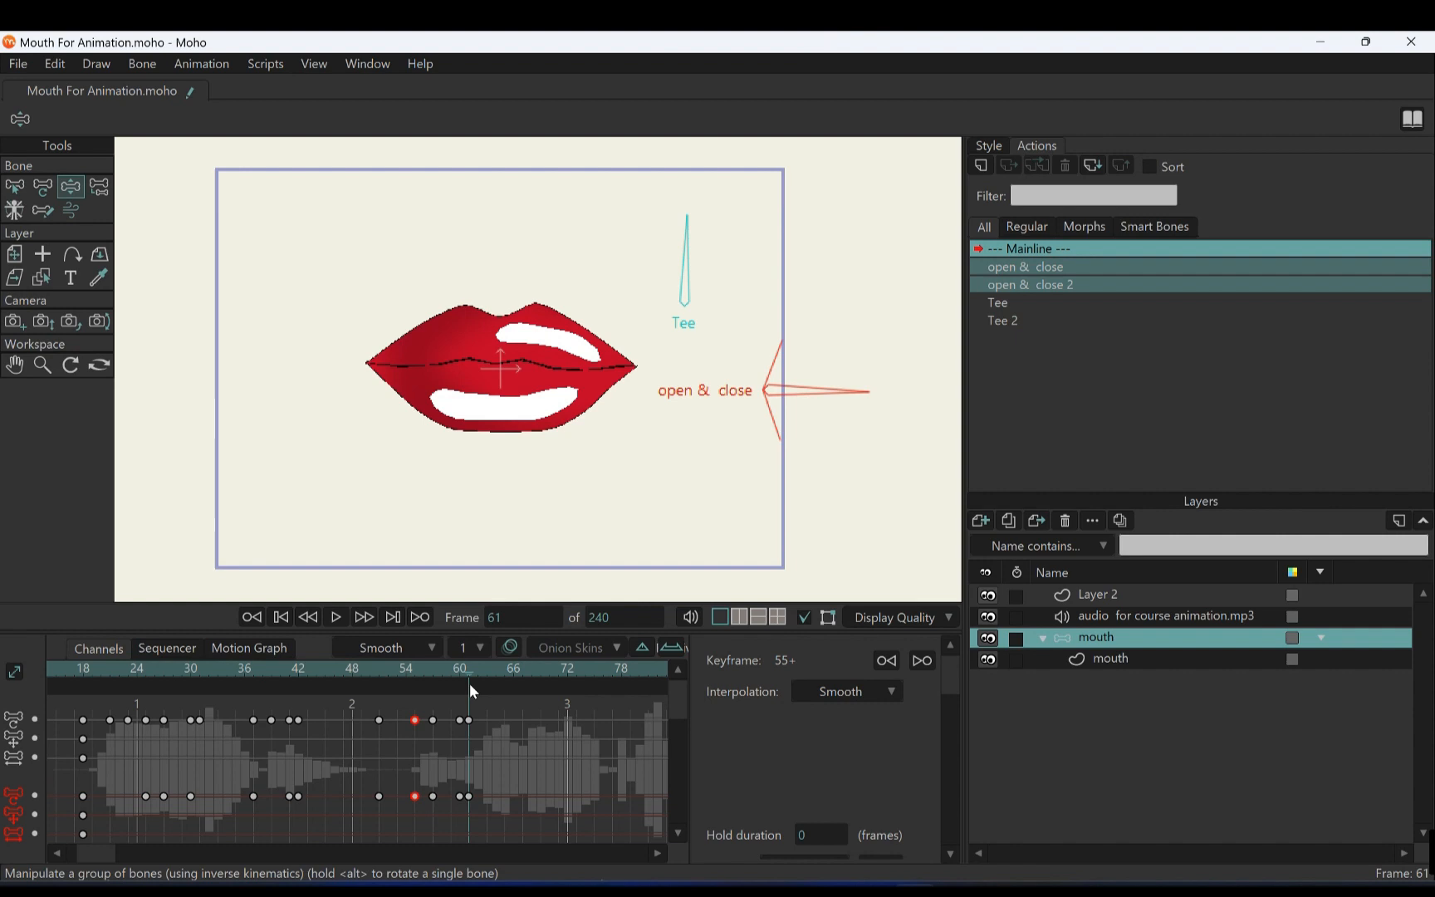
pyautogui.moveTo(840, 417)
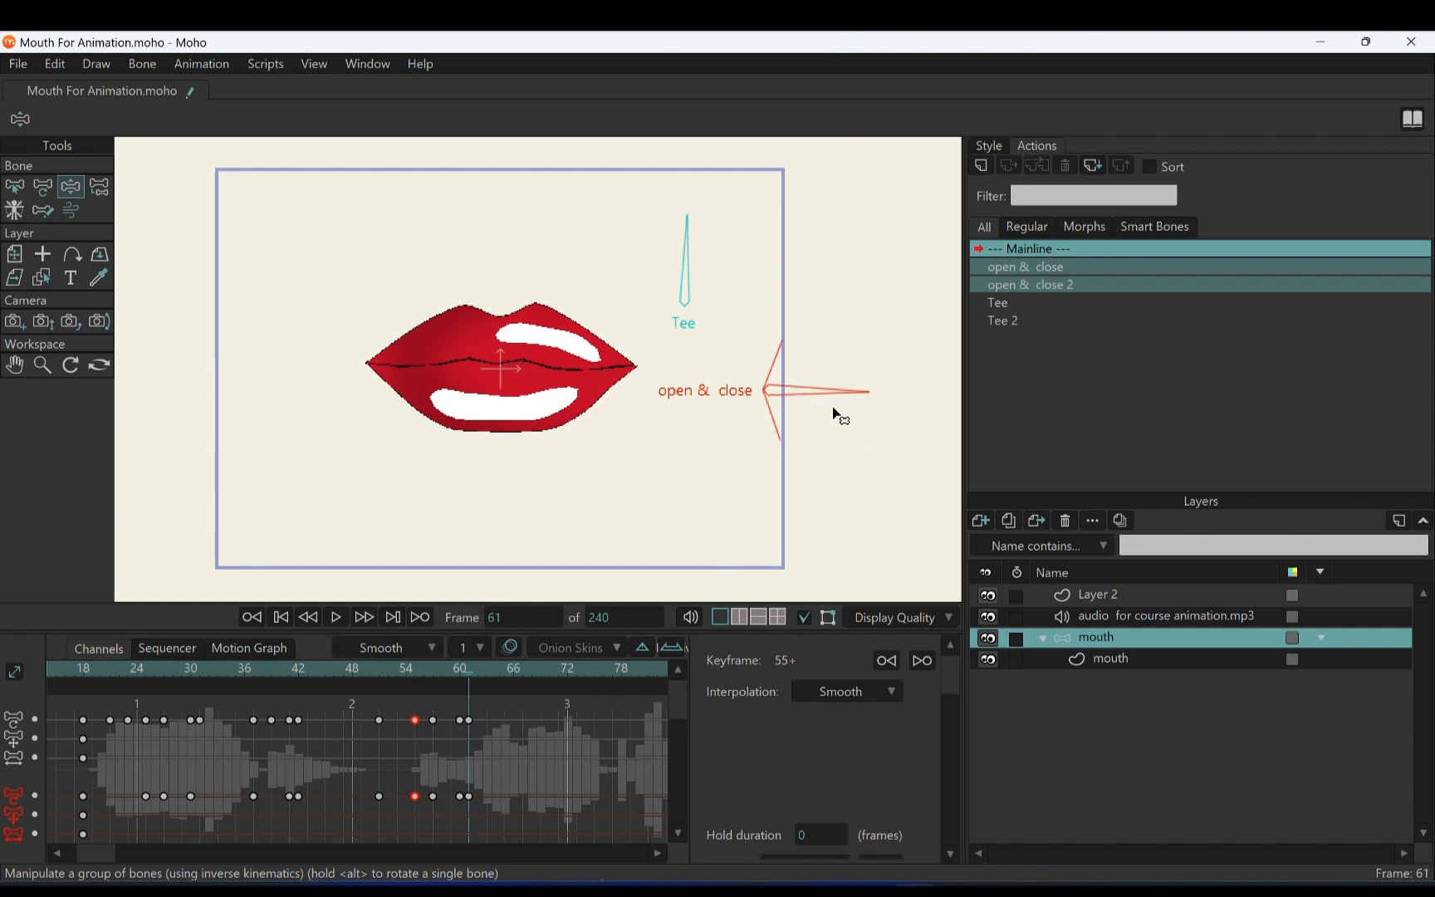
pyautogui.moveTo(719, 338)
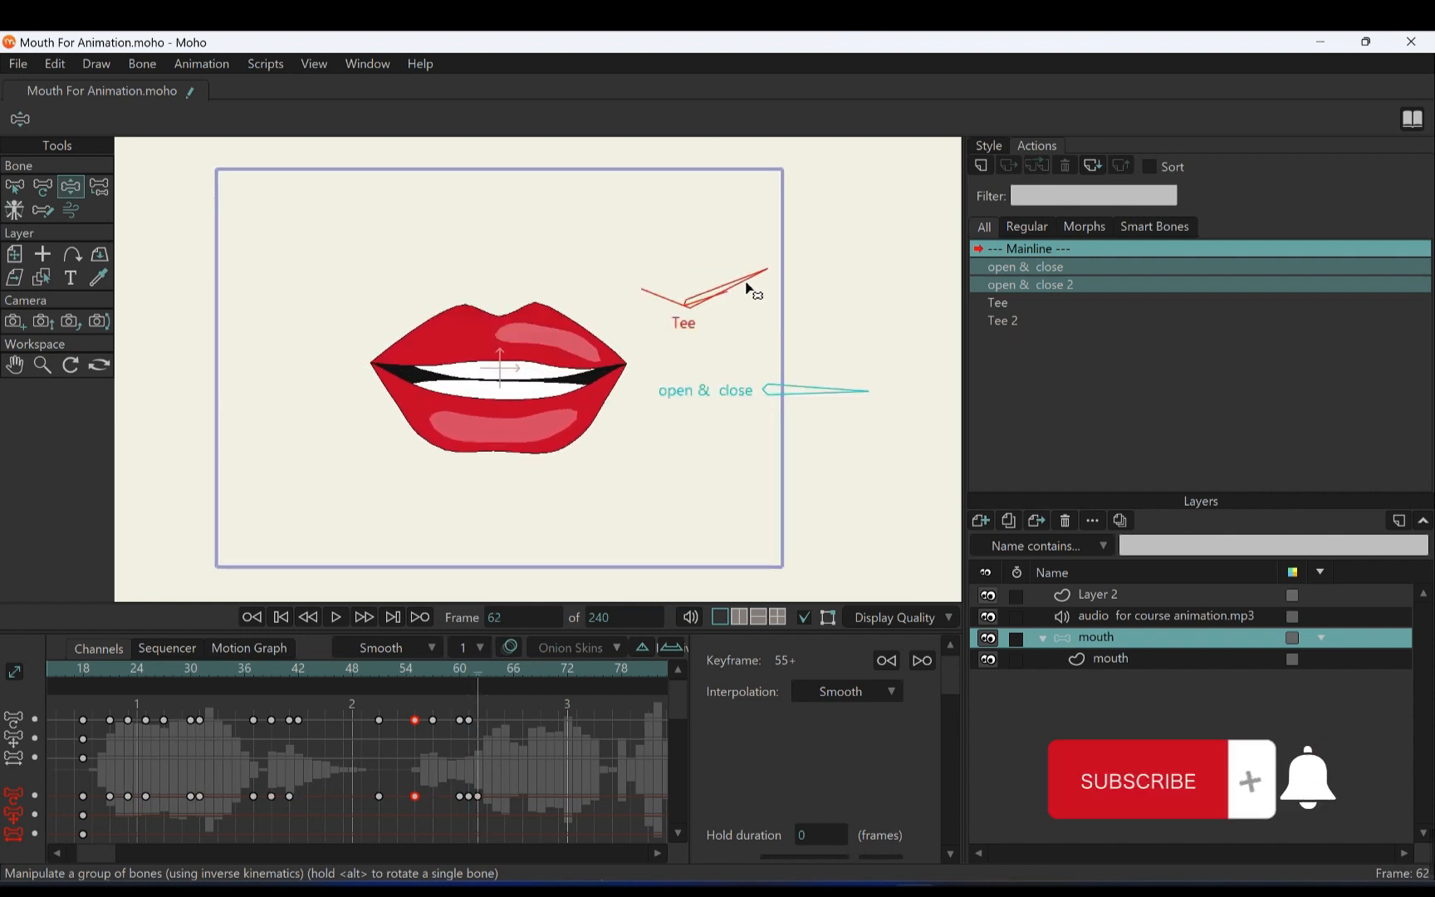
# Rotate the Tee and open & close bones across frames 62–67, mouth slightly open at frame 64
pyautogui.click(998, 302)
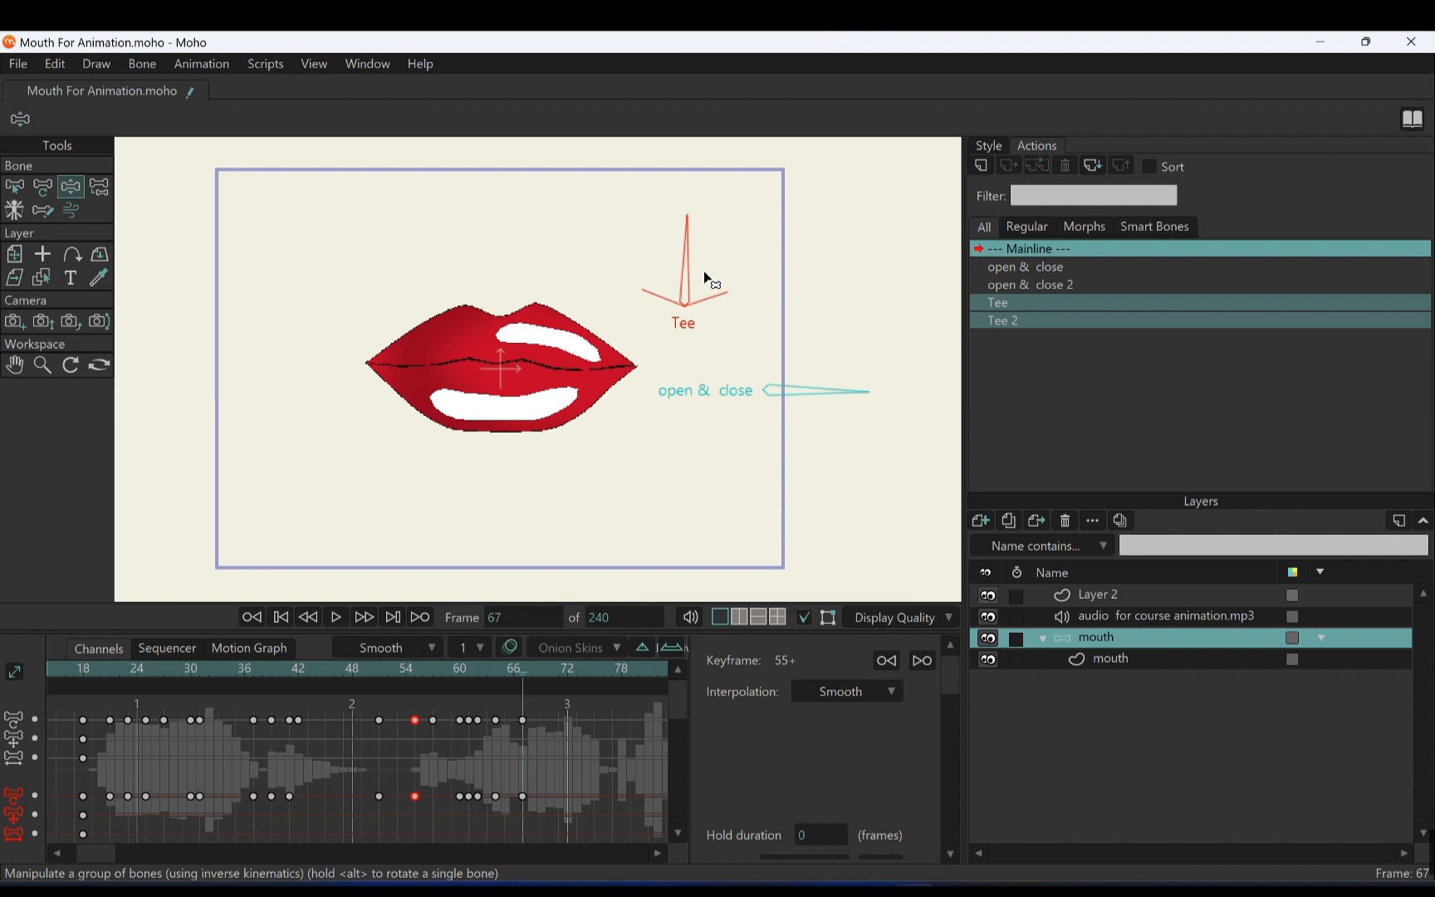
pyautogui.moveTo(684, 224)
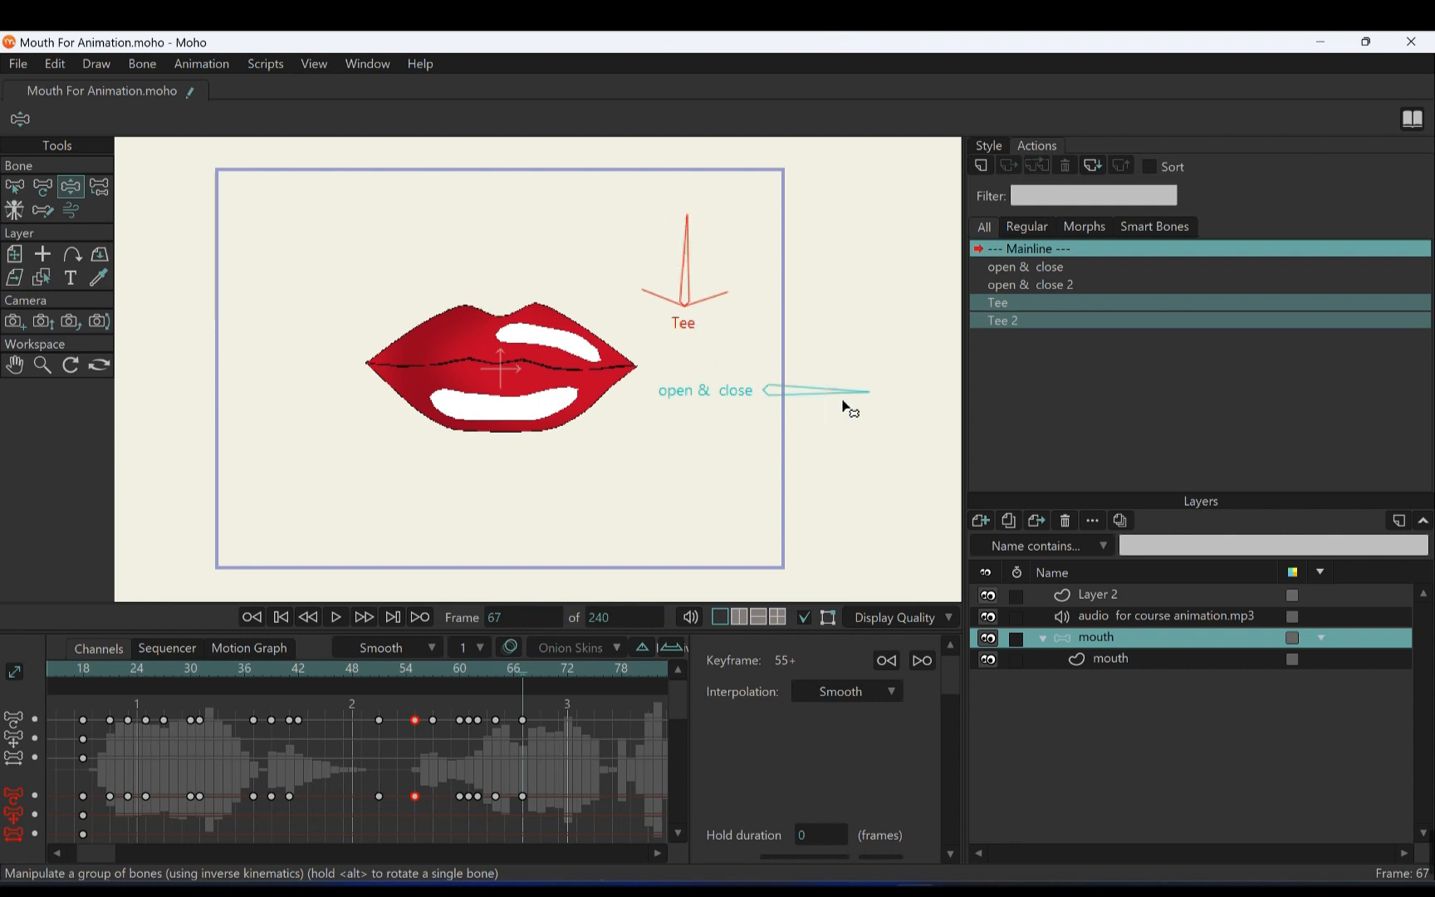
pyautogui.moveTo(772, 417)
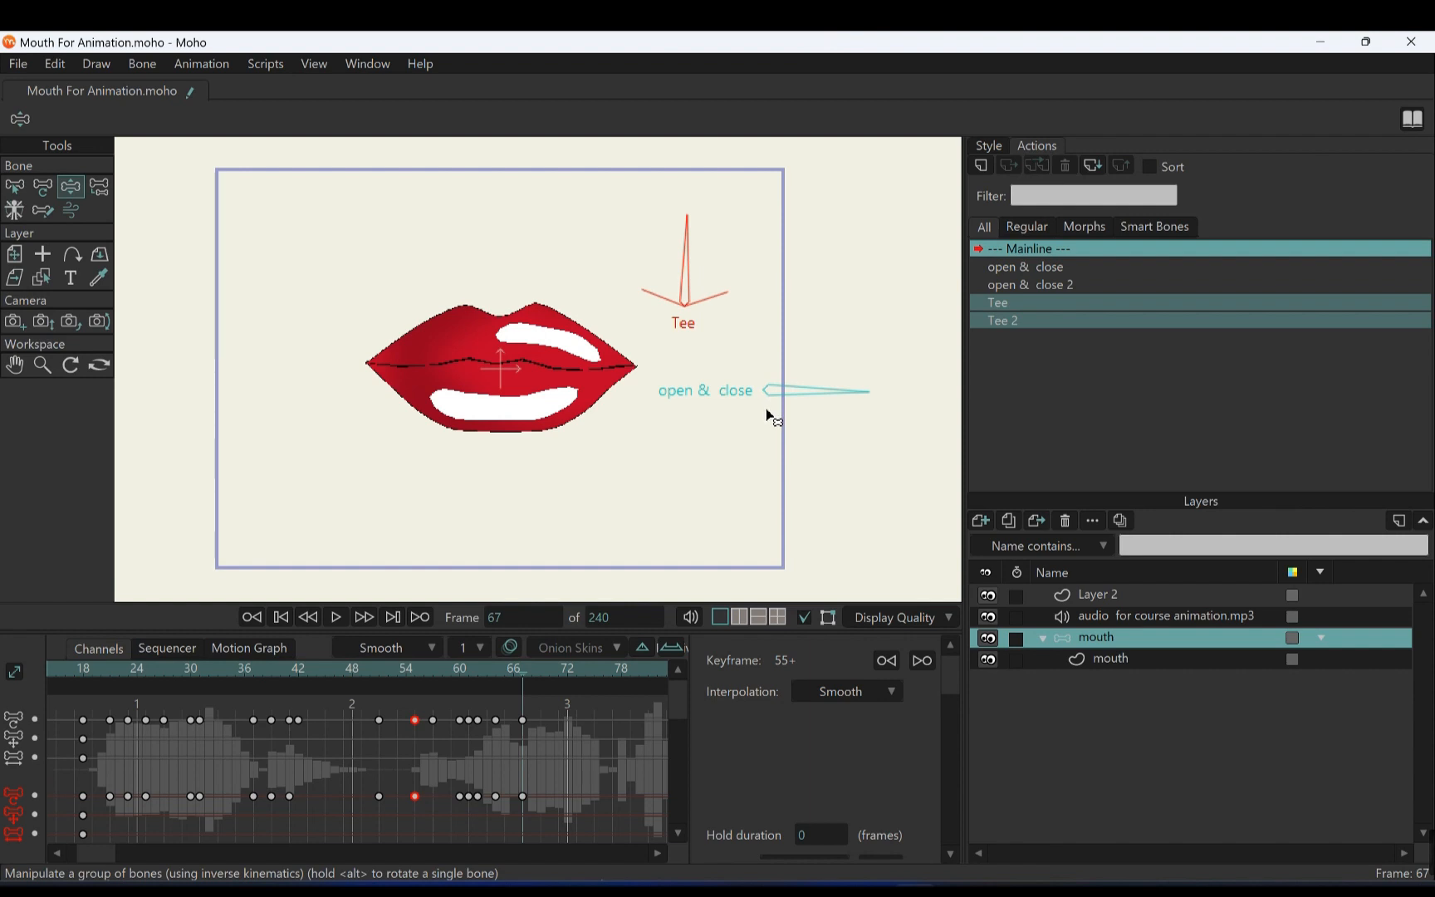
pyautogui.moveTo(768, 437)
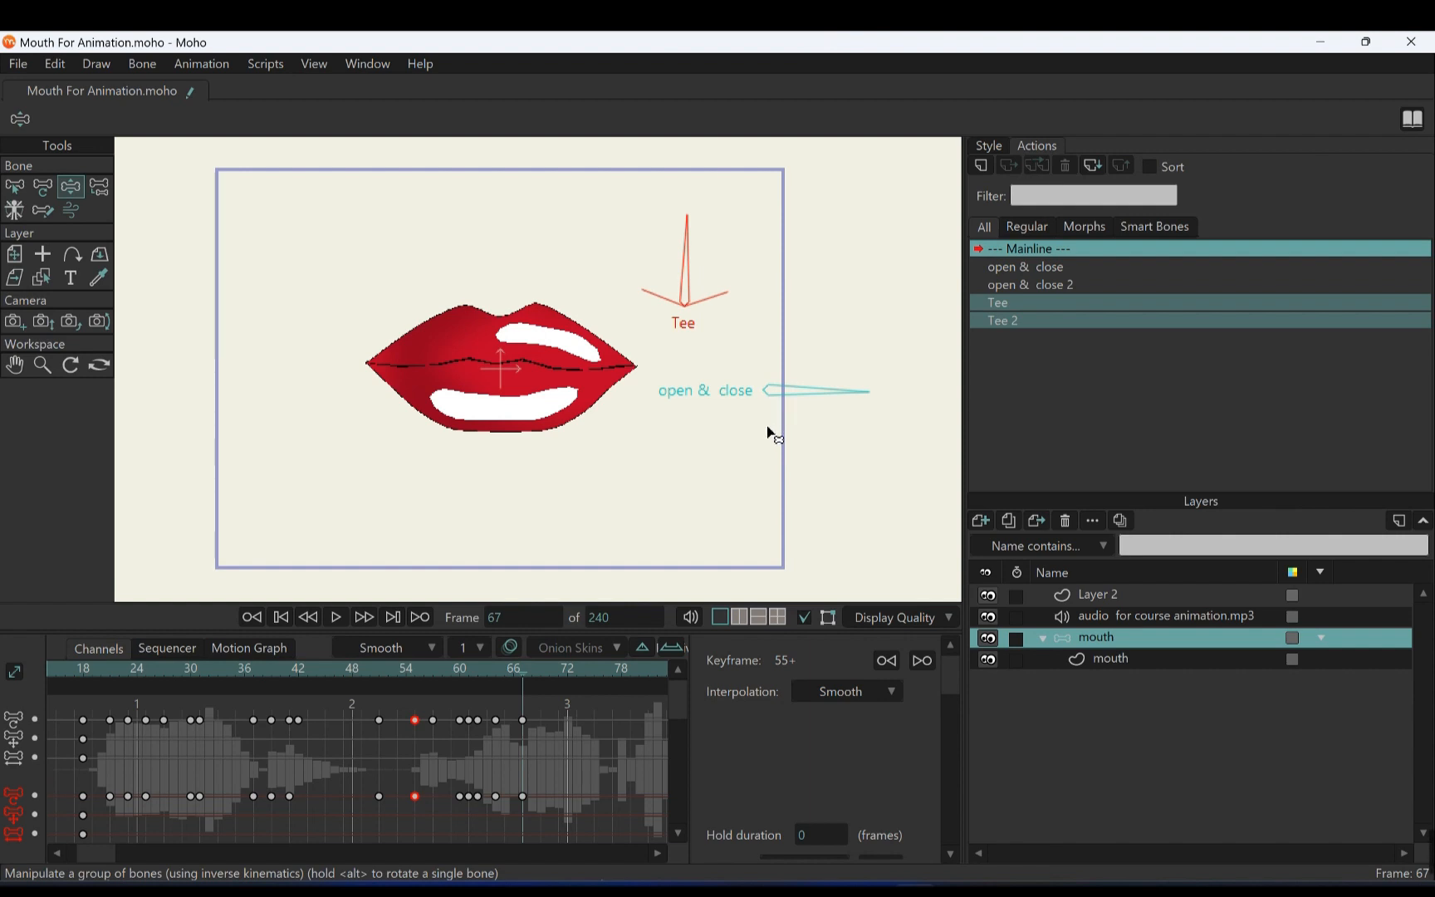
pyautogui.moveTo(525, 677)
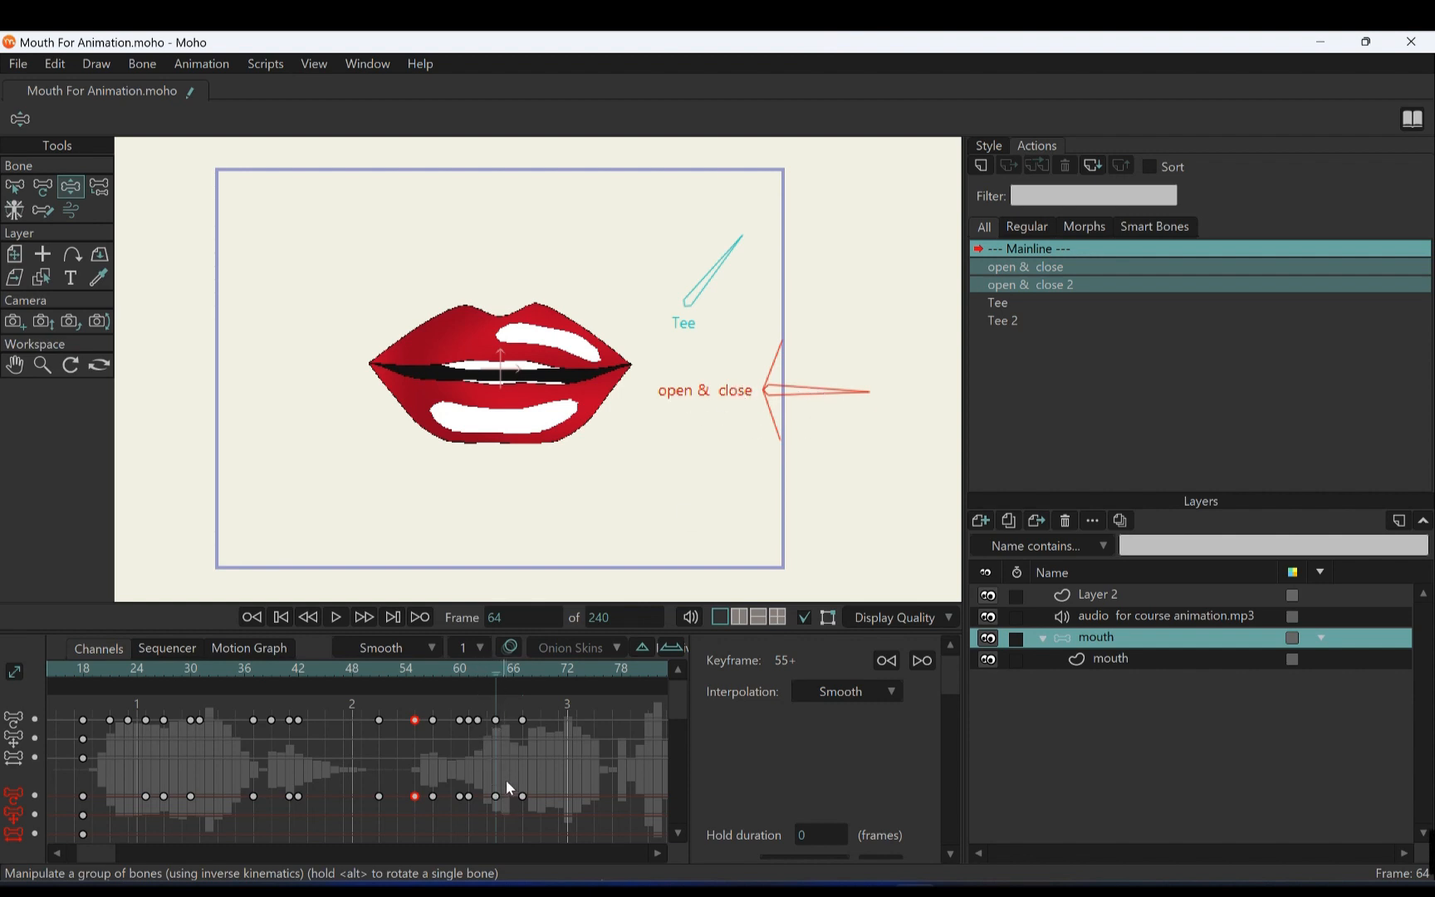
# Key the open & close bone at frames 71–72 so the mouth forms a round open O shape
pyautogui.click(998, 303)
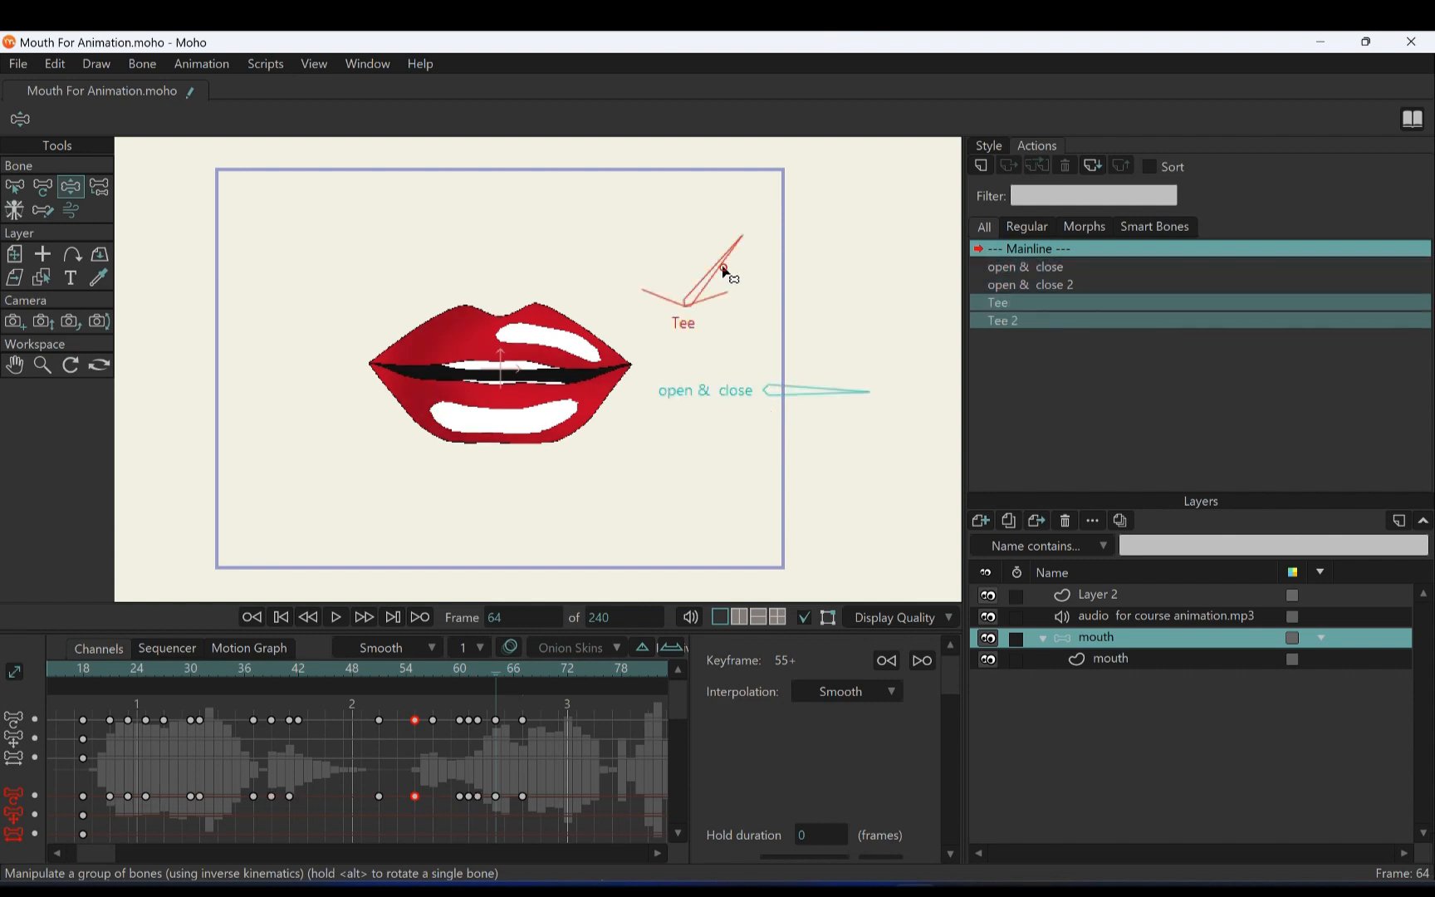
pyautogui.click(521, 667)
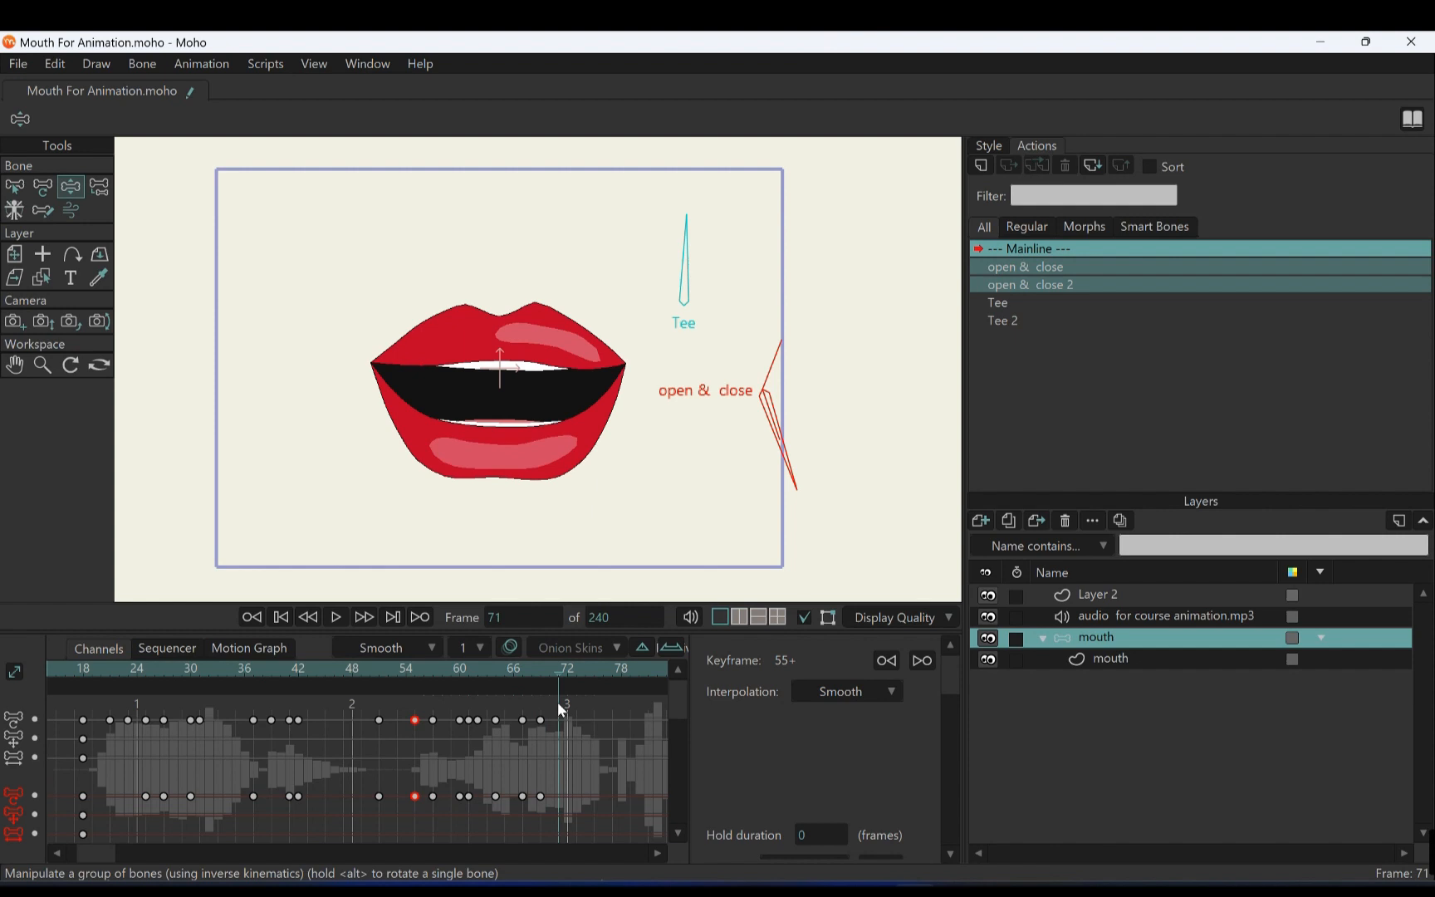
pyautogui.click(510, 667)
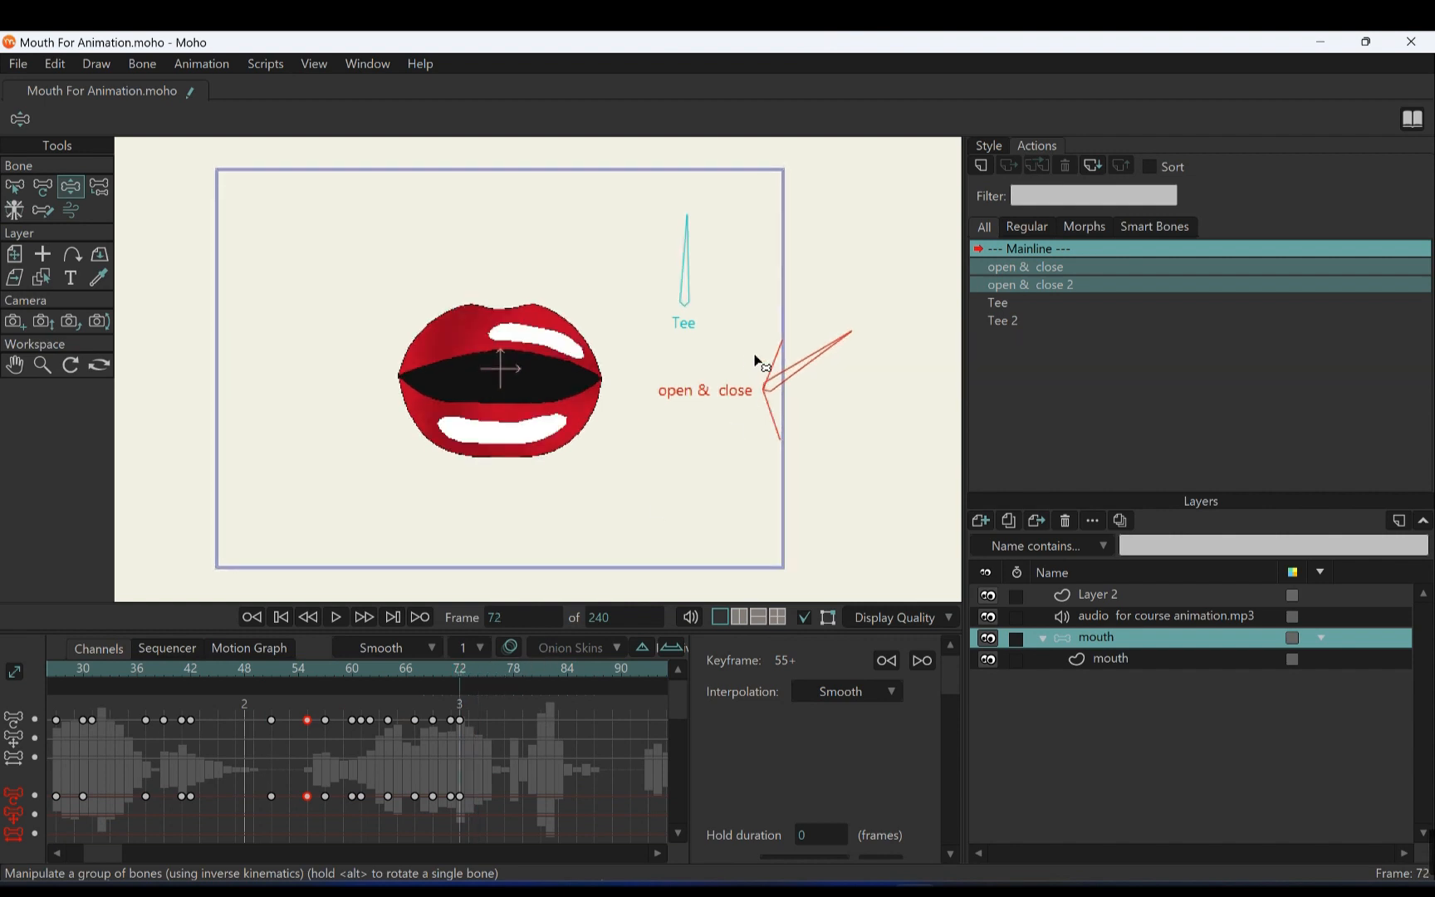
# Key the Tee and open & close bones around frames 77–78, alternating the wide Tee shape with a closed-teeth smile
pyautogui.click(998, 302)
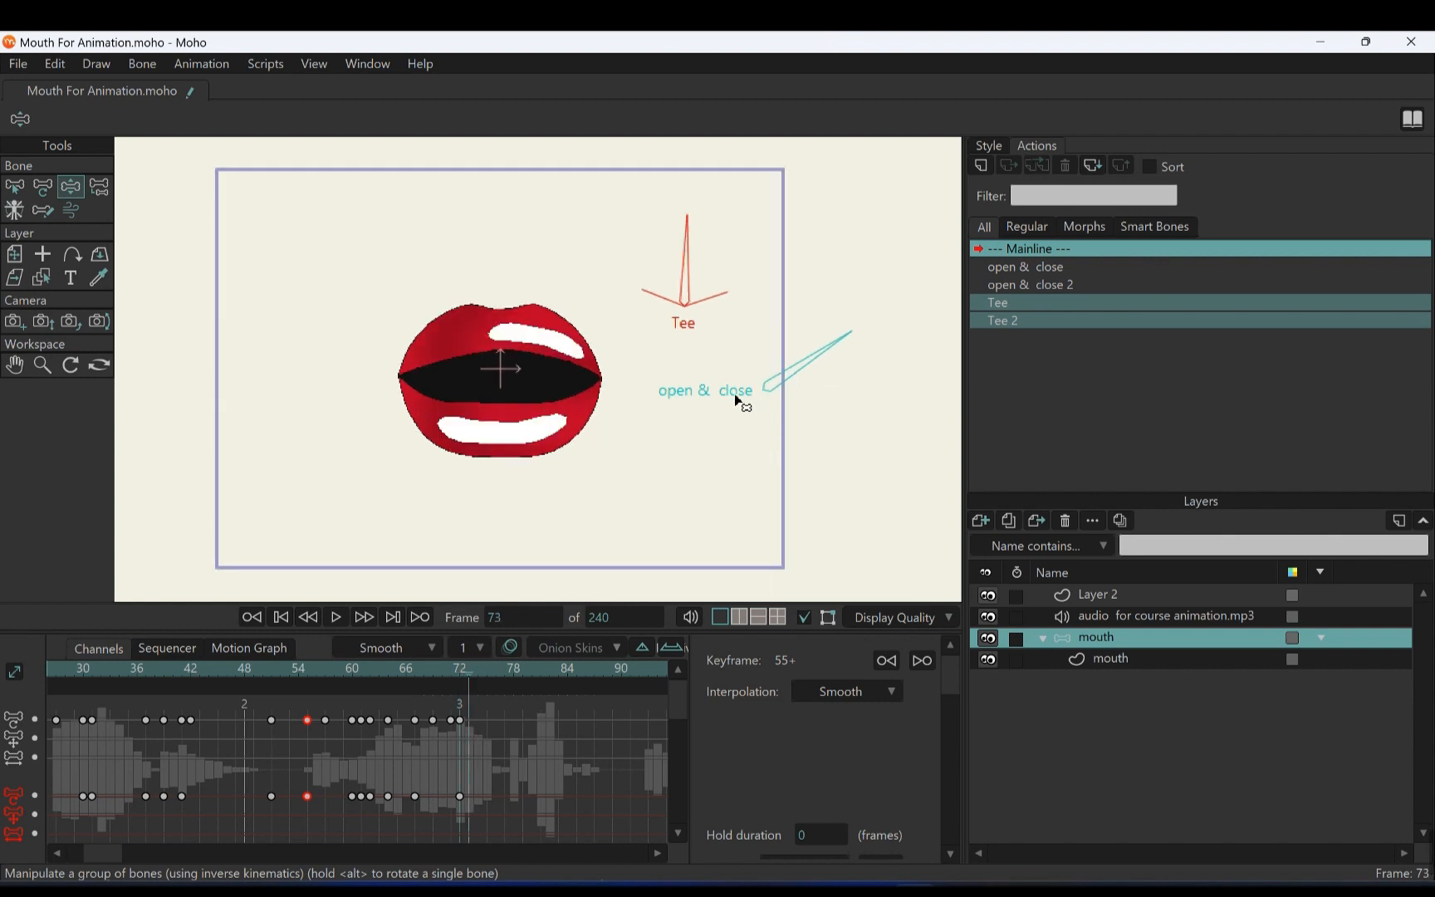
pyautogui.moveTo(764, 397)
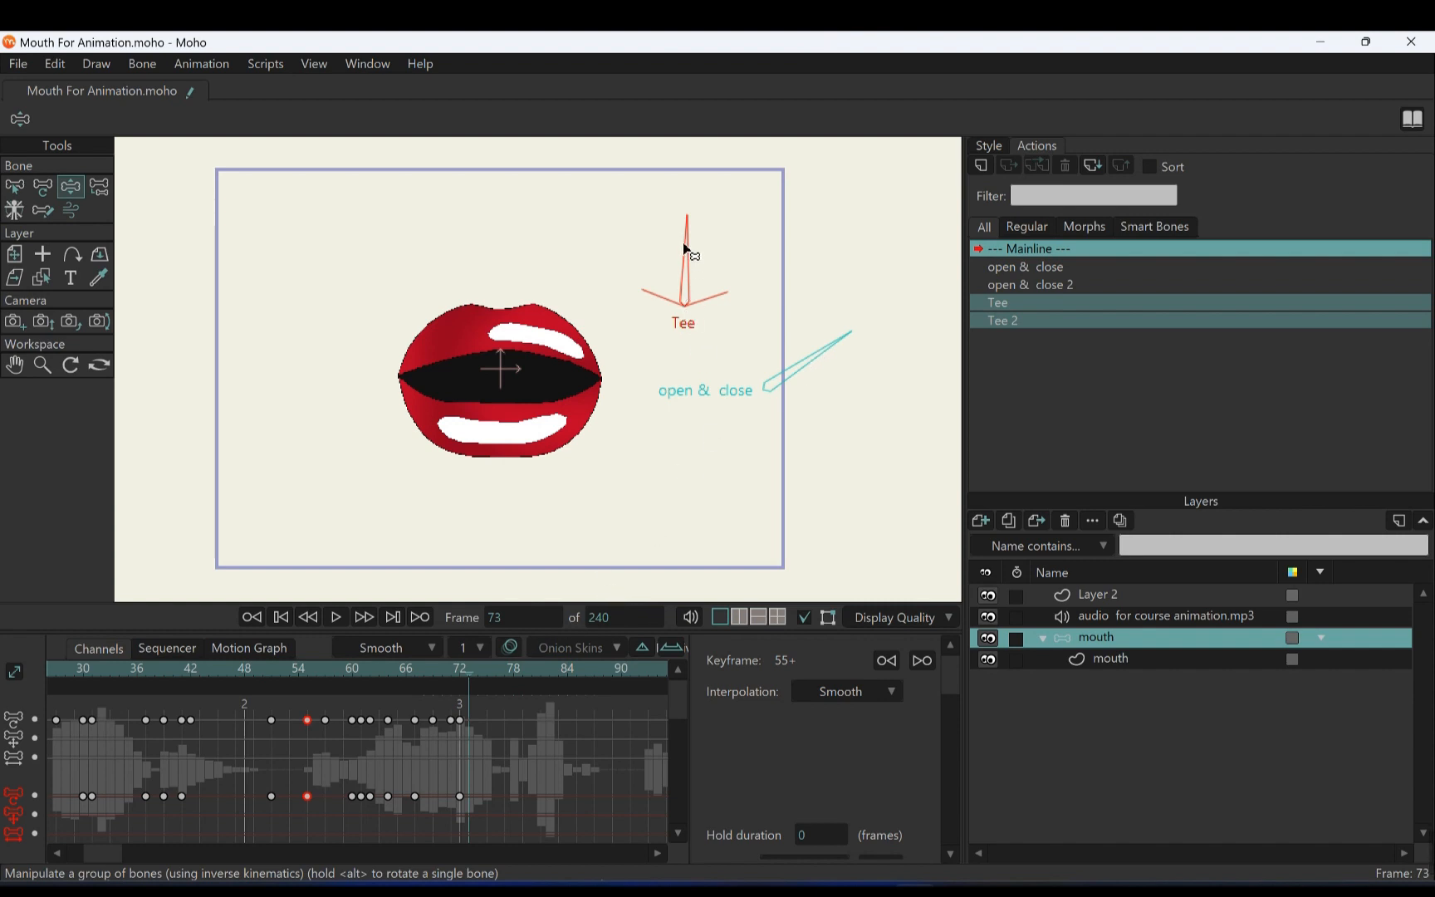
pyautogui.moveTo(581, 307)
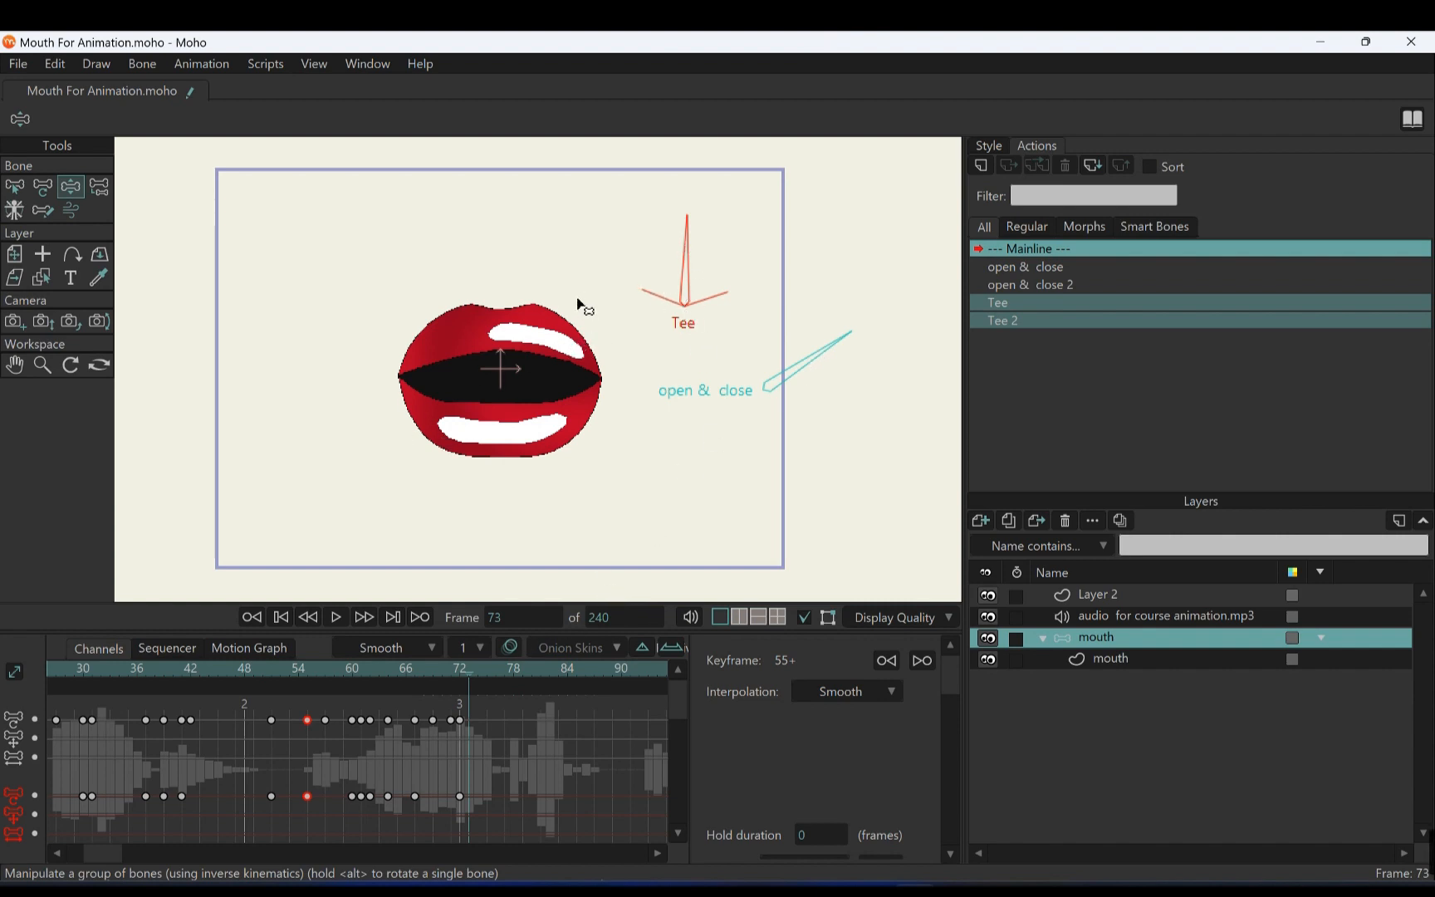
pyautogui.moveTo(303, 722)
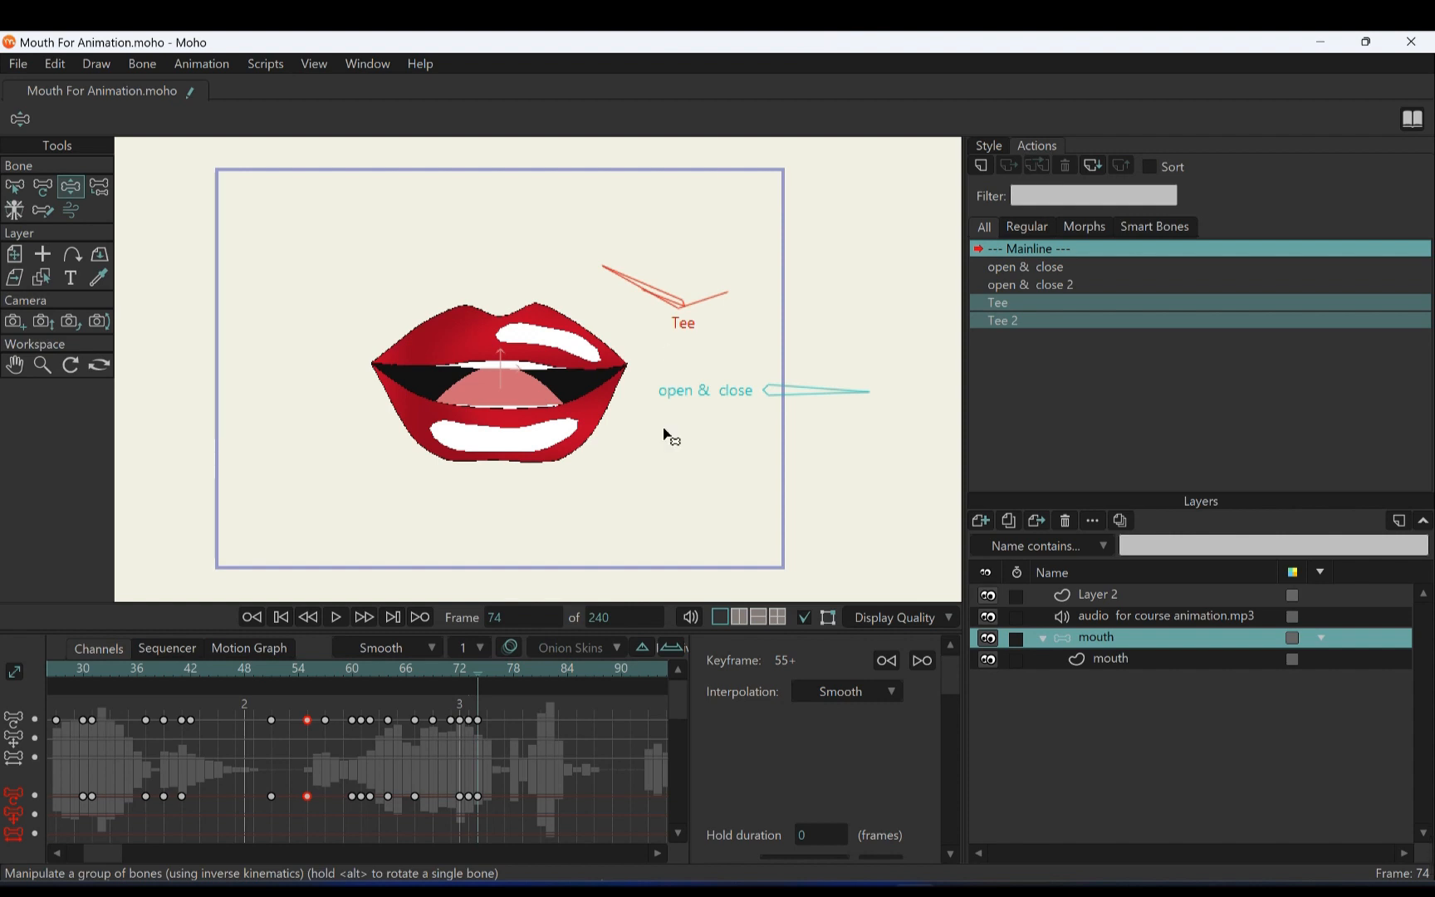
pyautogui.click(497, 667)
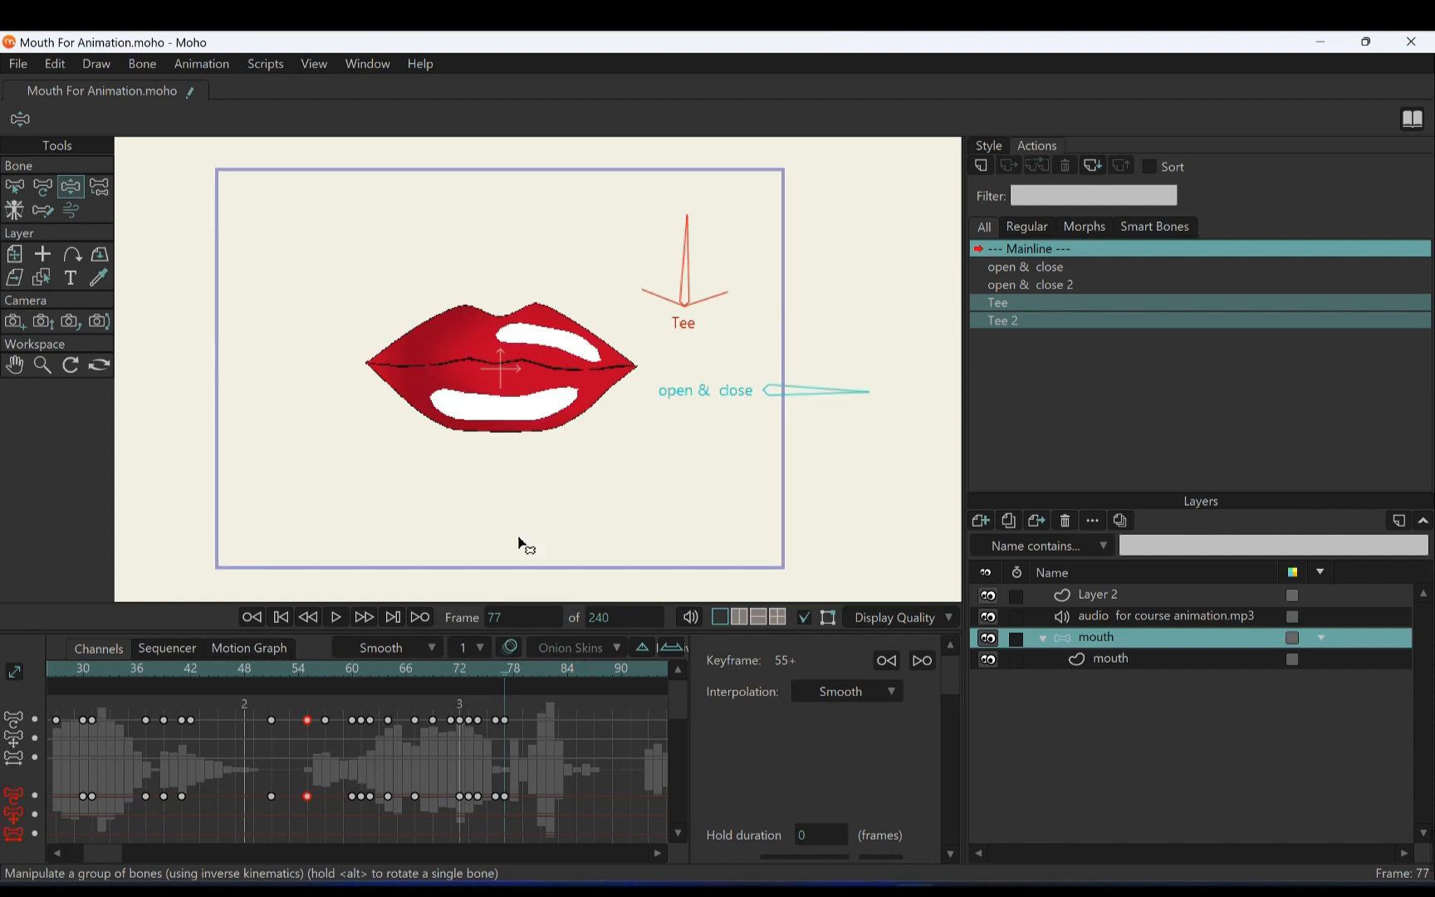
pyautogui.moveTo(292, 679)
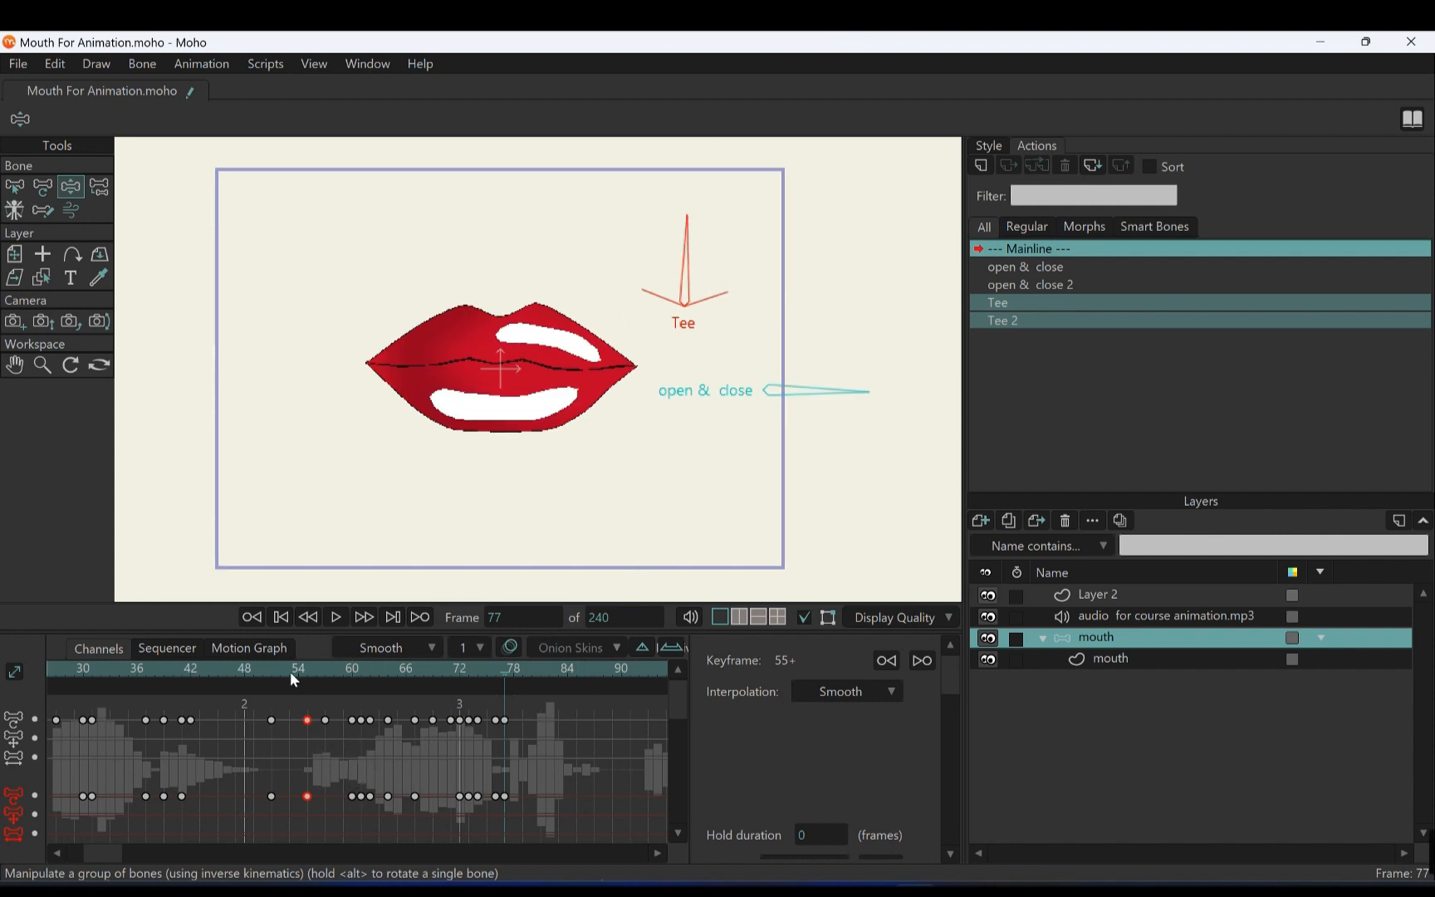
pyautogui.click(502, 721)
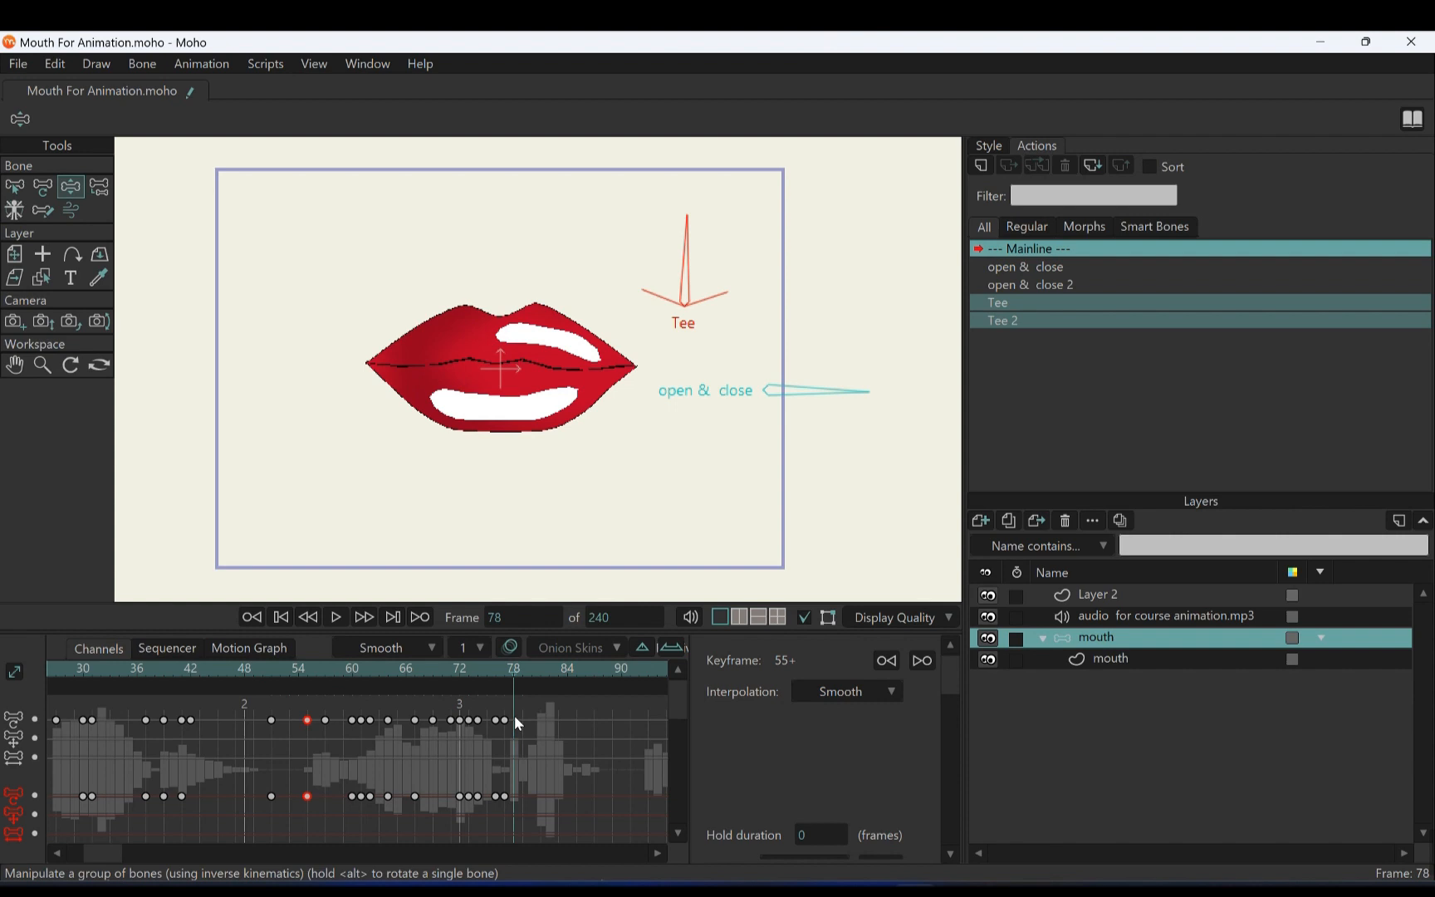
pyautogui.click(510, 667)
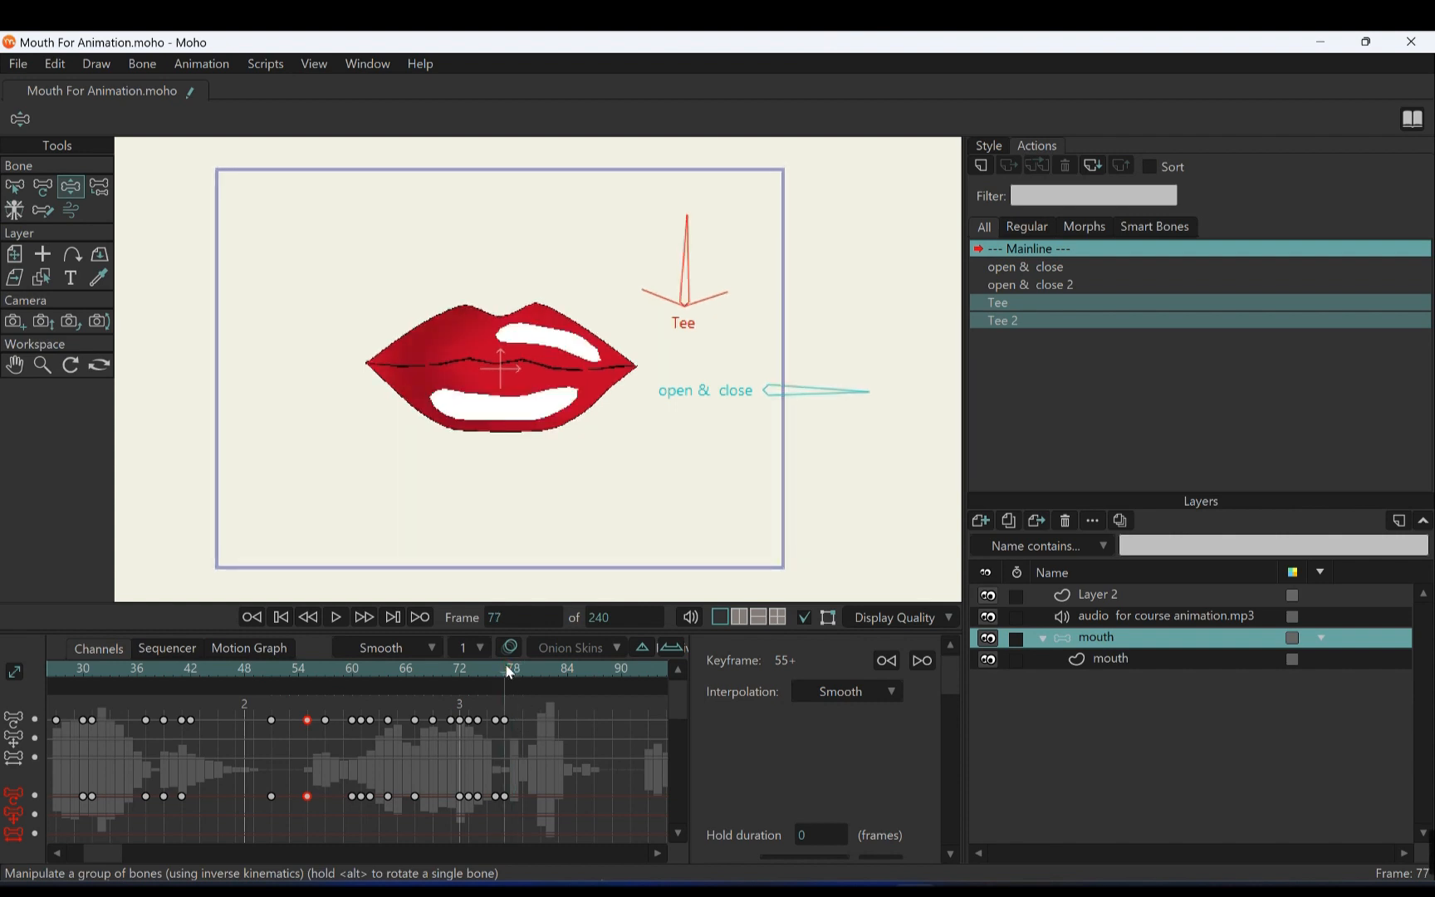
pyautogui.moveTo(691, 270)
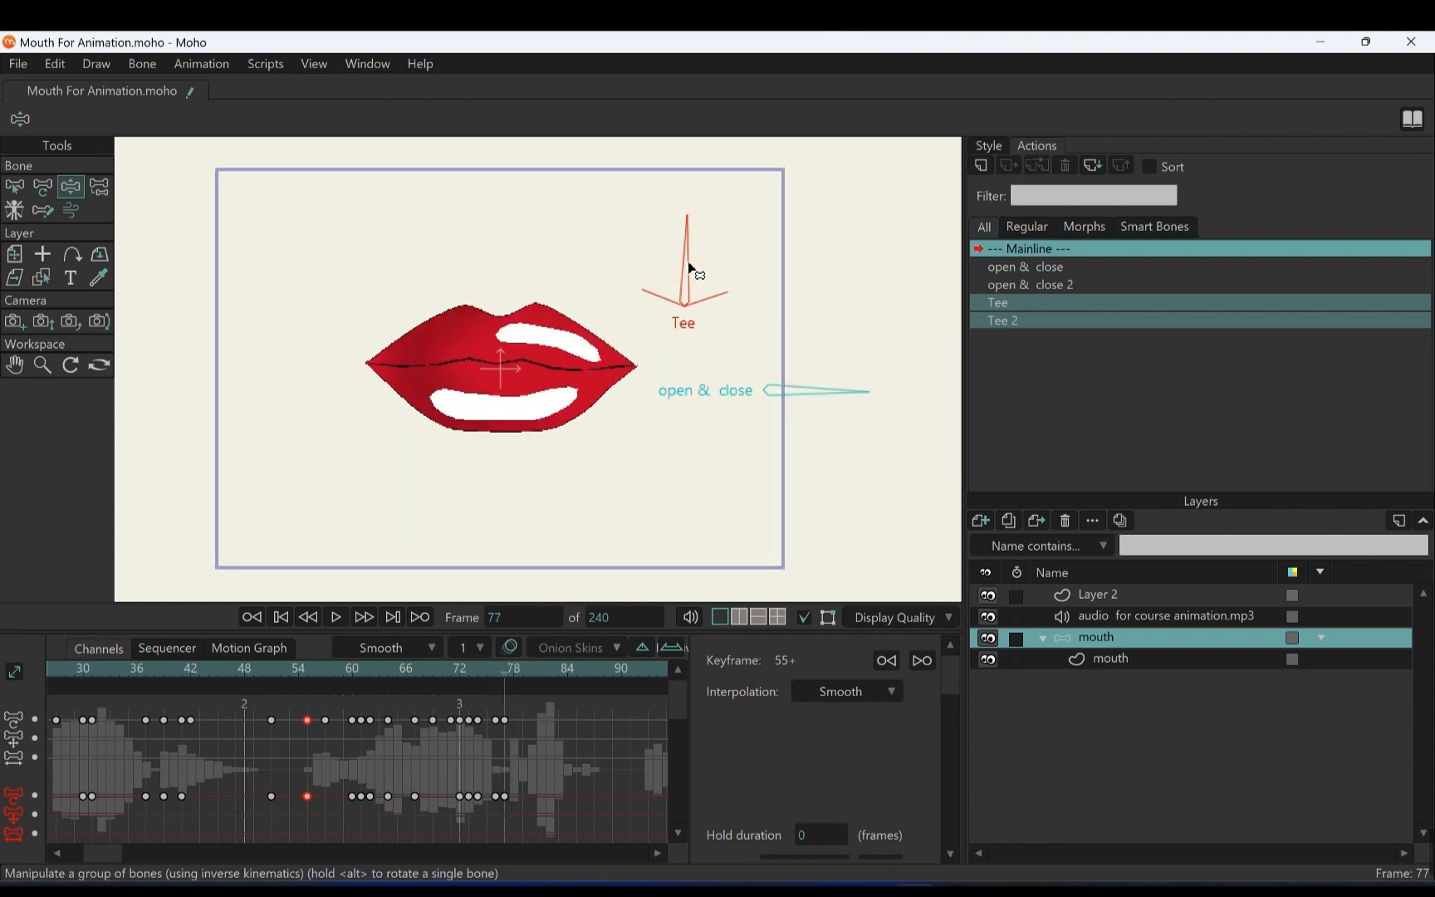
pyautogui.click(513, 668)
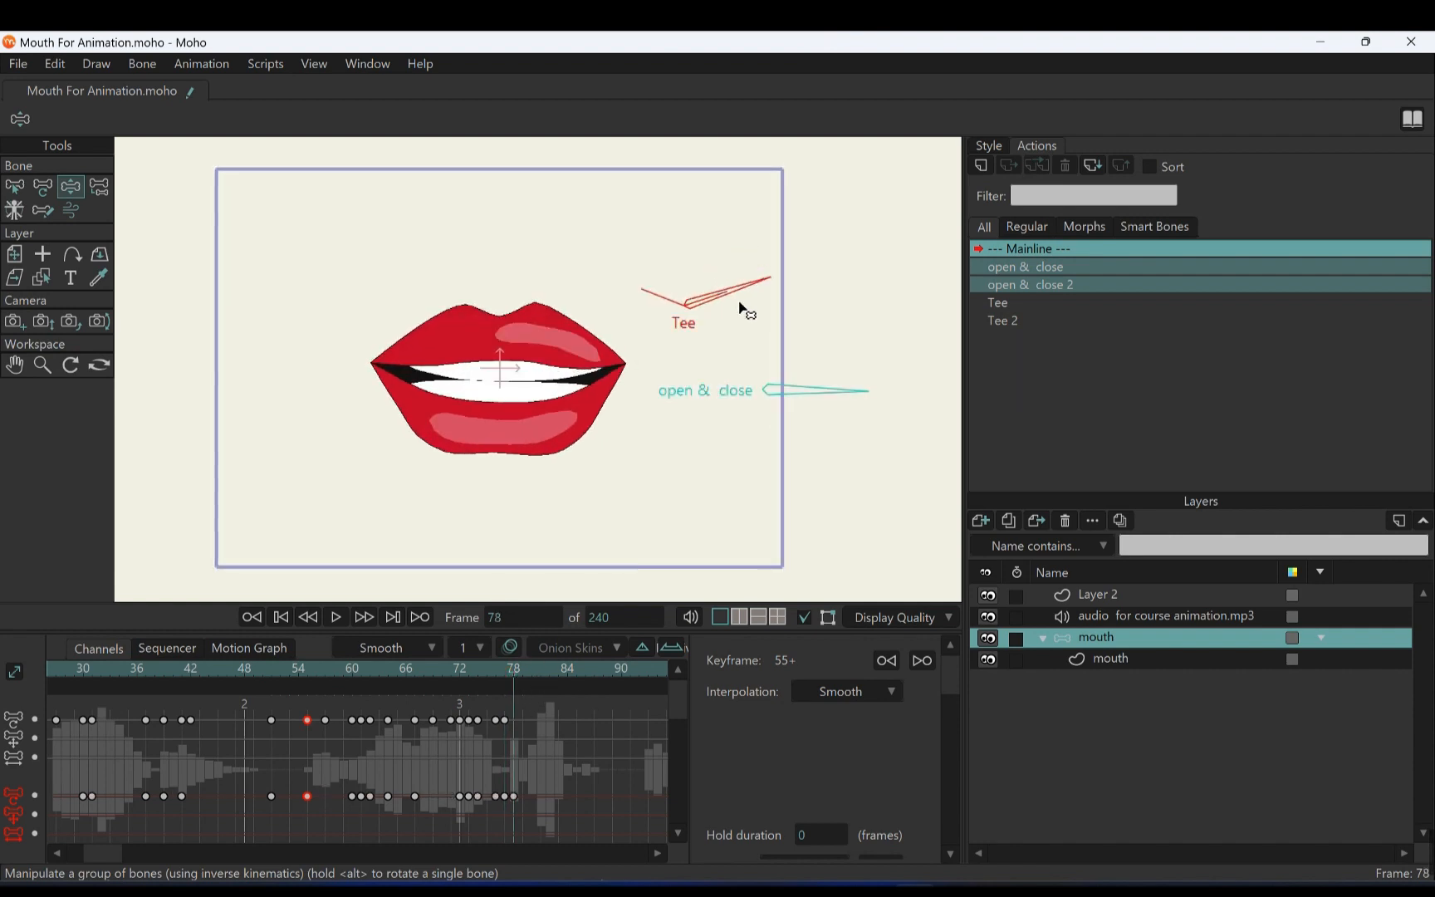
pyautogui.click(531, 668)
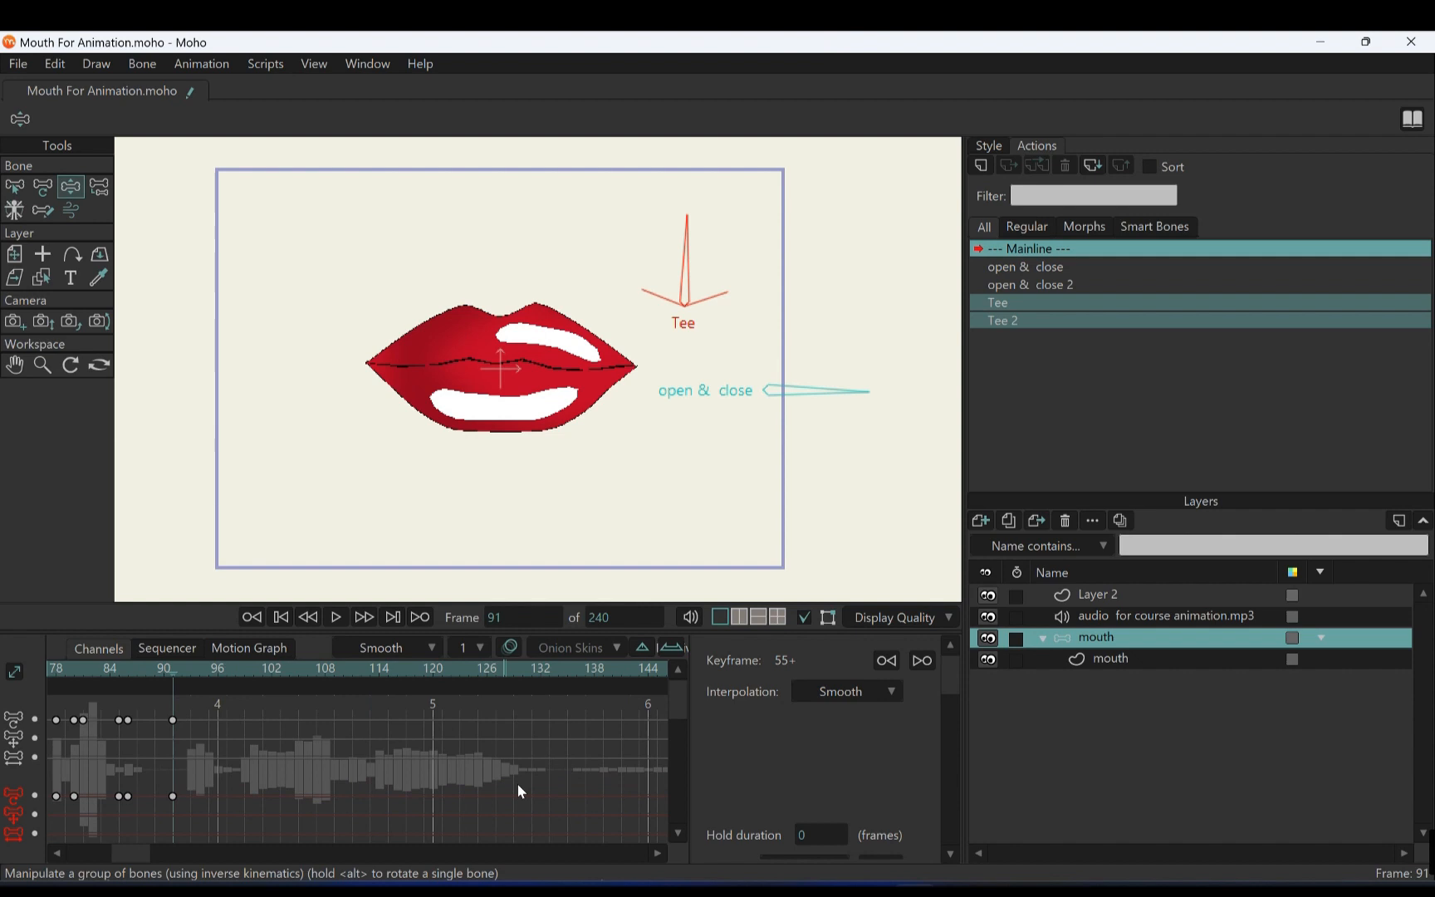
# Scrub frames 83–96 and rotate the Tee bone at frame 87 so the lips part over clenched teeth
pyautogui.hscroll(-3)
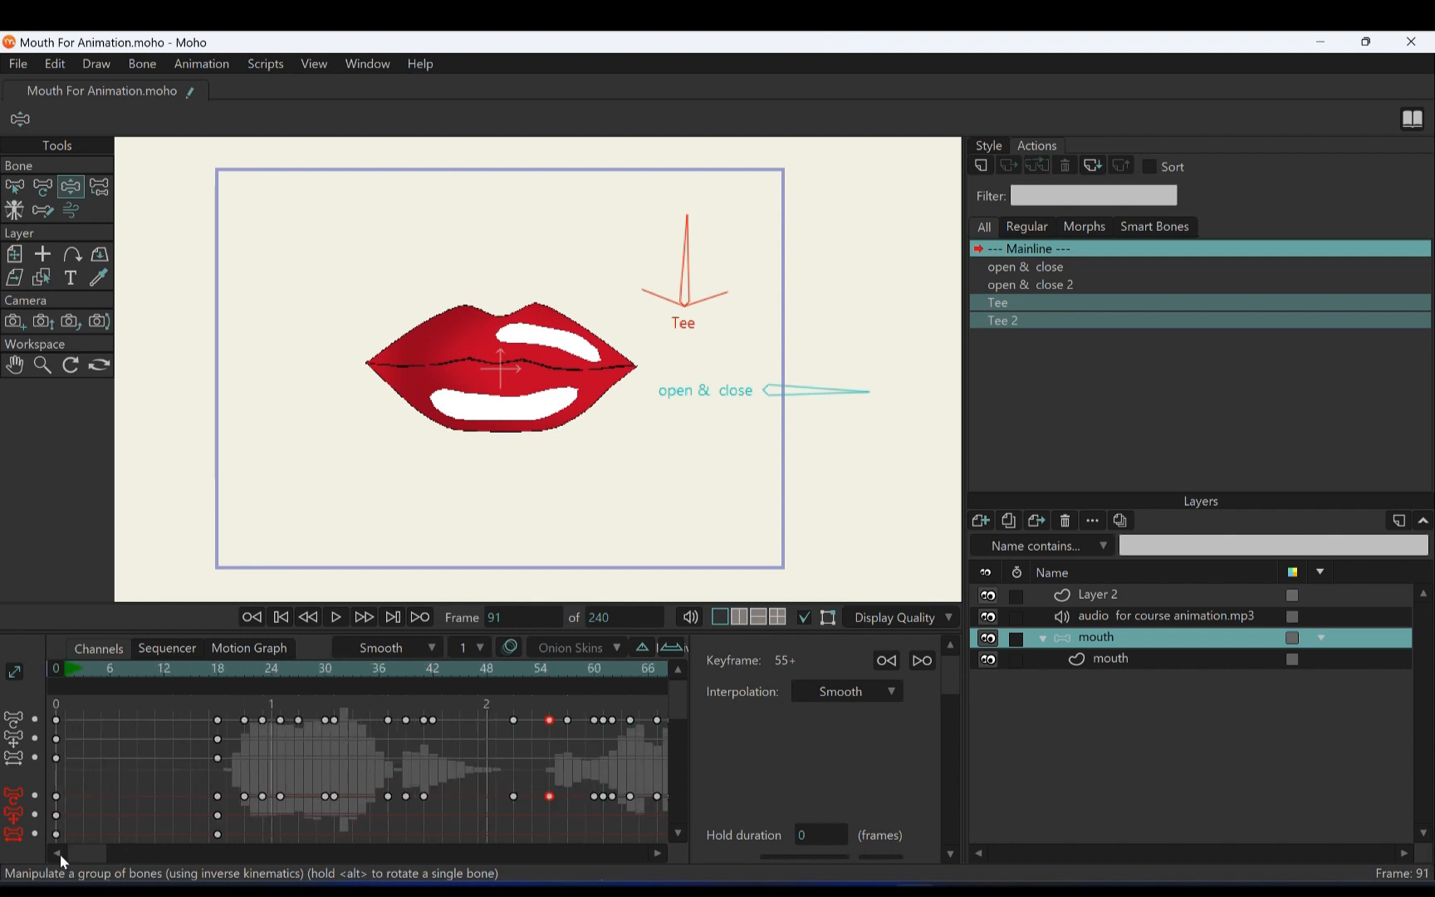
pyautogui.click(217, 668)
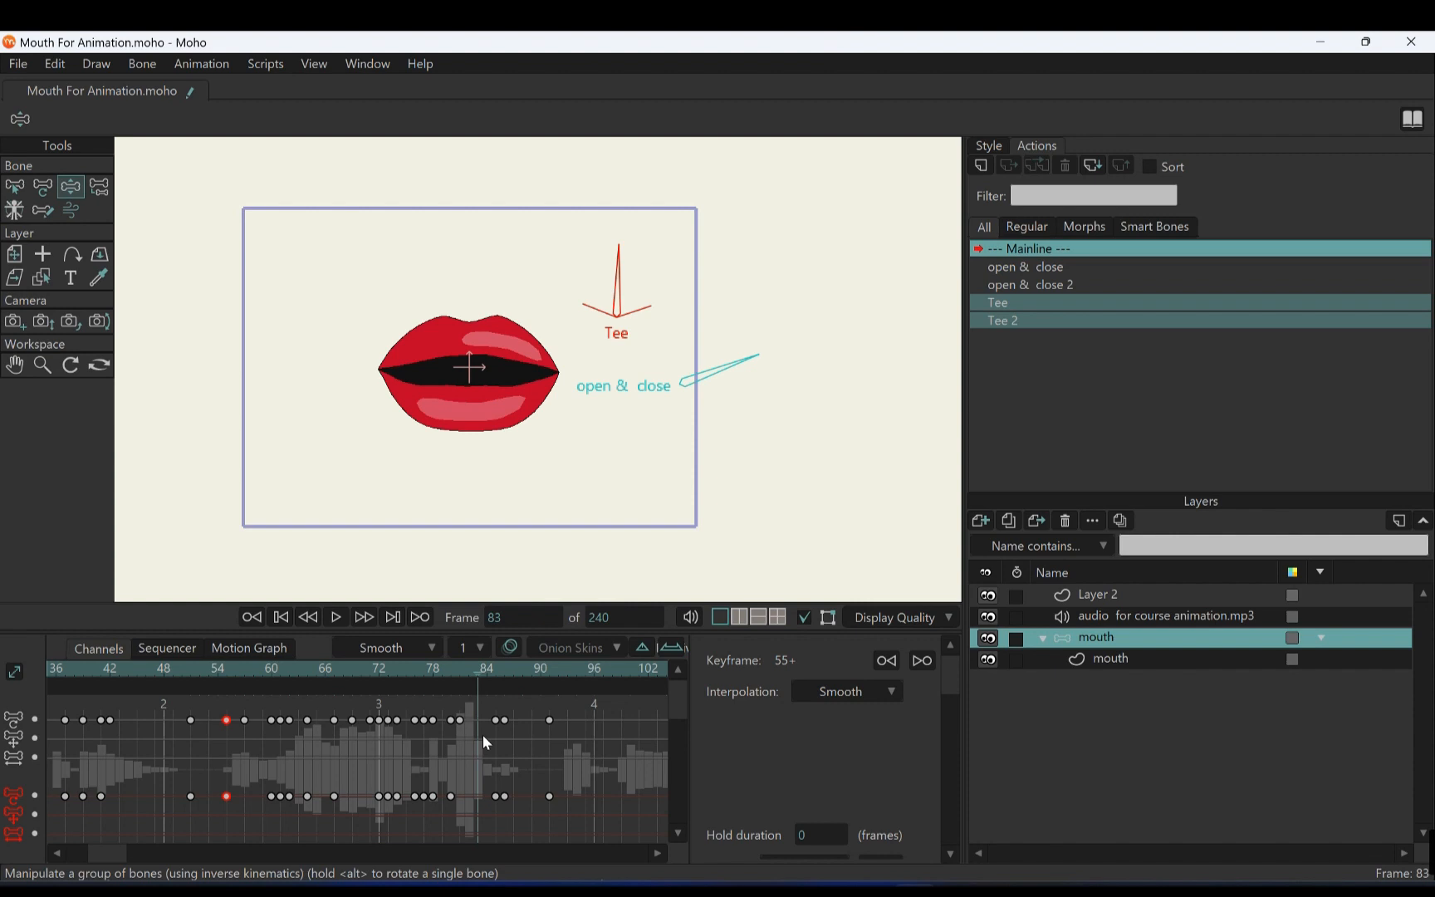
pyautogui.click(593, 668)
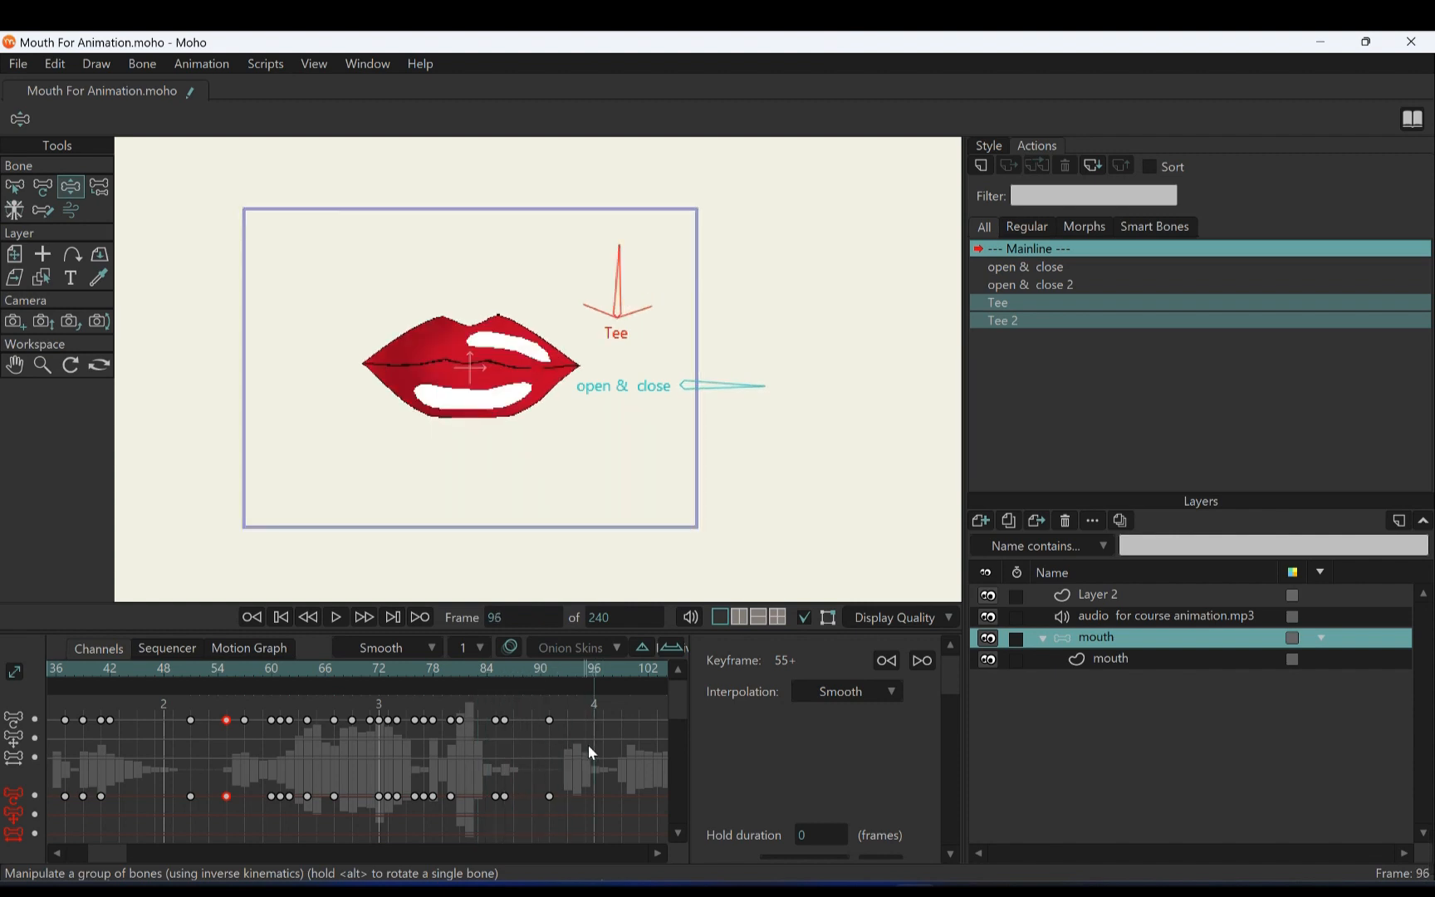
pyautogui.moveTo(578, 747)
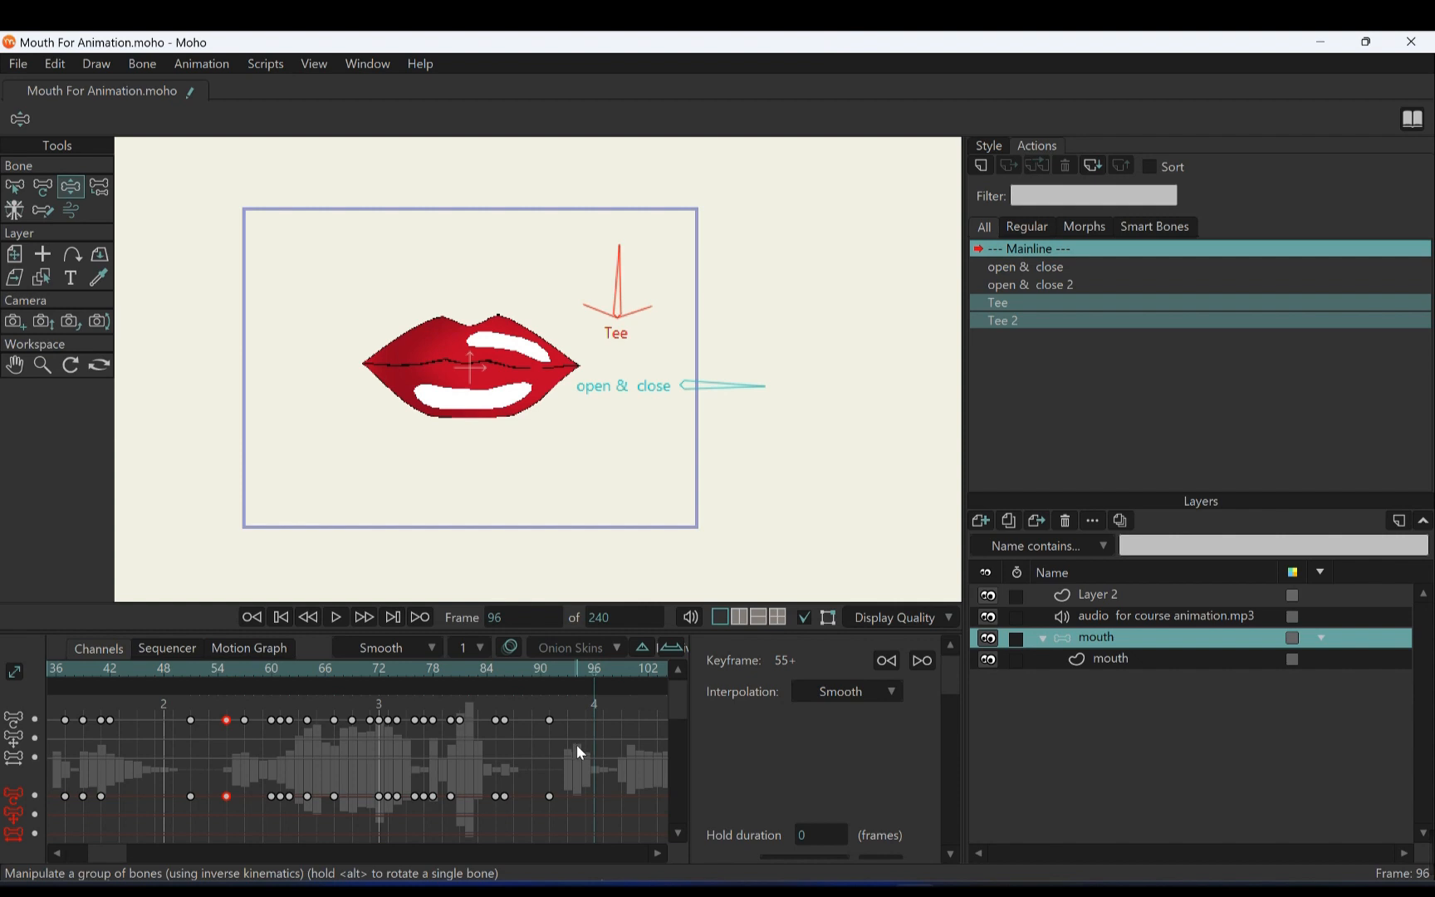
pyautogui.moveTo(448, 785)
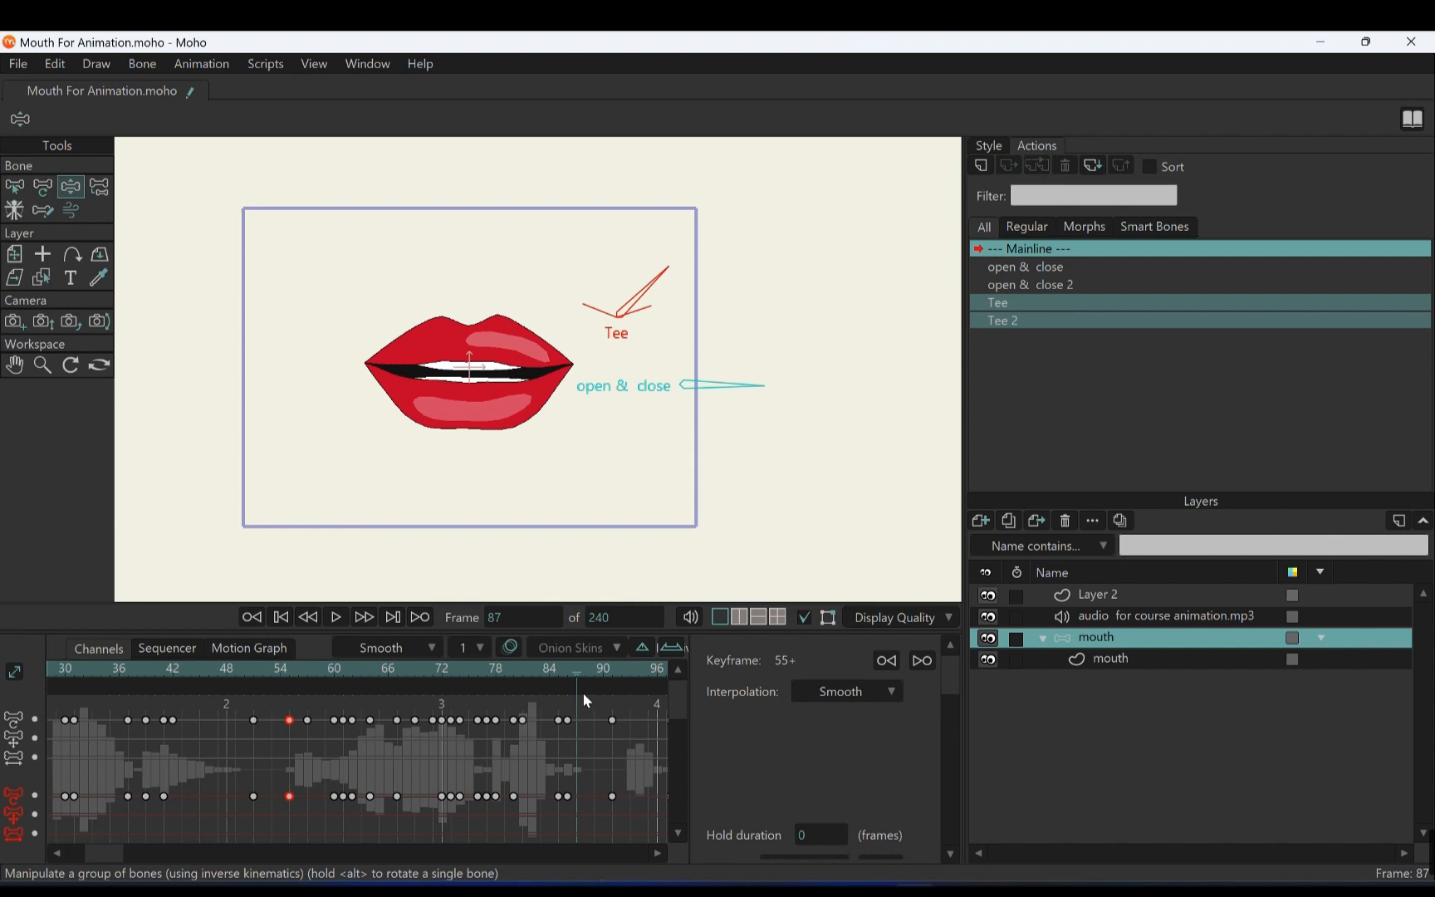
# Key the Tee and open & close bones at frame 97 to hold the wide teeth-showing Tee shape
pyautogui.click(424, 668)
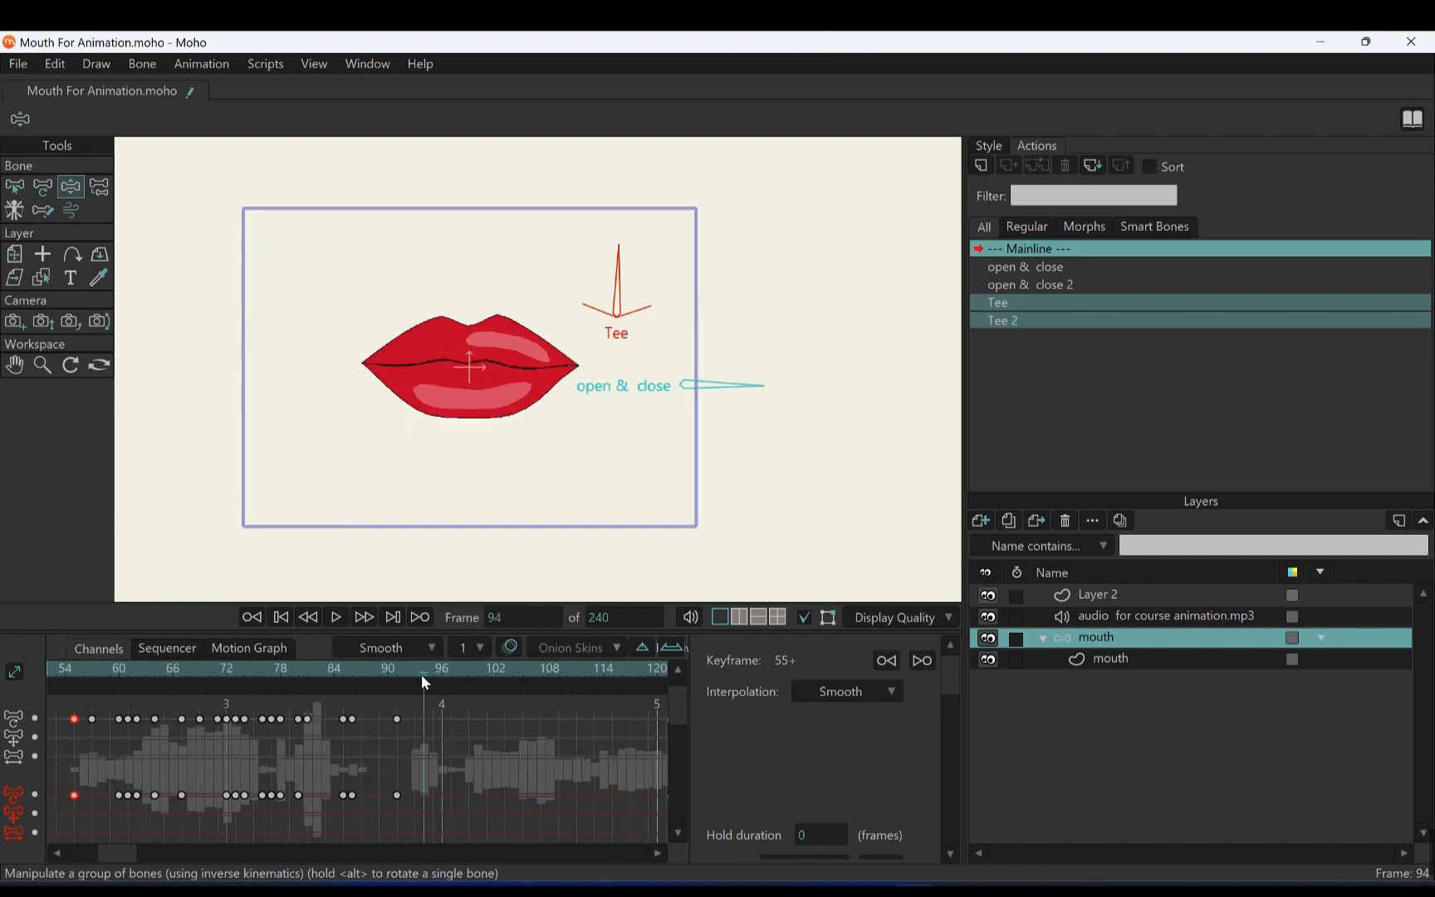
pyautogui.click(409, 667)
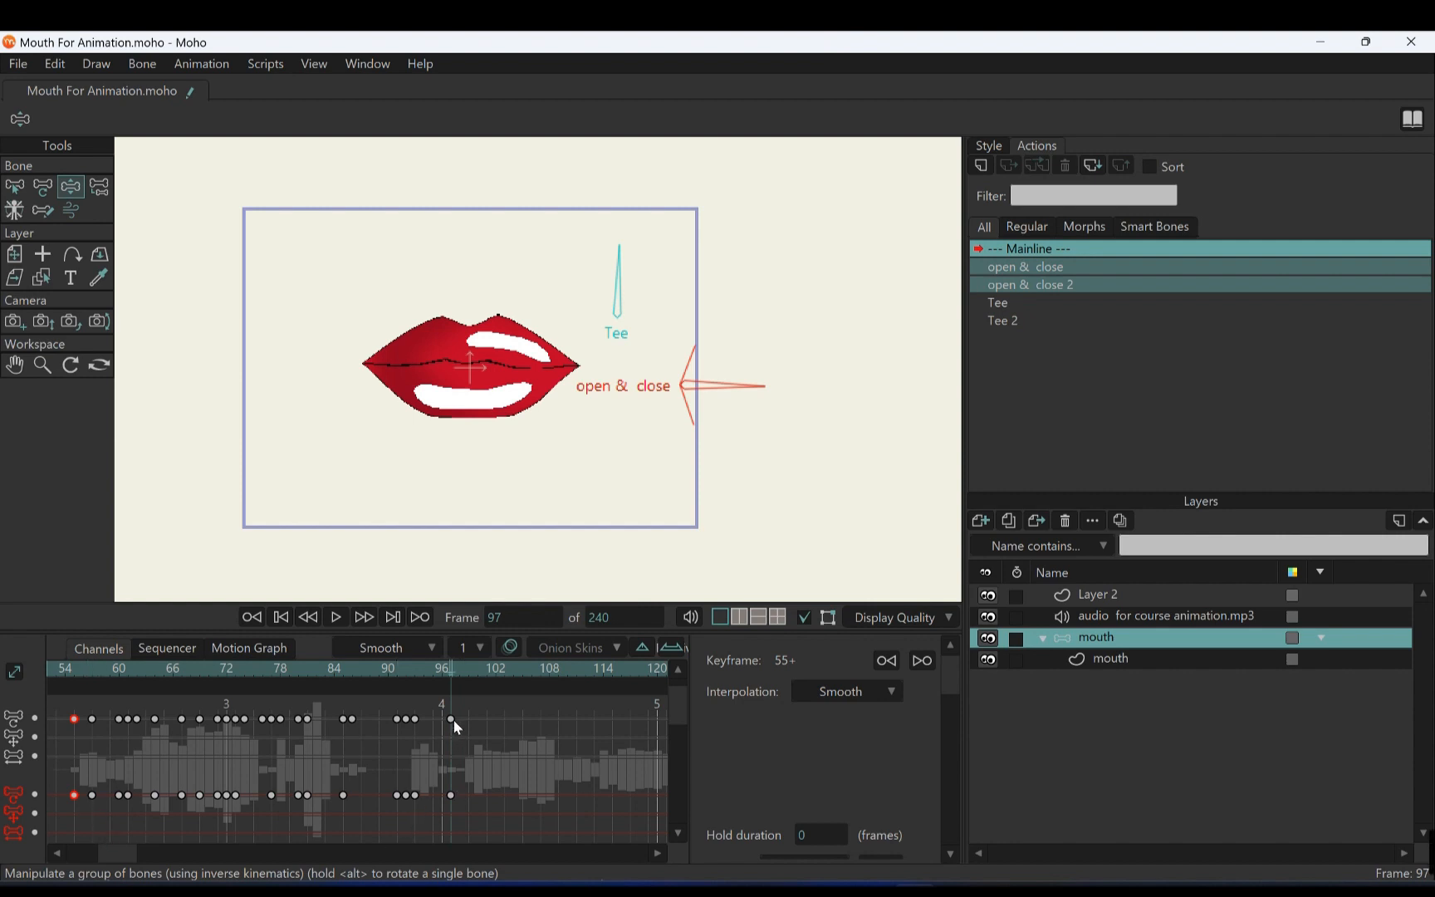
pyautogui.moveTo(635, 279)
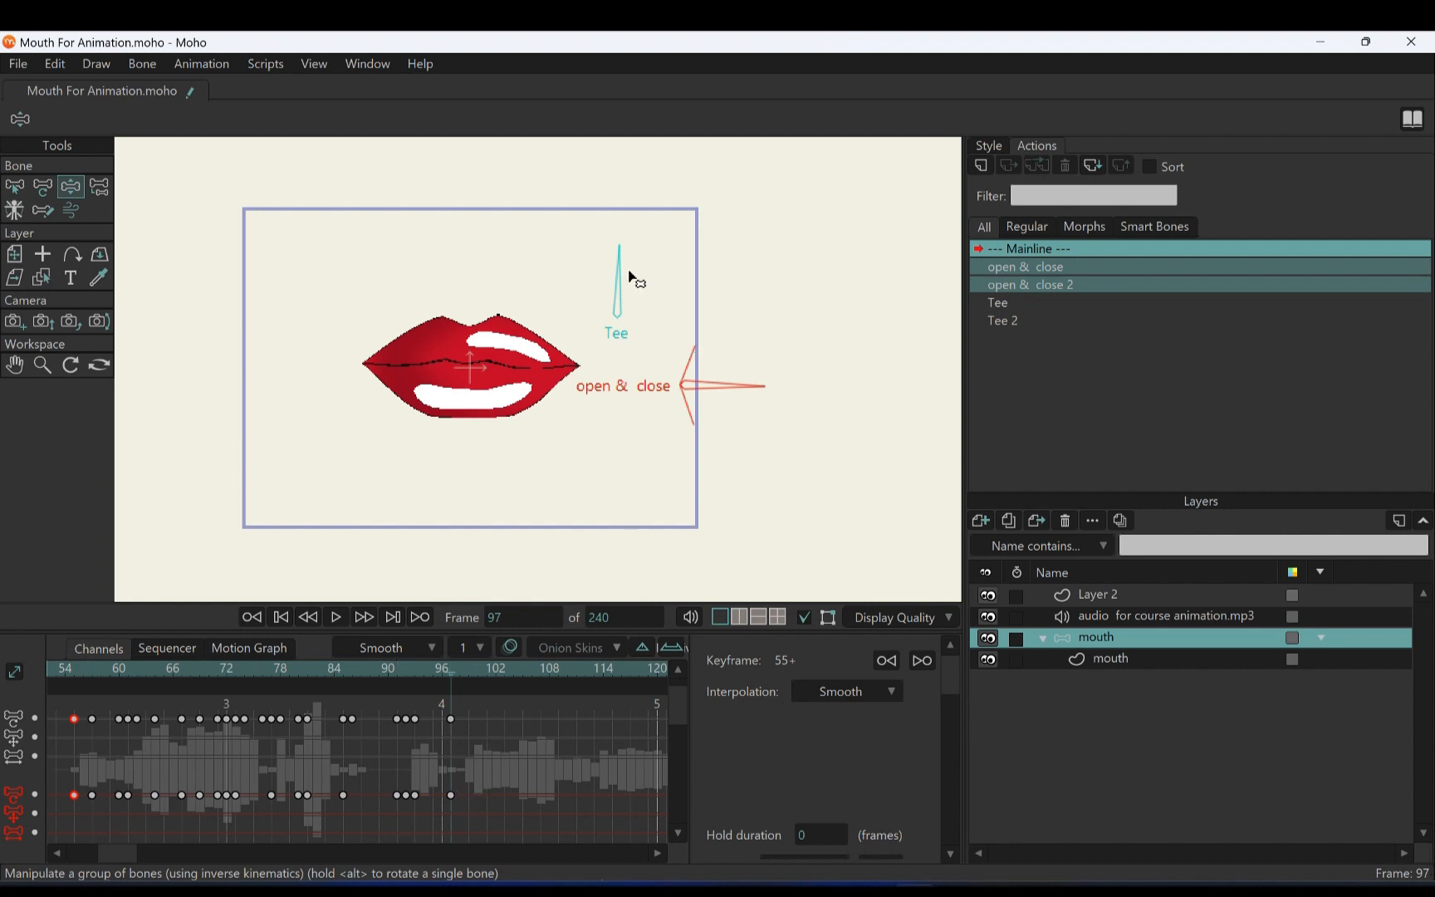
pyautogui.moveTo(623, 266)
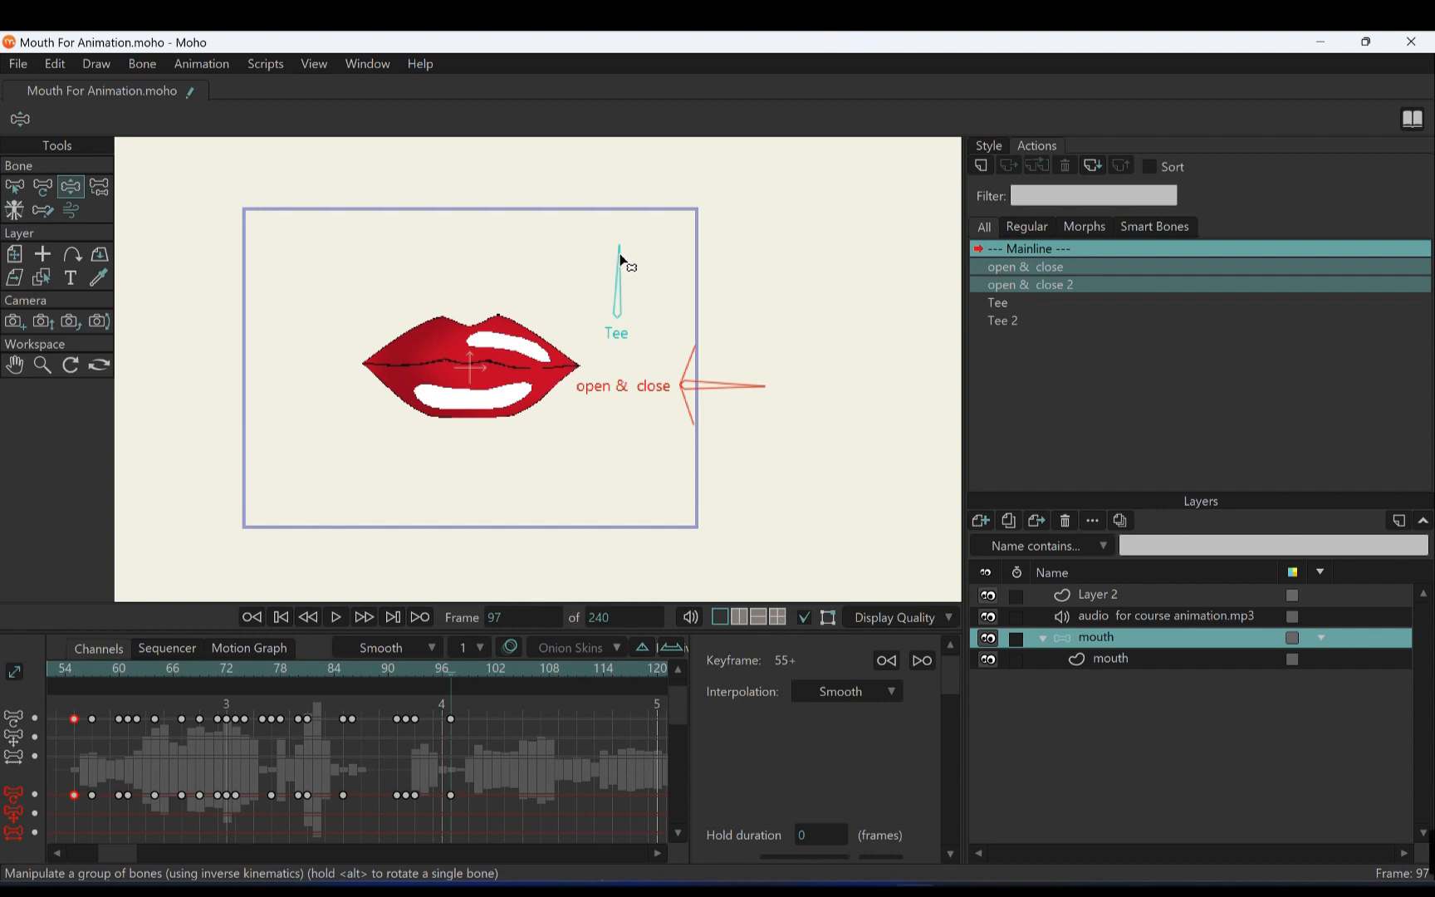
pyautogui.moveTo(704, 381)
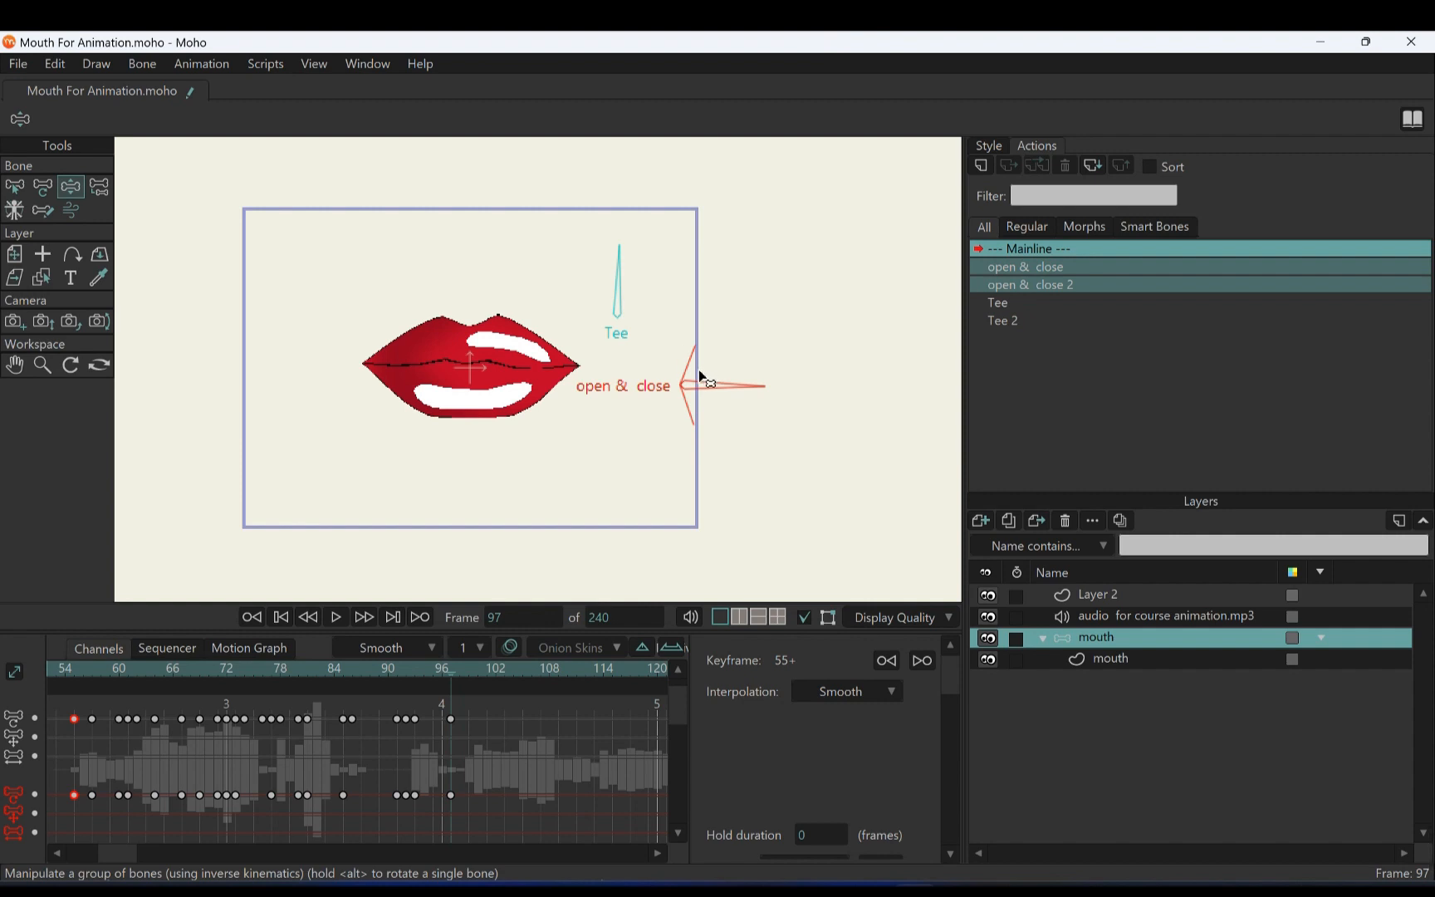
pyautogui.moveTo(704, 375)
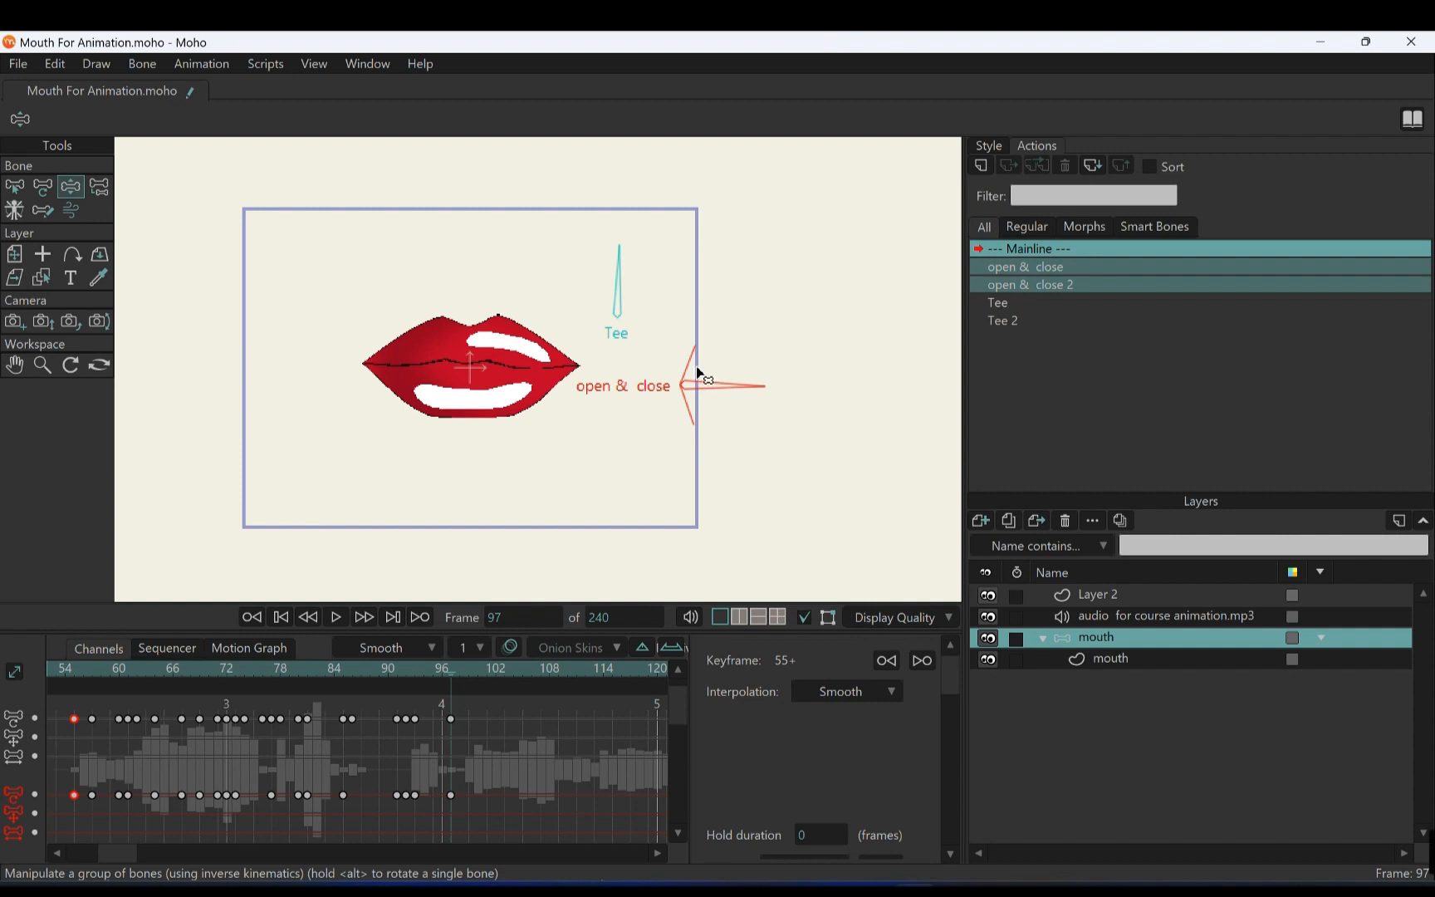
pyautogui.moveTo(623, 285)
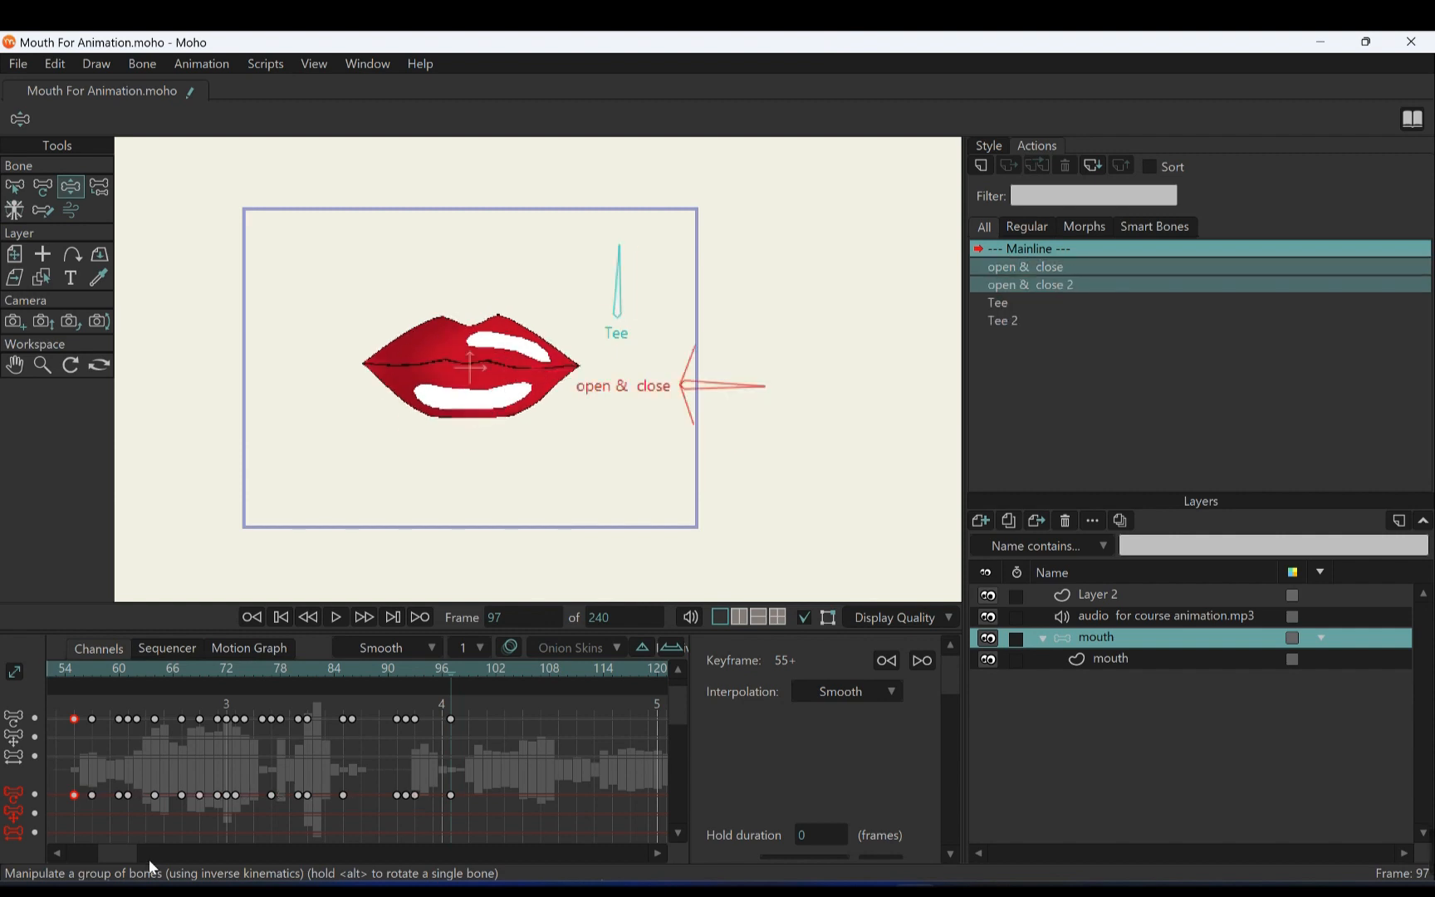
# Replay from frame 18, then key the open & close bone around frames 100–104 to open the mouth wide
pyautogui.click(217, 668)
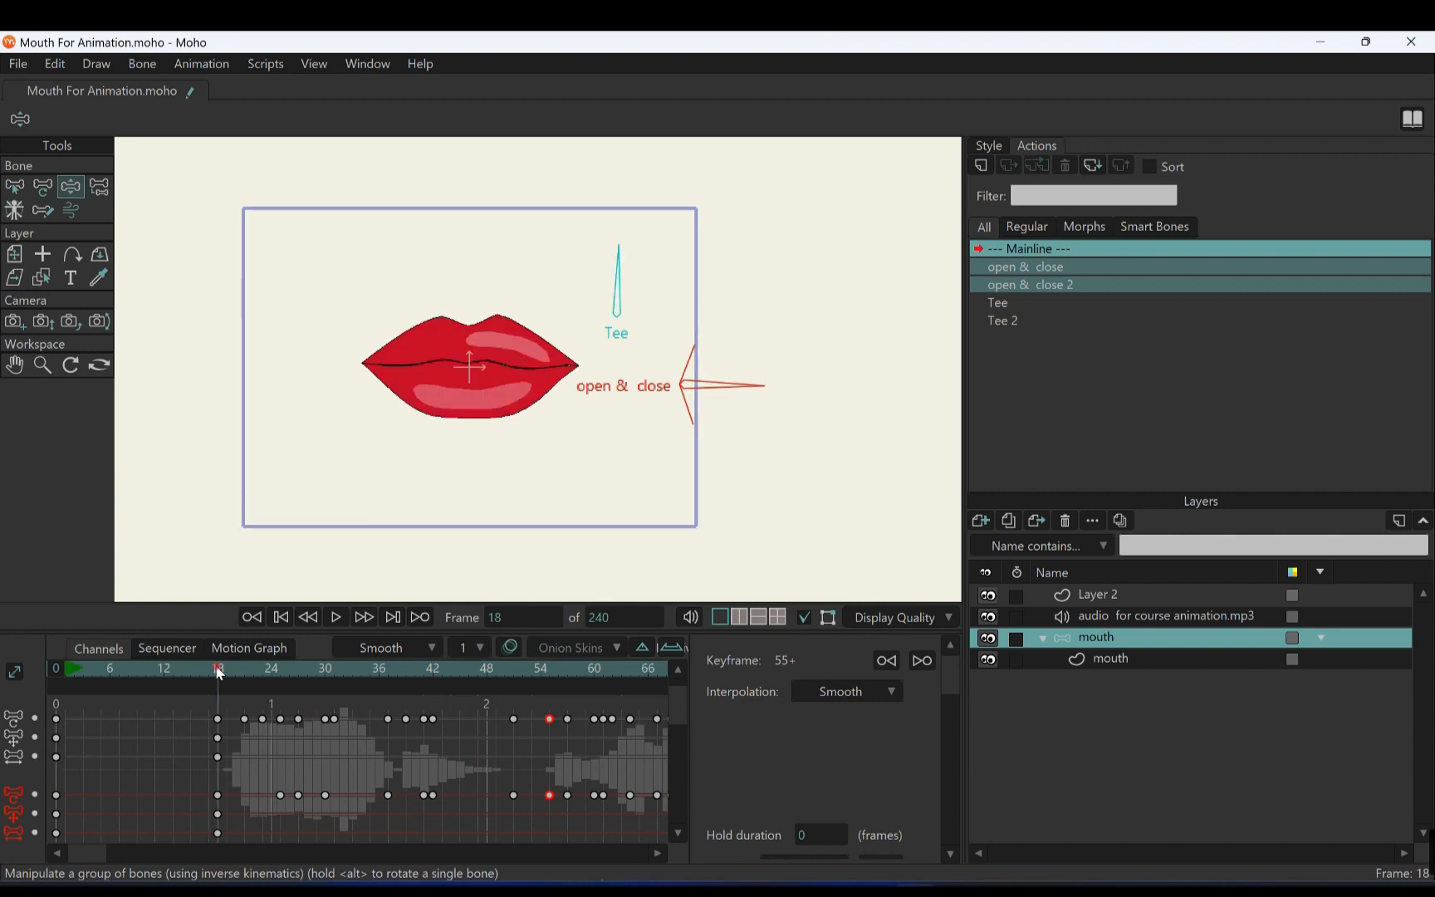
pyautogui.click(335, 616)
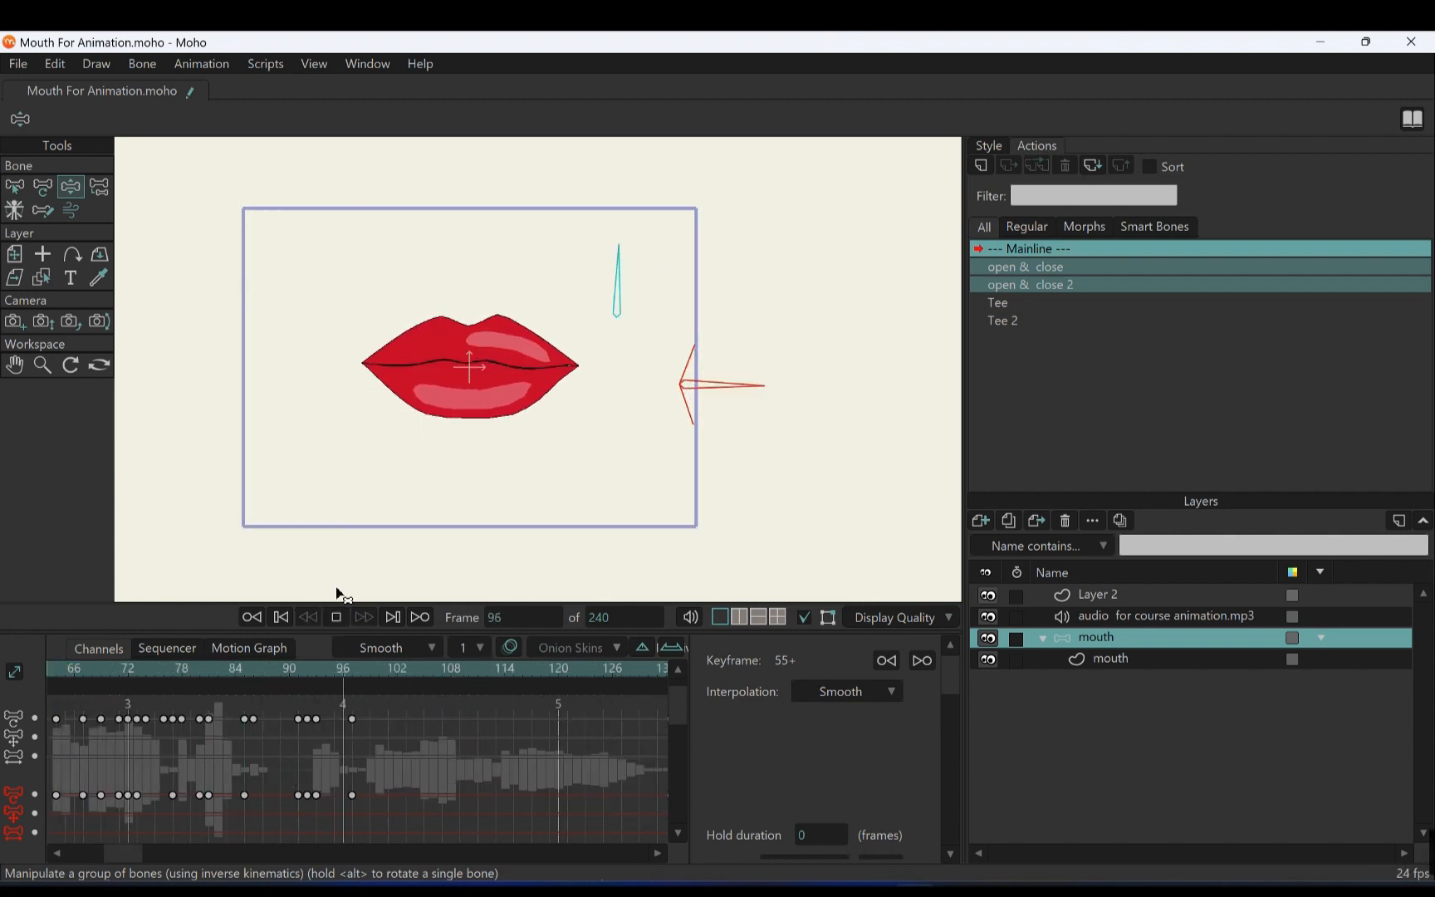
pyautogui.click(336, 616)
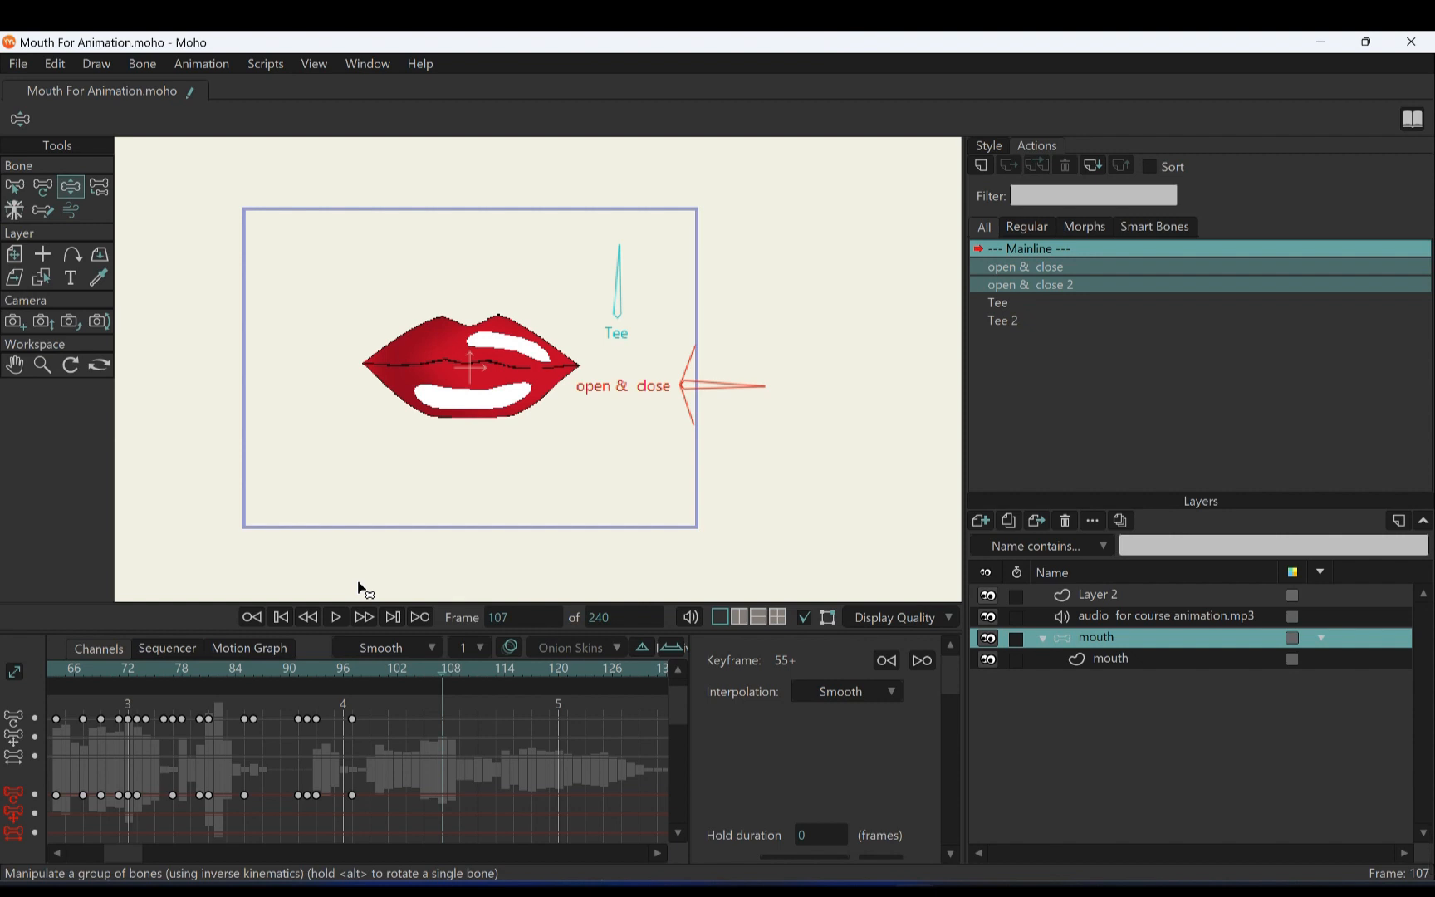
pyautogui.hscroll(-3)
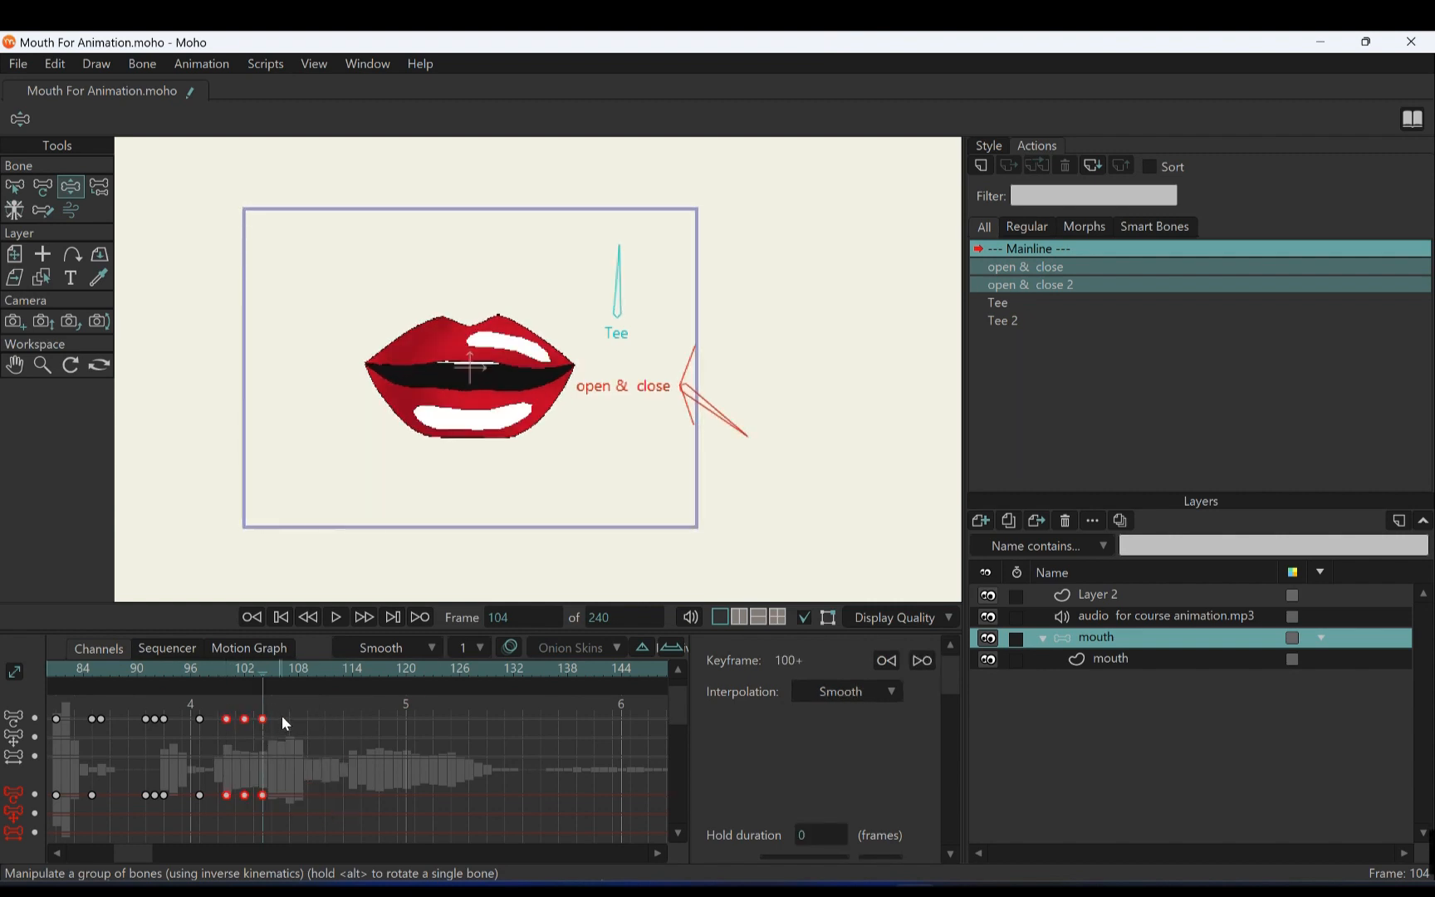
# Scrub frames 107–121 and play the lip sync back from frame 96 to check timing
pyautogui.click(289, 667)
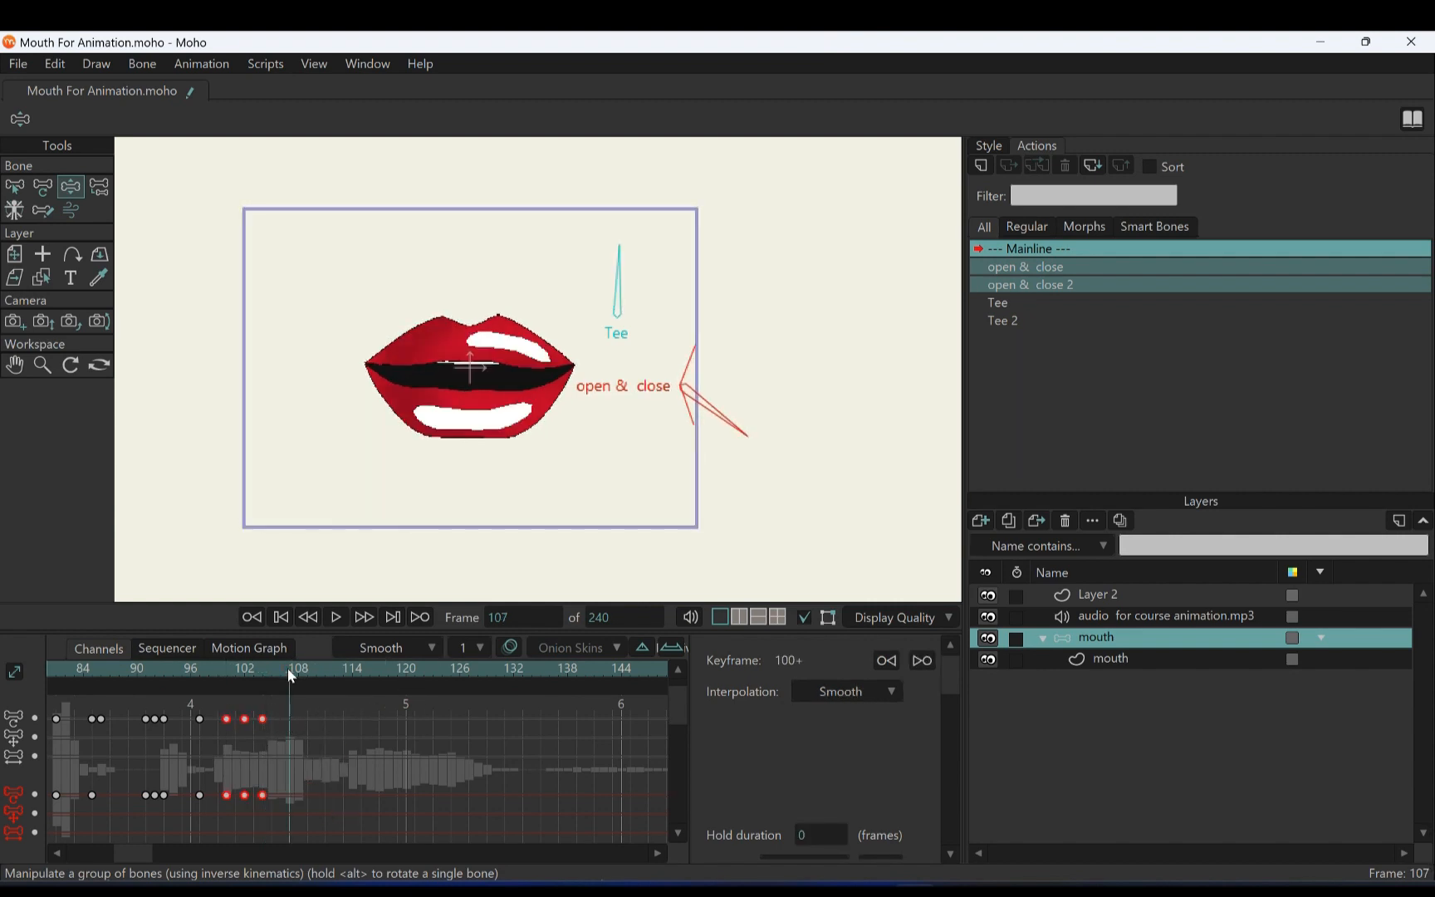
pyautogui.click(352, 668)
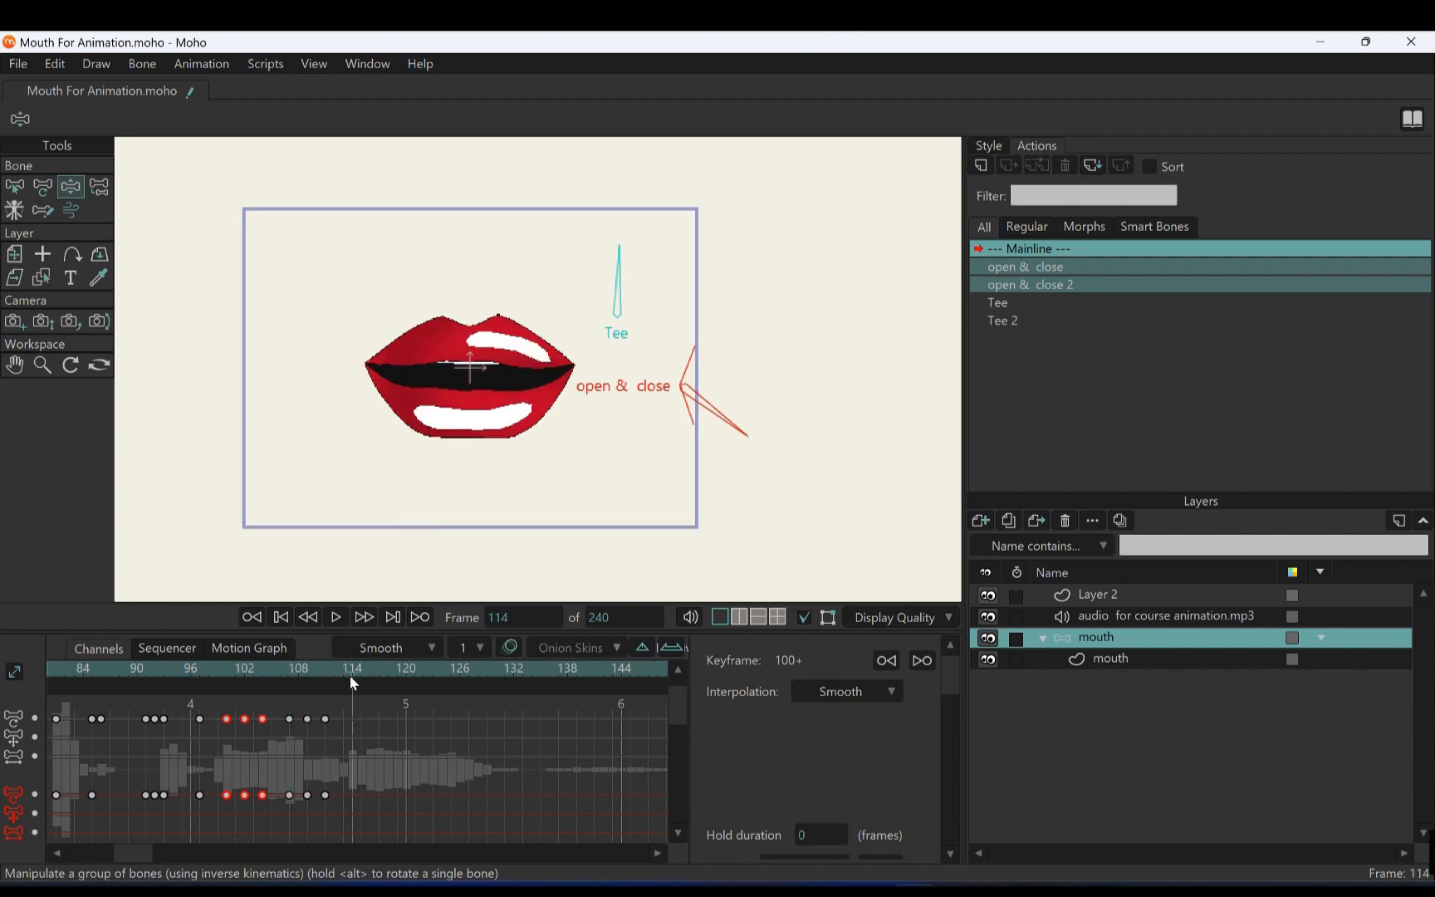
pyautogui.click(415, 668)
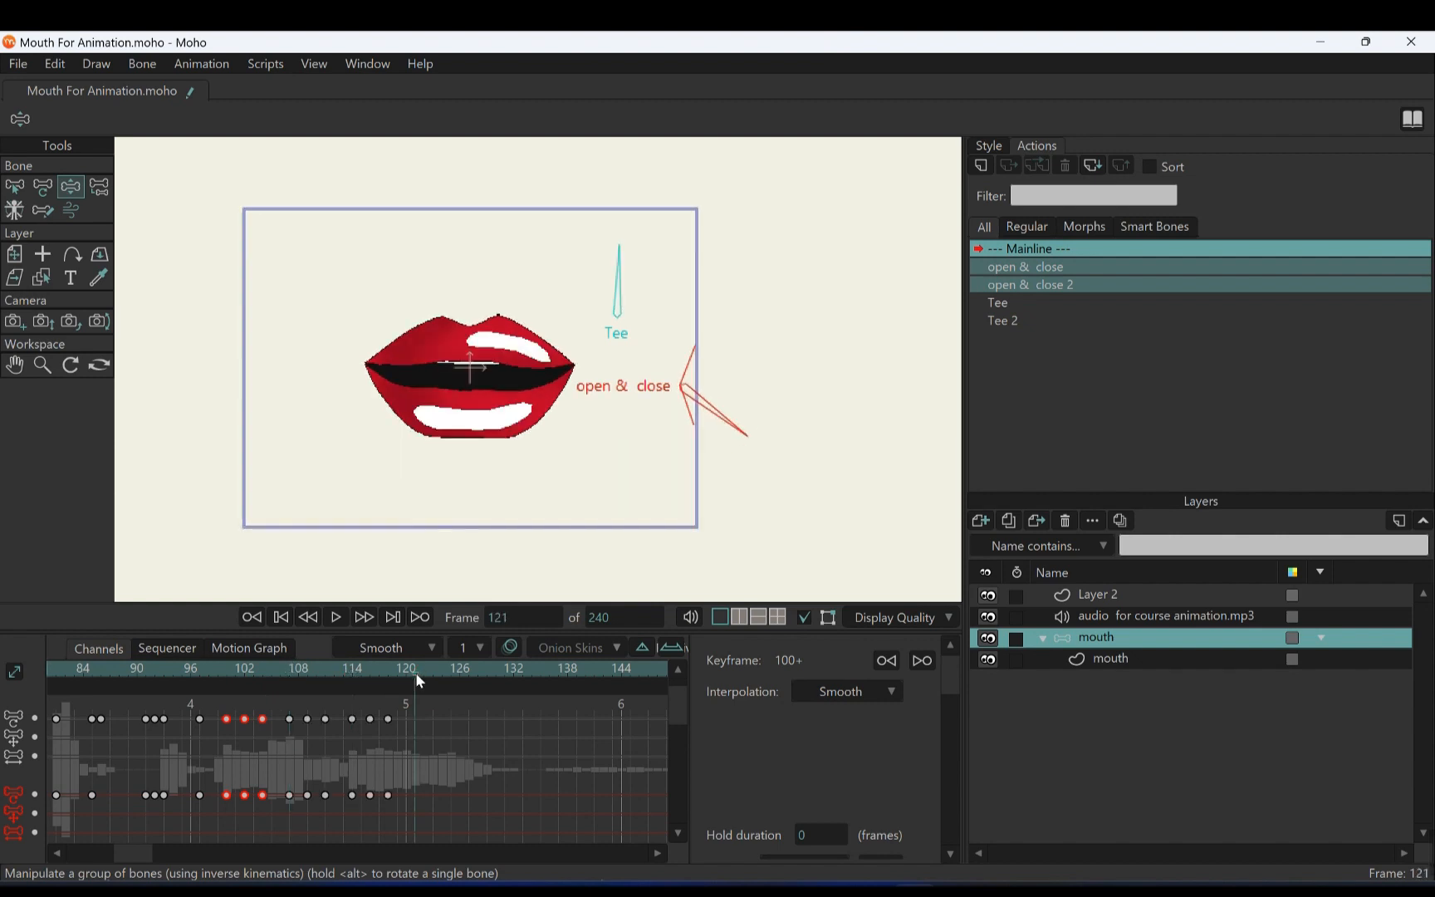
pyautogui.click(193, 667)
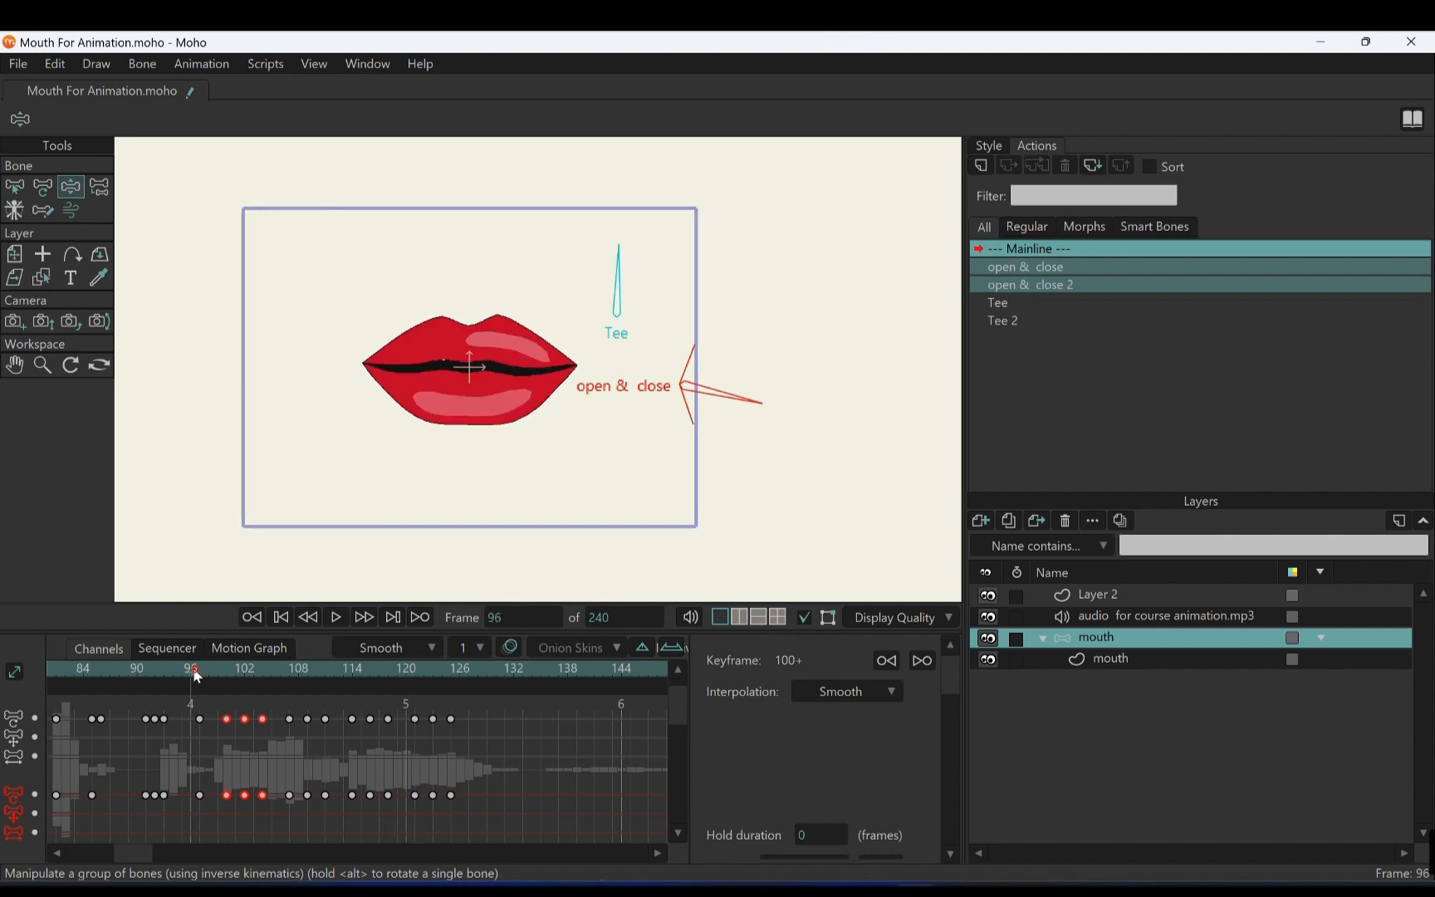
pyautogui.click(335, 617)
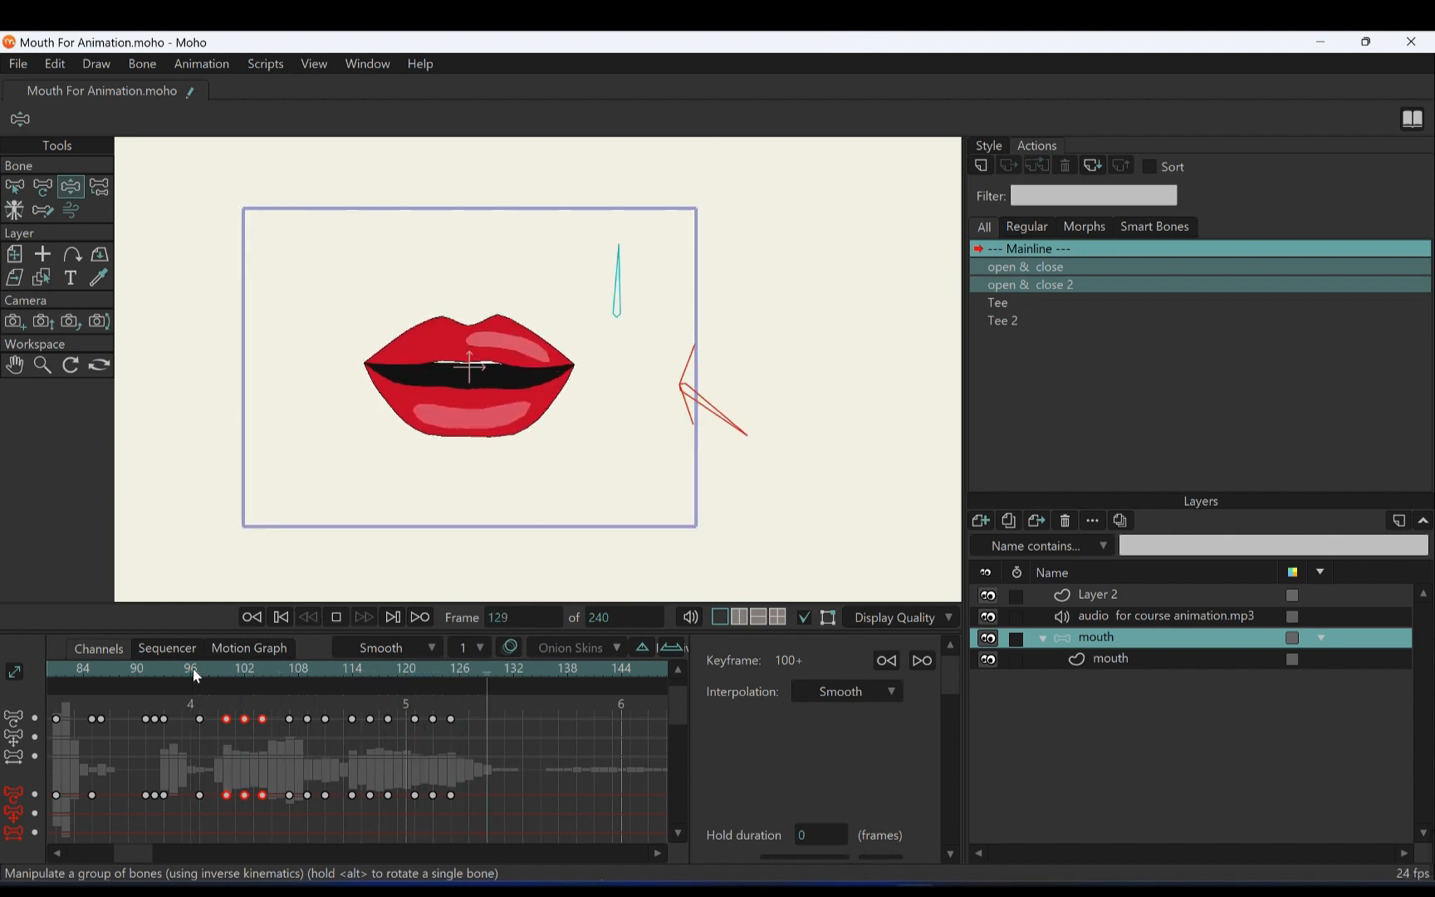
pyautogui.click(336, 616)
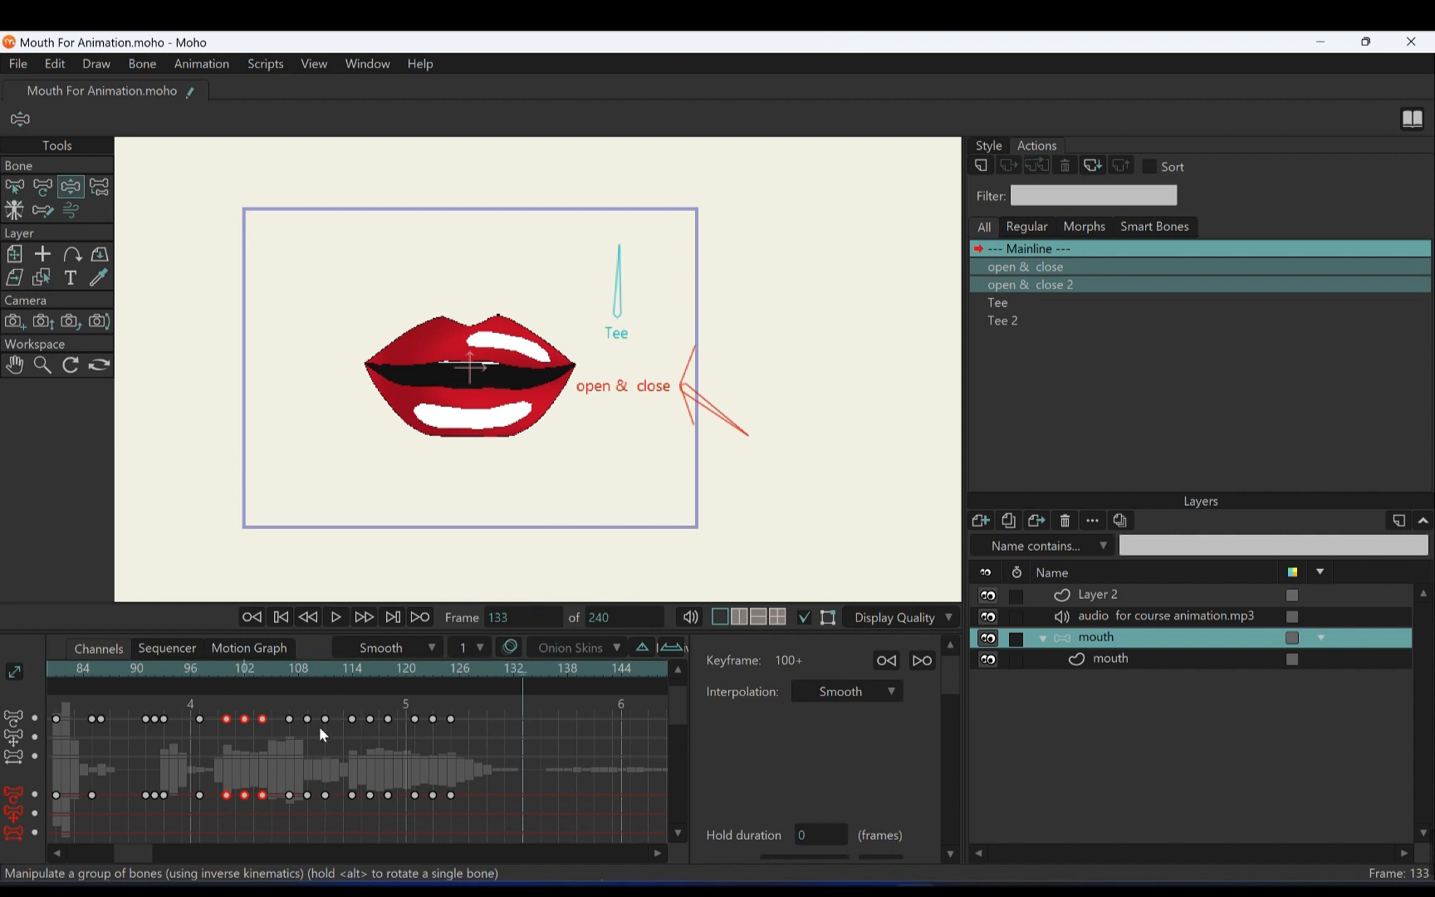
# Rotate the Tee bone at frame 107 to return the mouth to the teeth-showing Tee shape
pyautogui.click(291, 667)
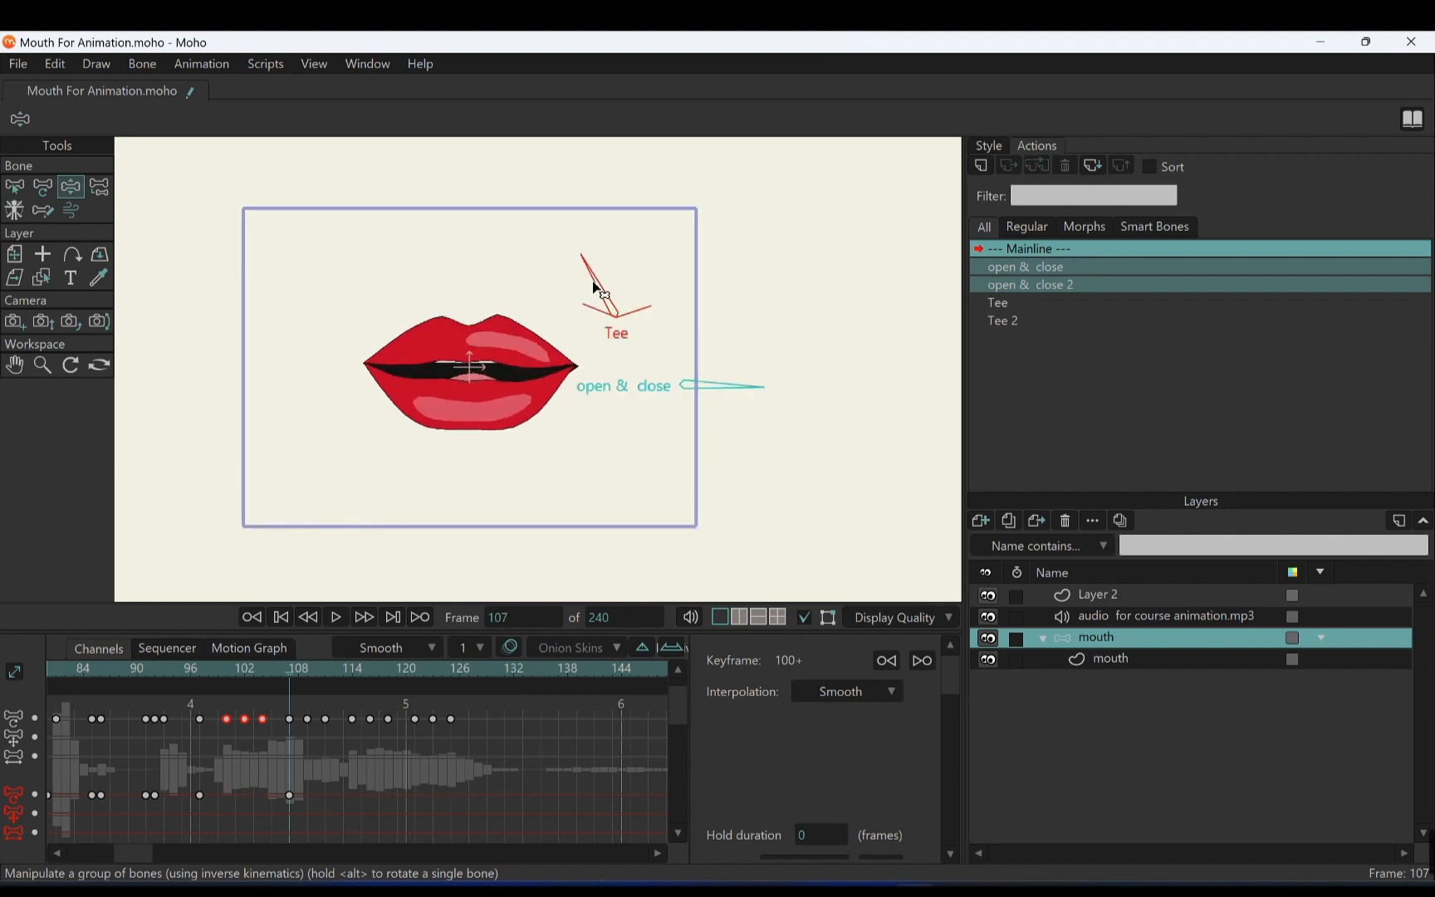
pyautogui.click(998, 303)
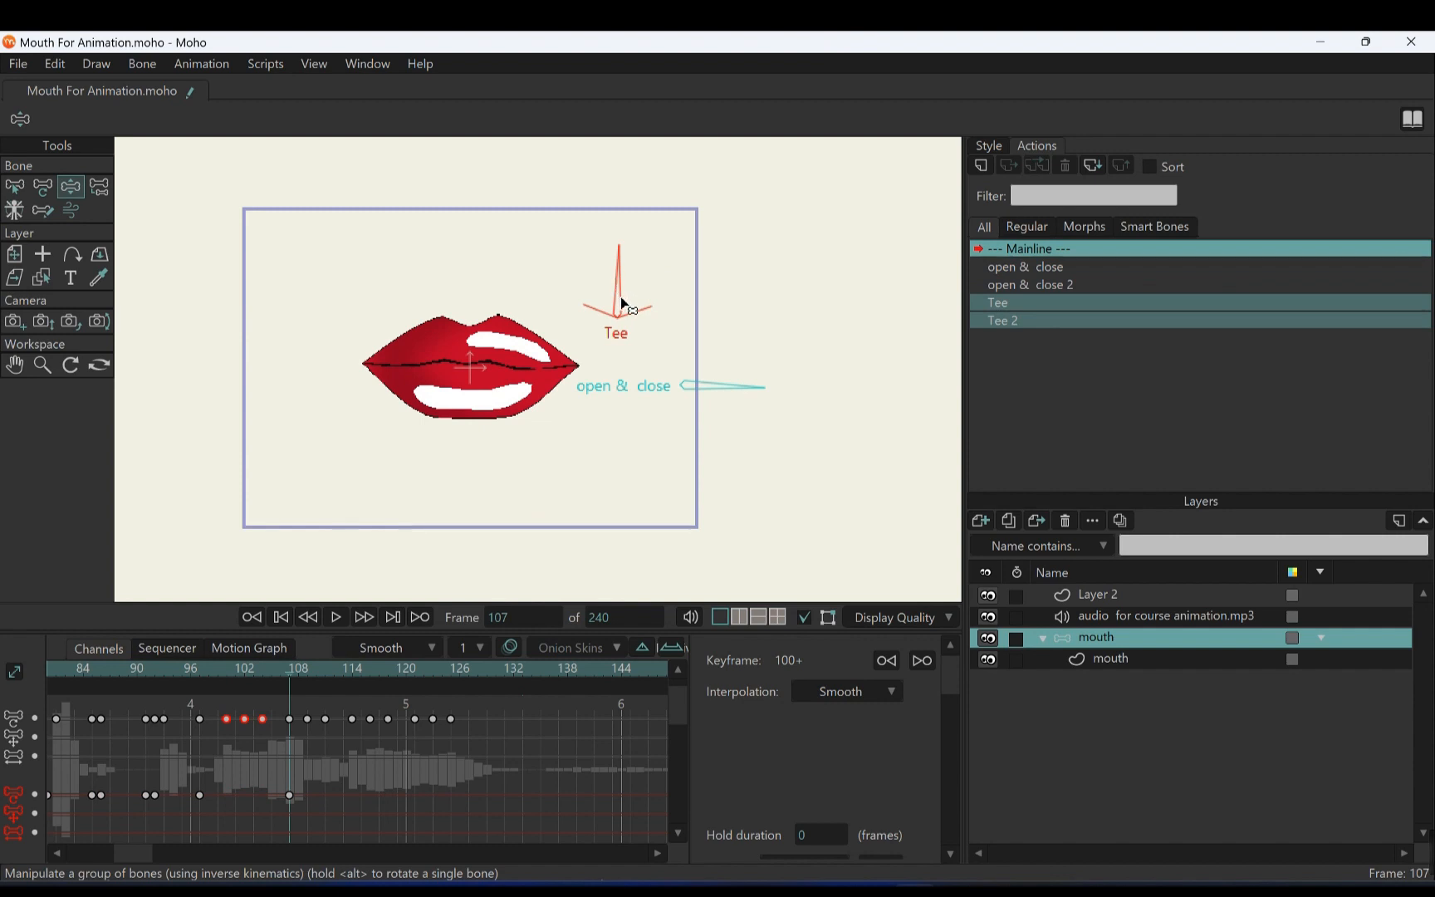